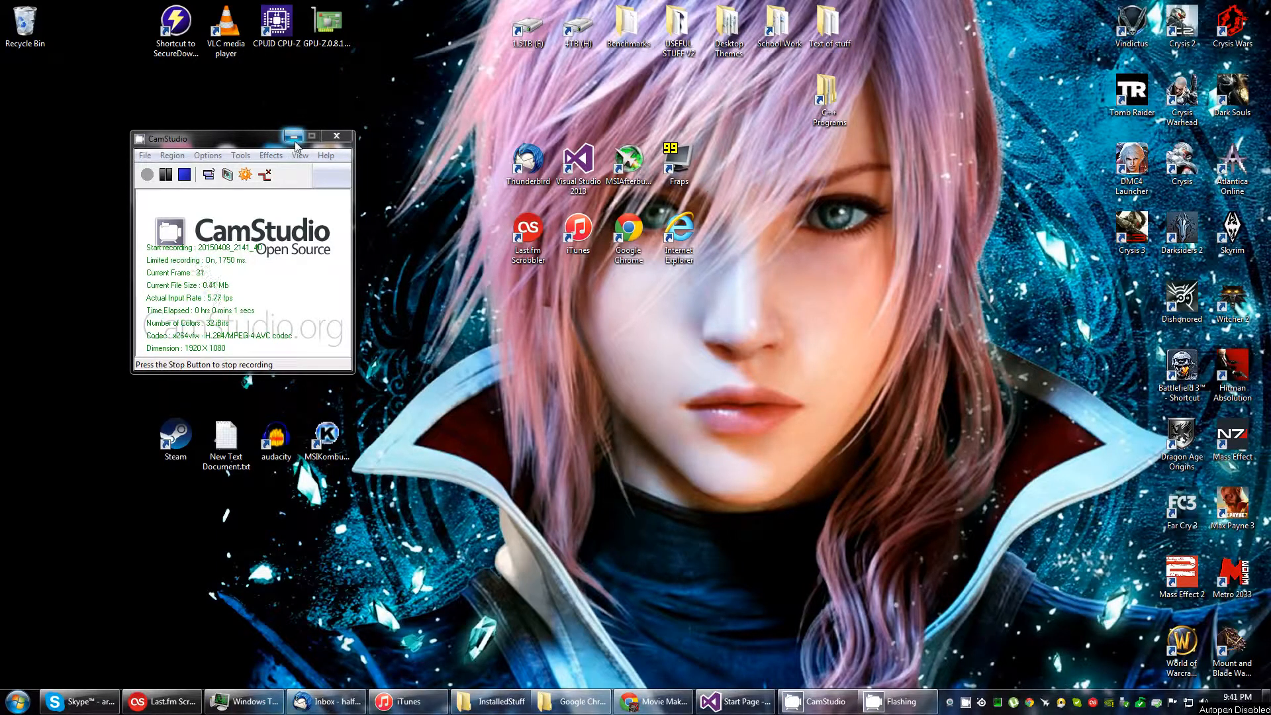
mouse_move(293, 140)
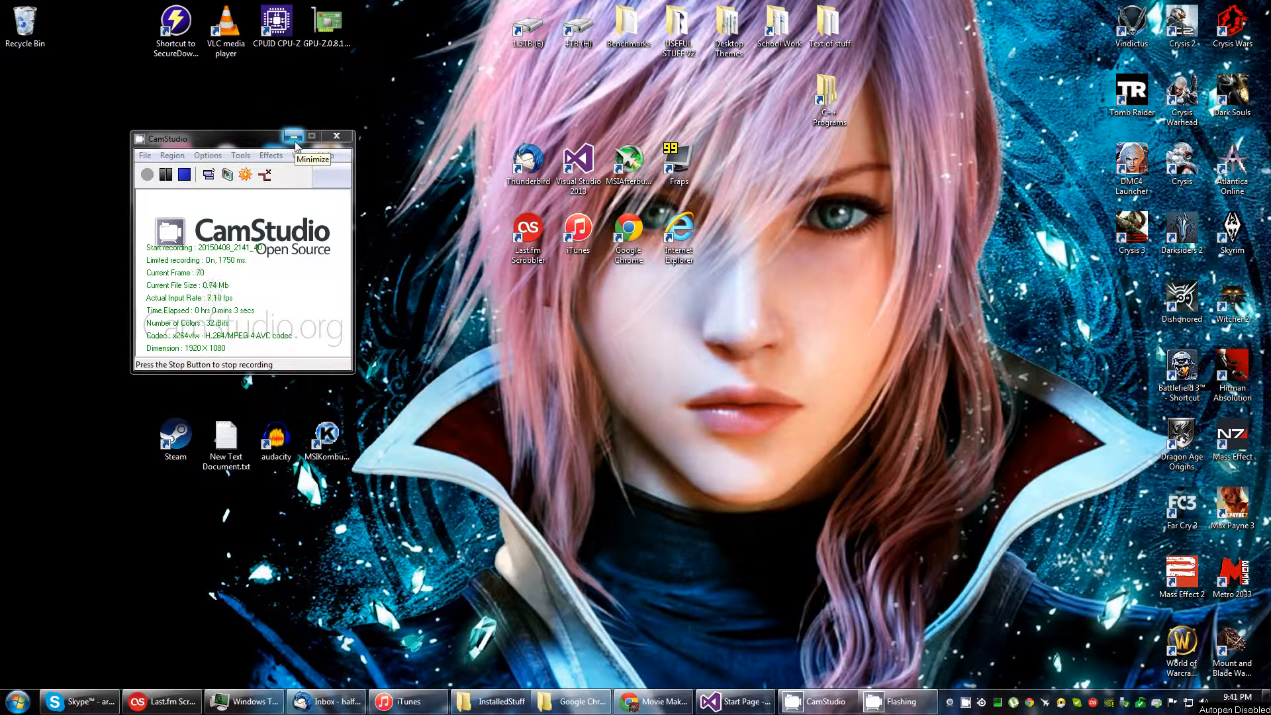
Step: Minimize the CamStudio recording window so the desktop is unobstructed
left_click(293, 135)
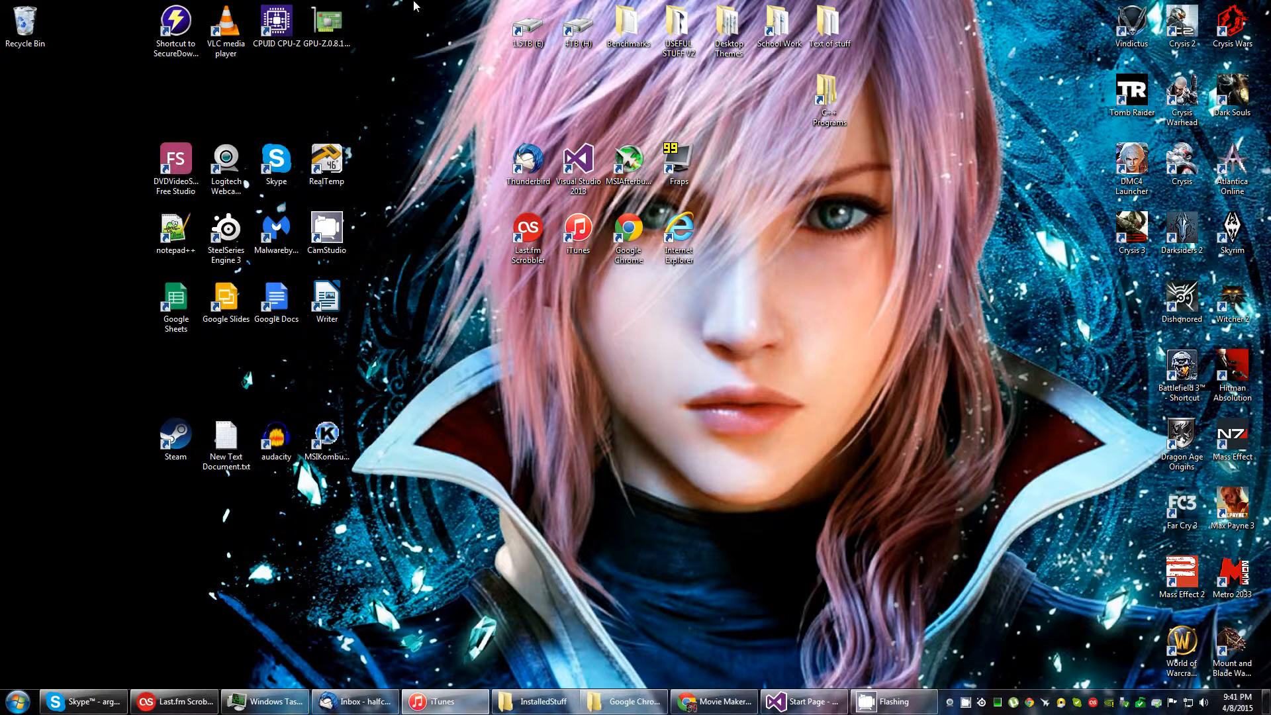
mouse_move(421, 375)
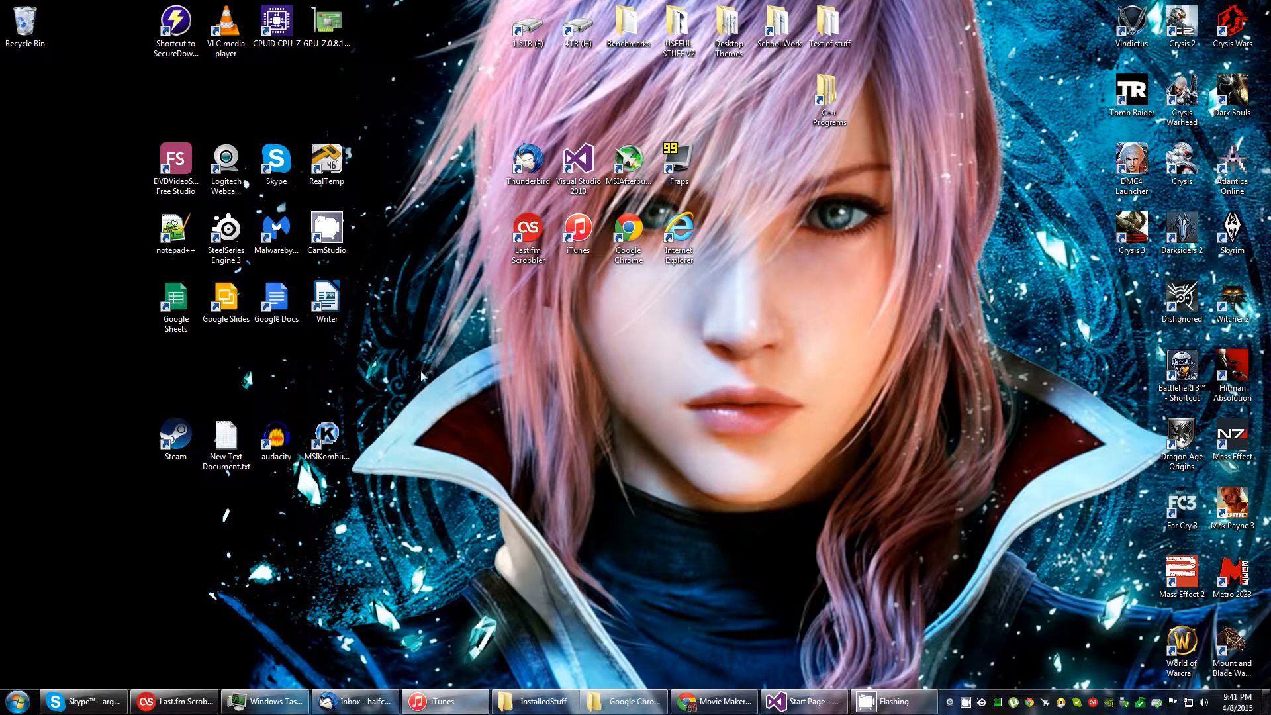
mouse_move(468, 413)
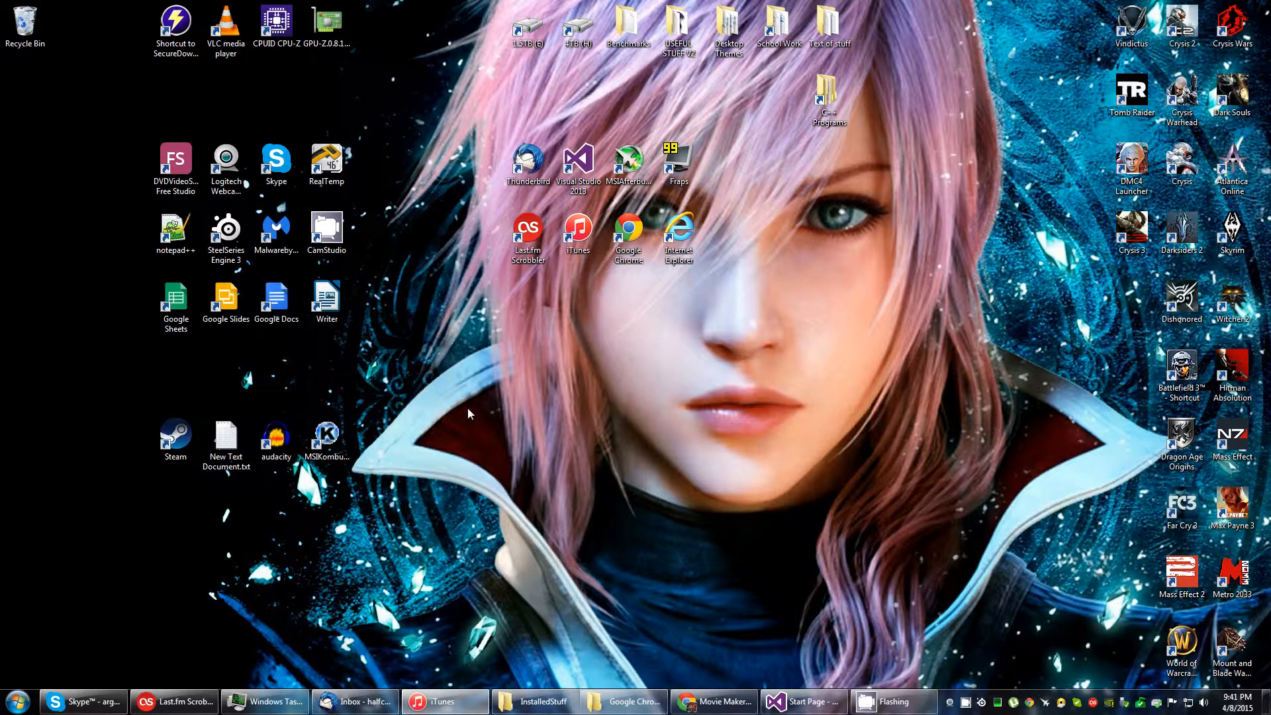
Step: Search the Start menu for 'movie maker', see only MovieMaker.msi installers, then clear it
left_click(16, 700)
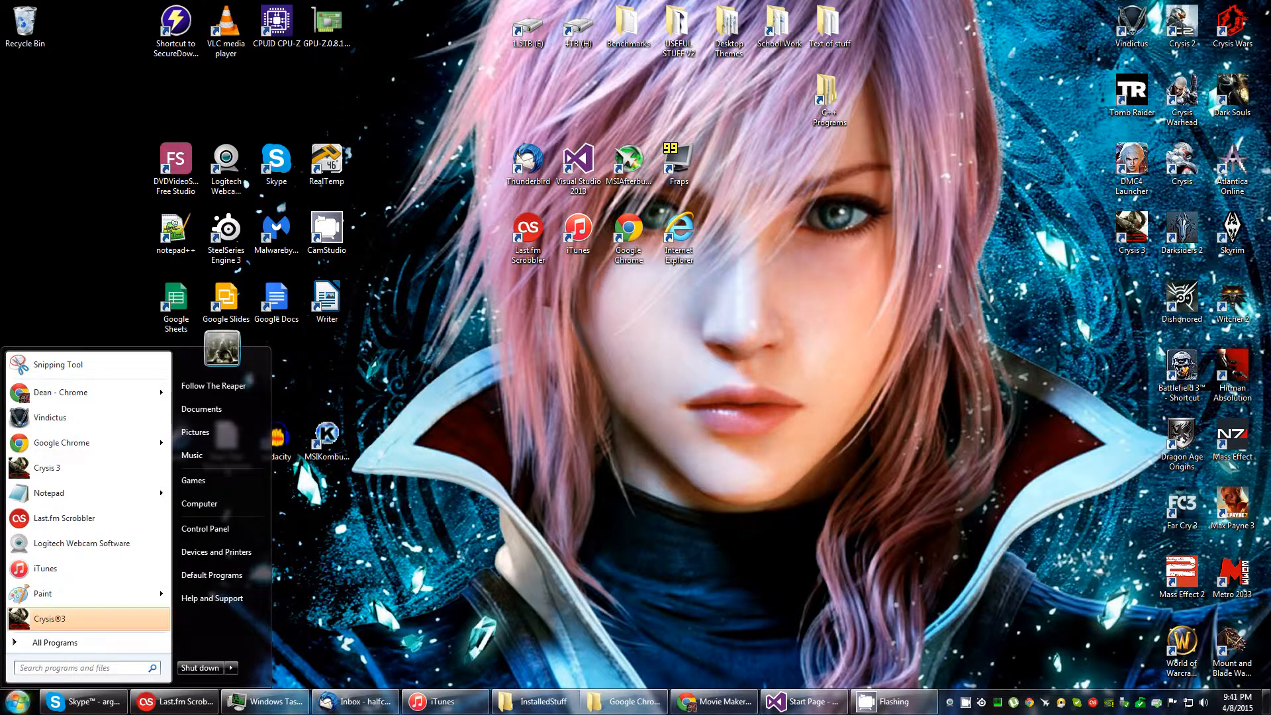
type("windows")
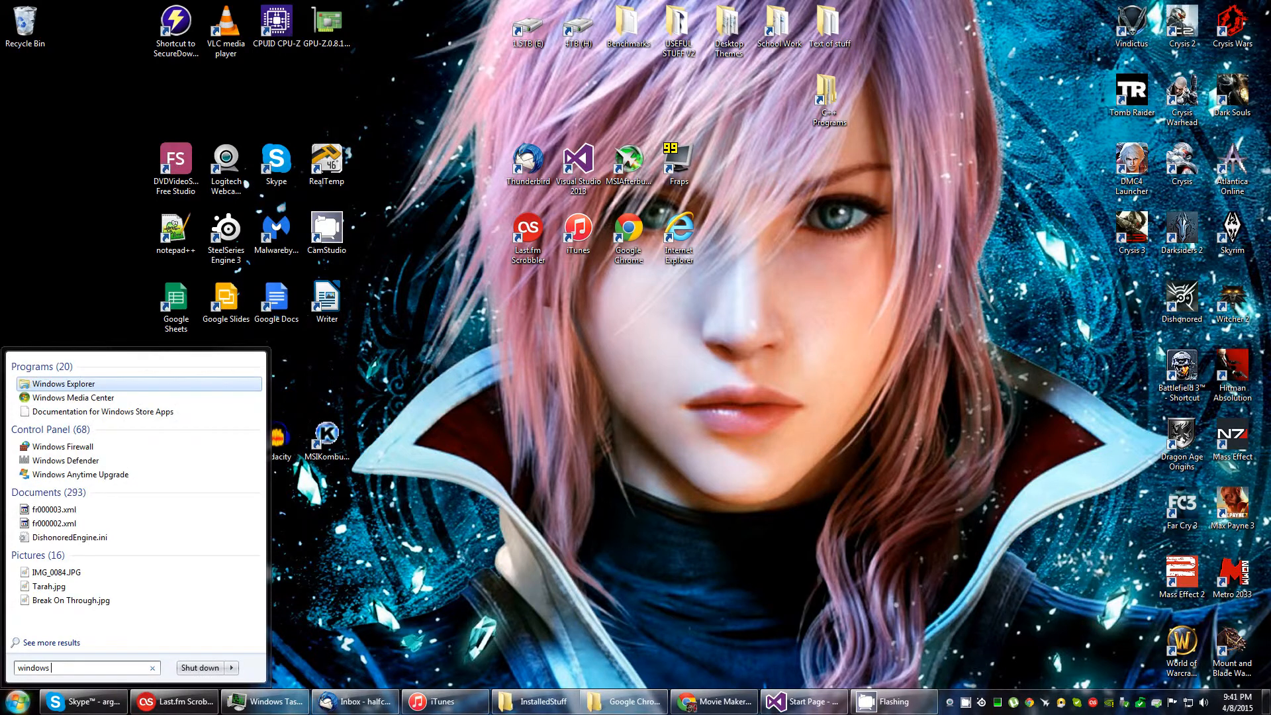
type("movie maker")
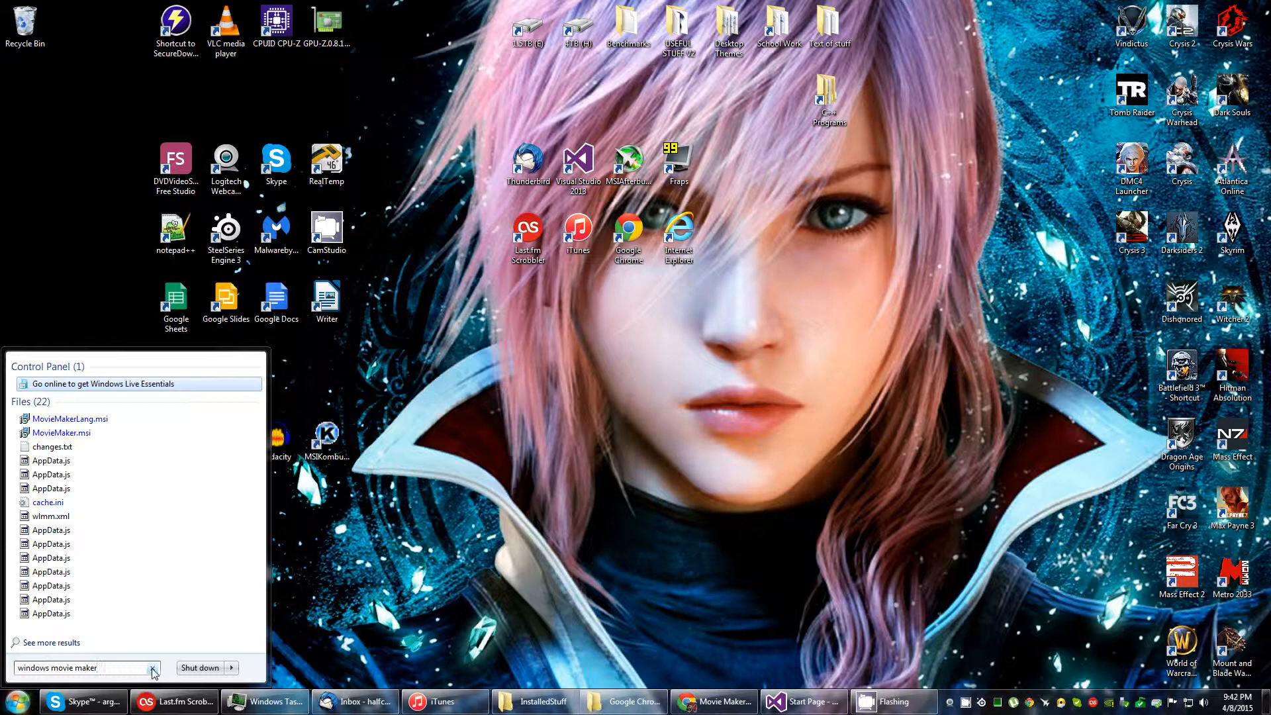
left_click(152, 667)
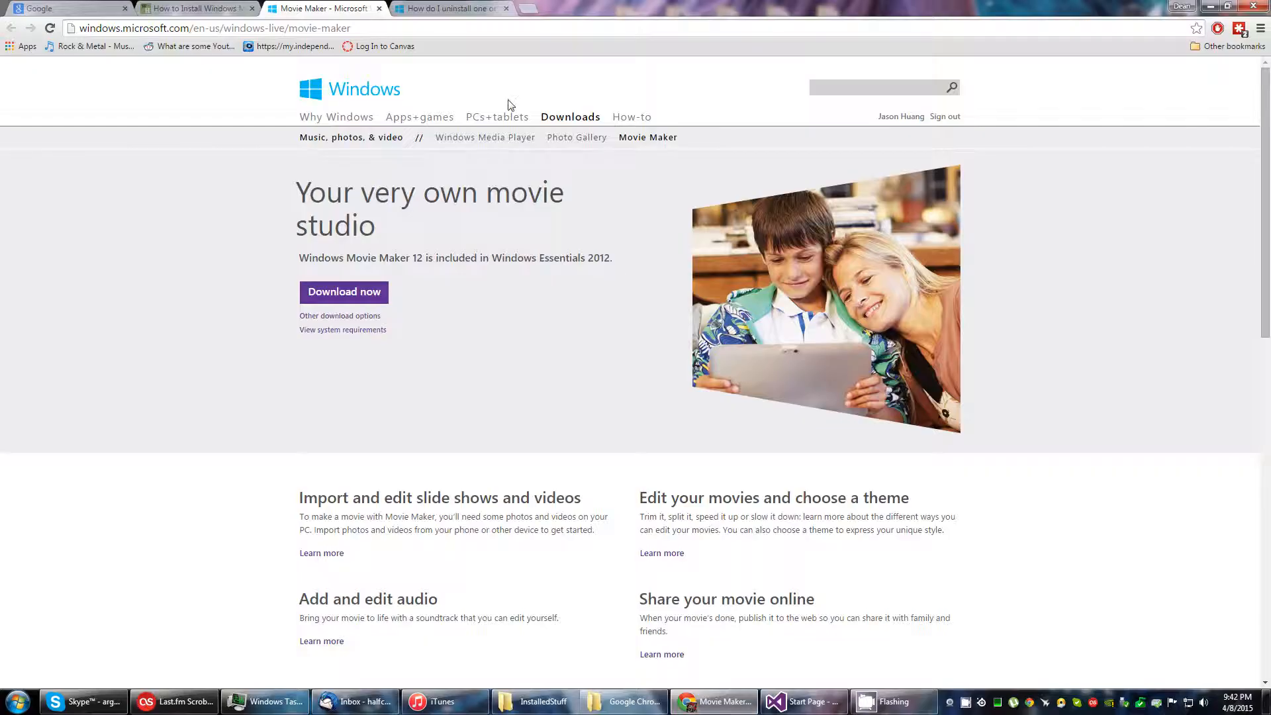
Step: Read wikiHow's steps 1-2 on checking for and downloading Movie Maker, then return to Microsoft's page
left_click(194, 8)
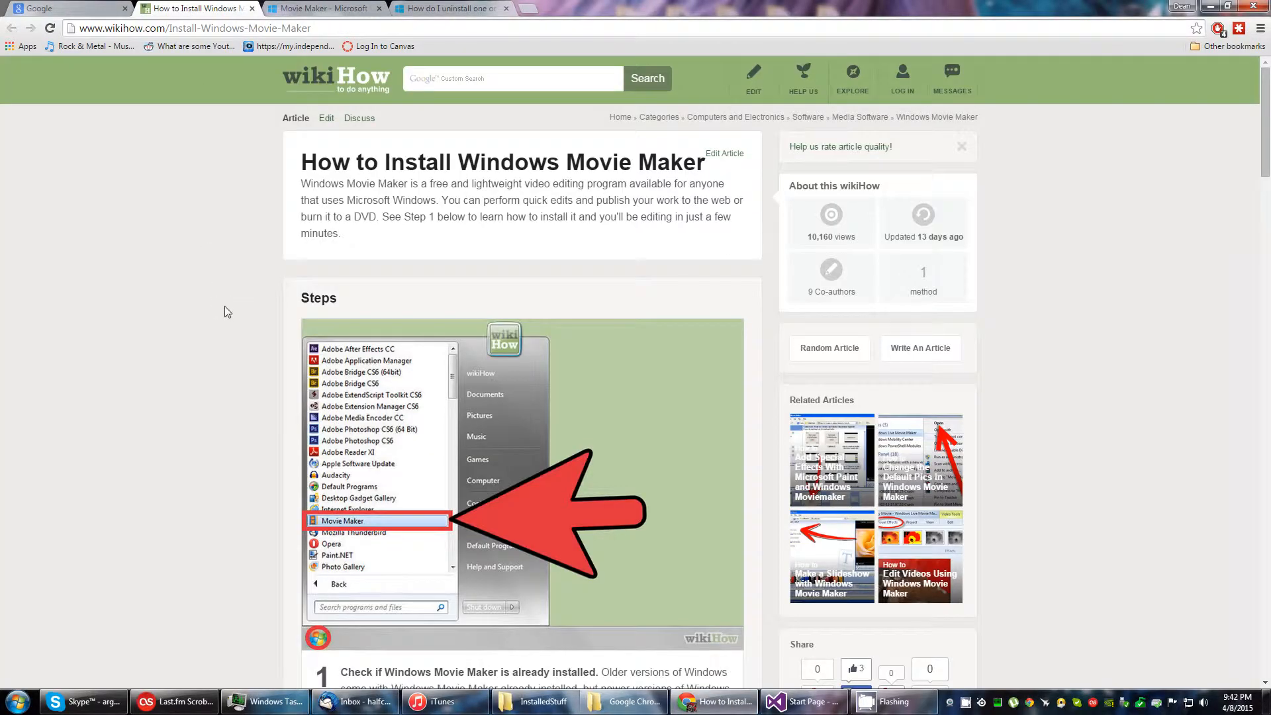
mouse_move(362, 527)
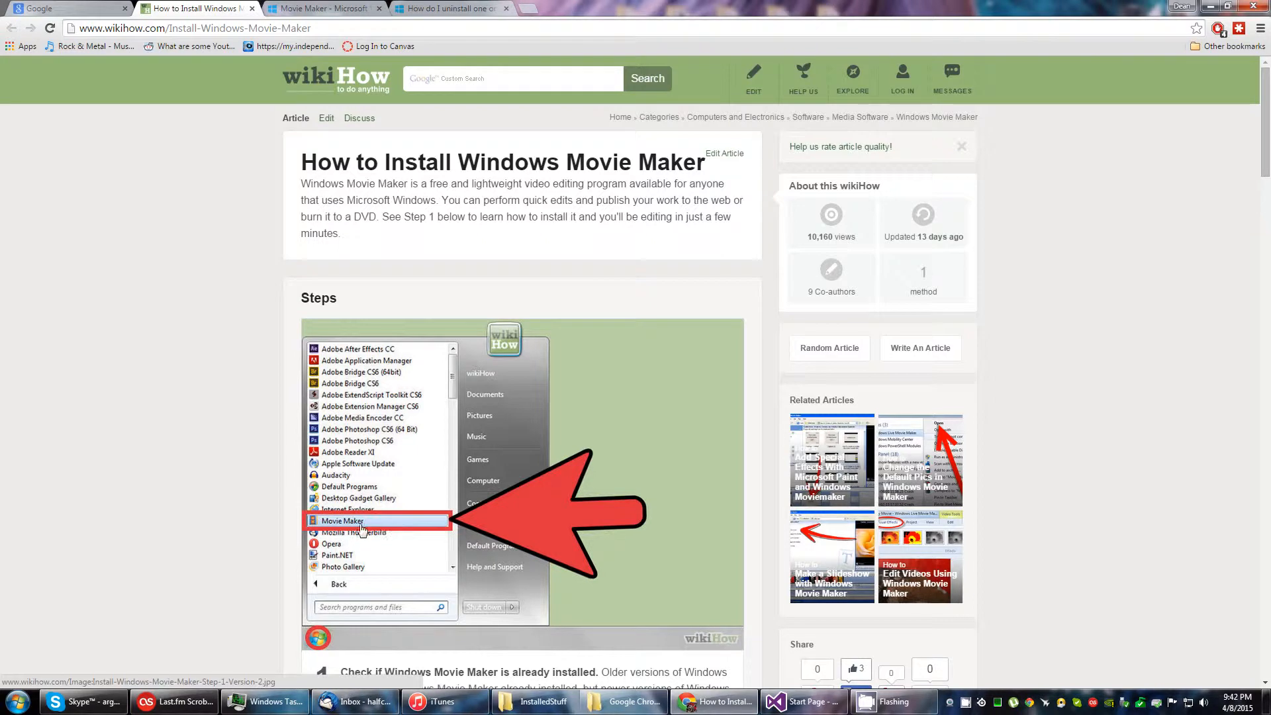
mouse_move(362, 531)
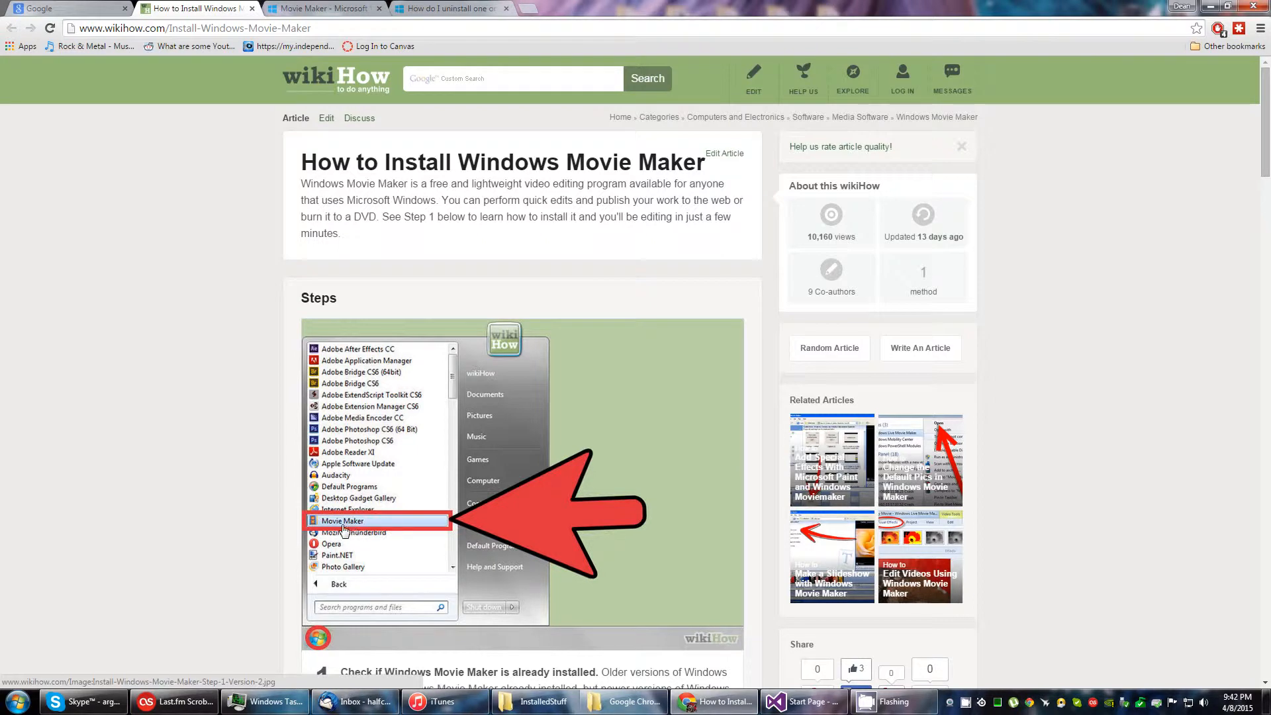
scroll("down", 3)
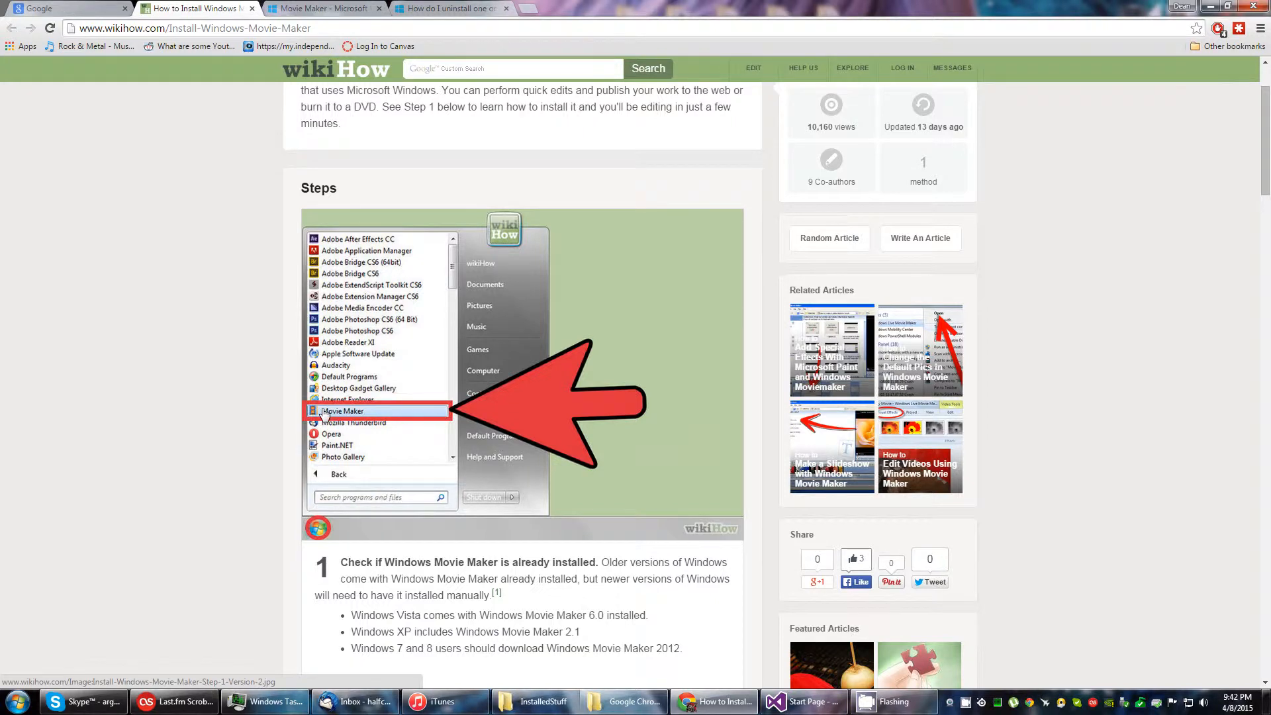
scroll("down", 3)
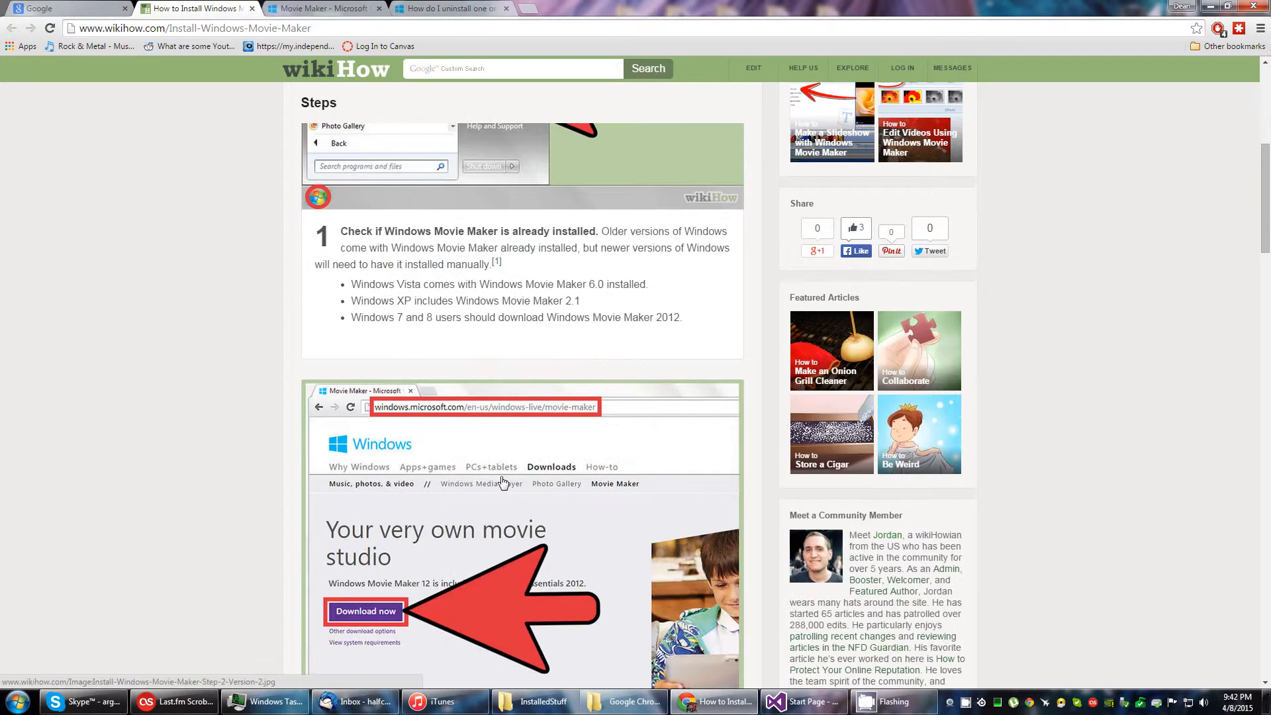
scroll("down", 3)
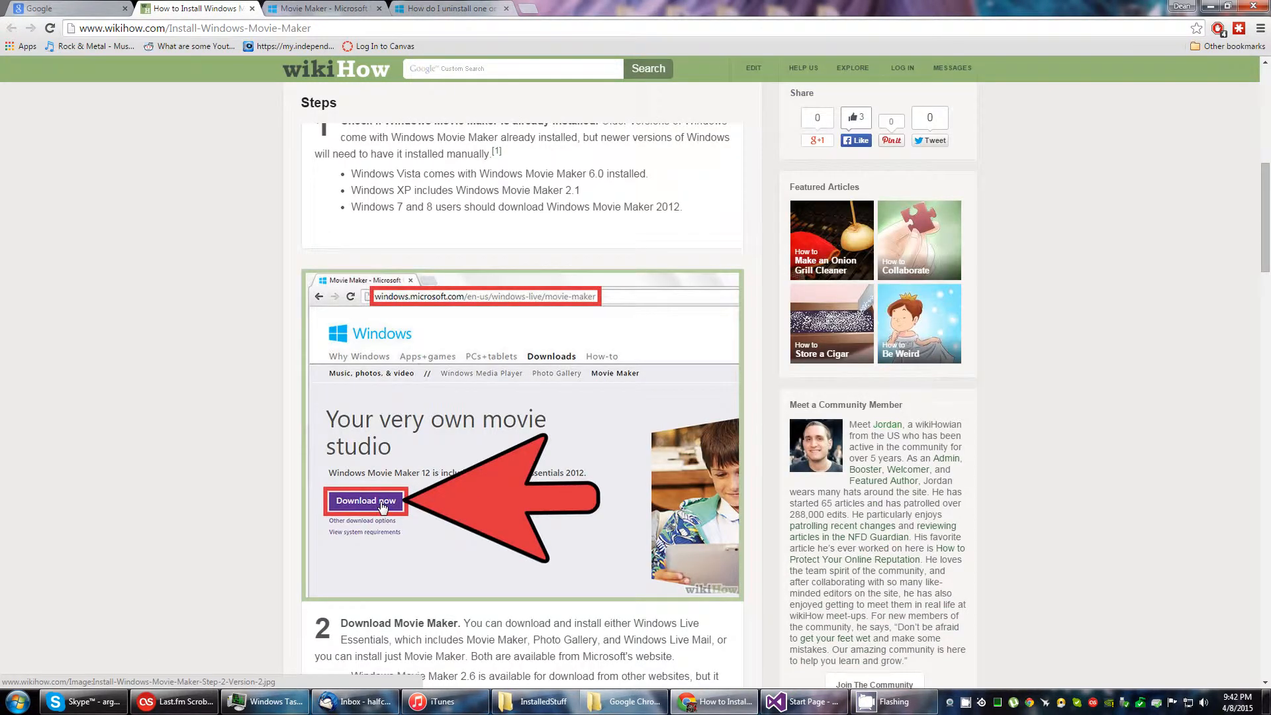
left_click(322, 8)
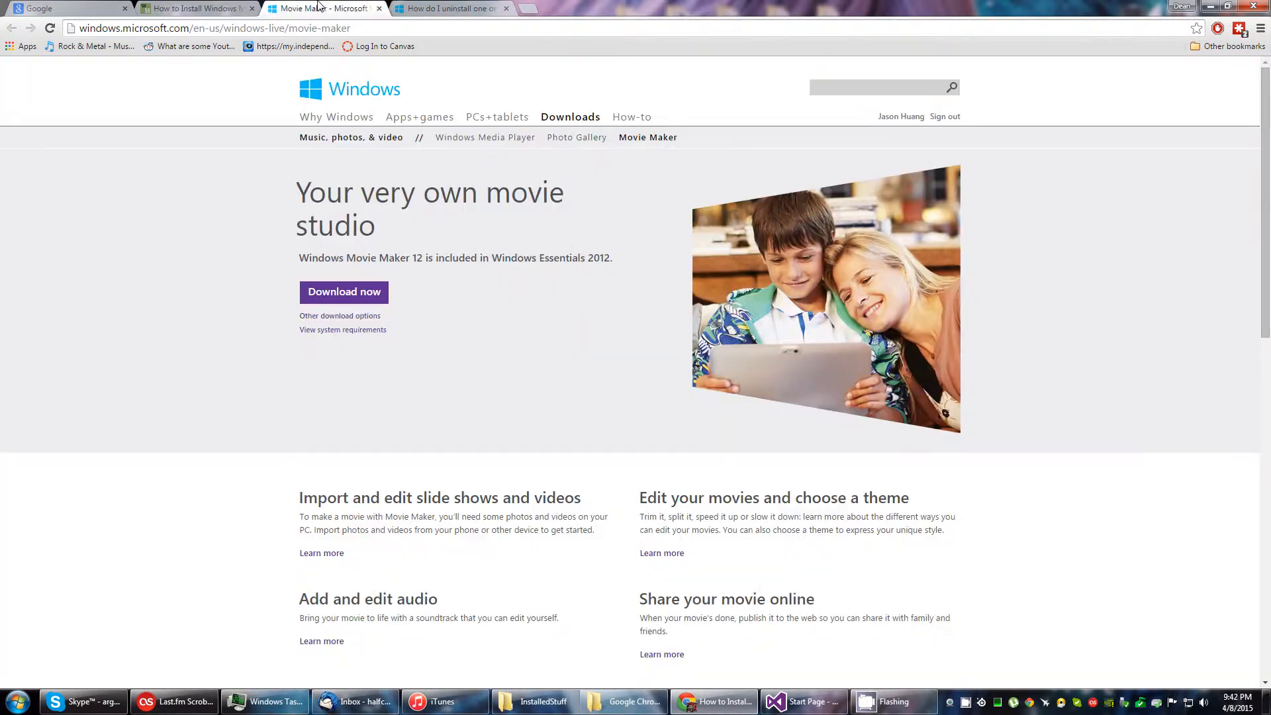
Step: Save wlsetup-web.exe to Chrome Downloads and run it while viewing wikiHow's step three
left_click(343, 292)
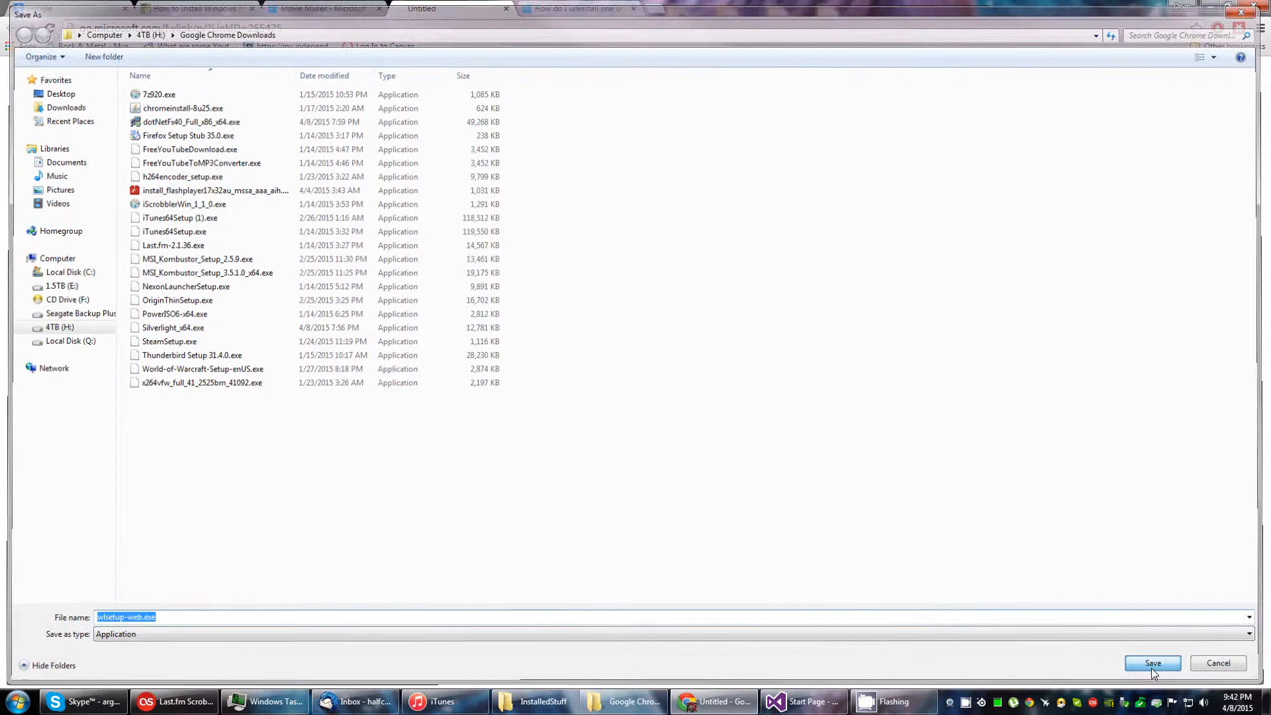
left_click(1152, 663)
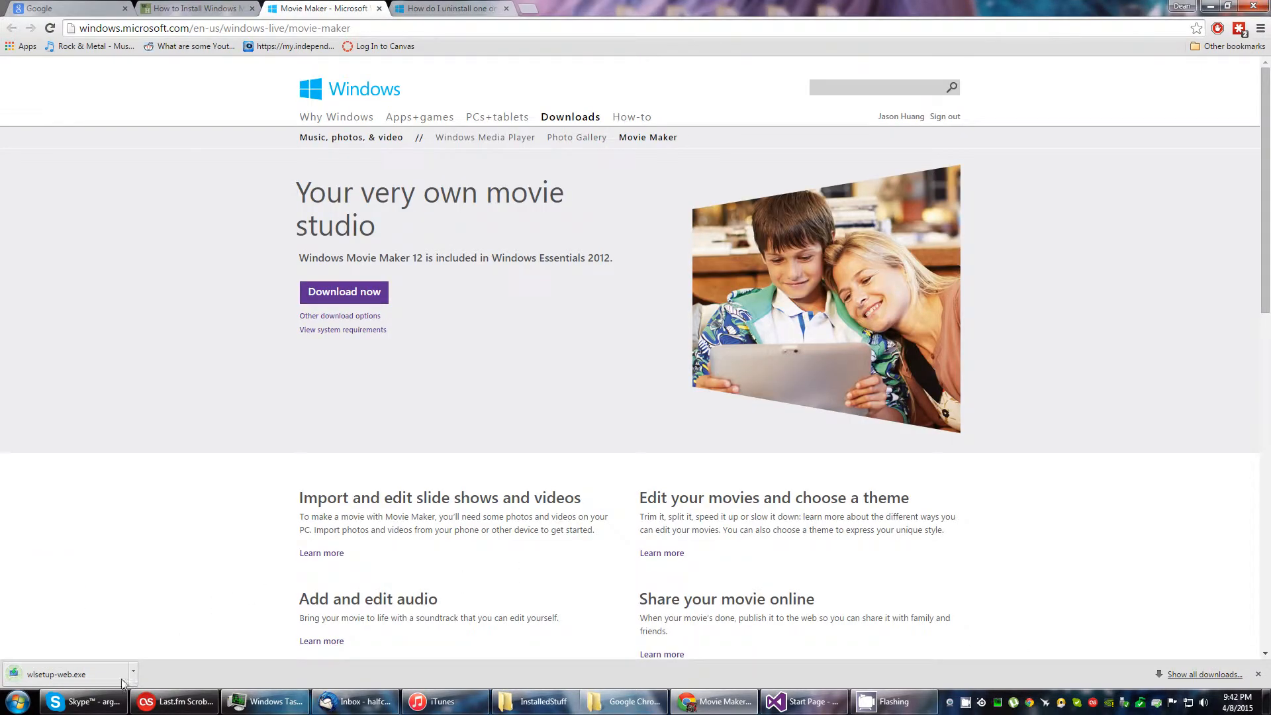
left_click(194, 7)
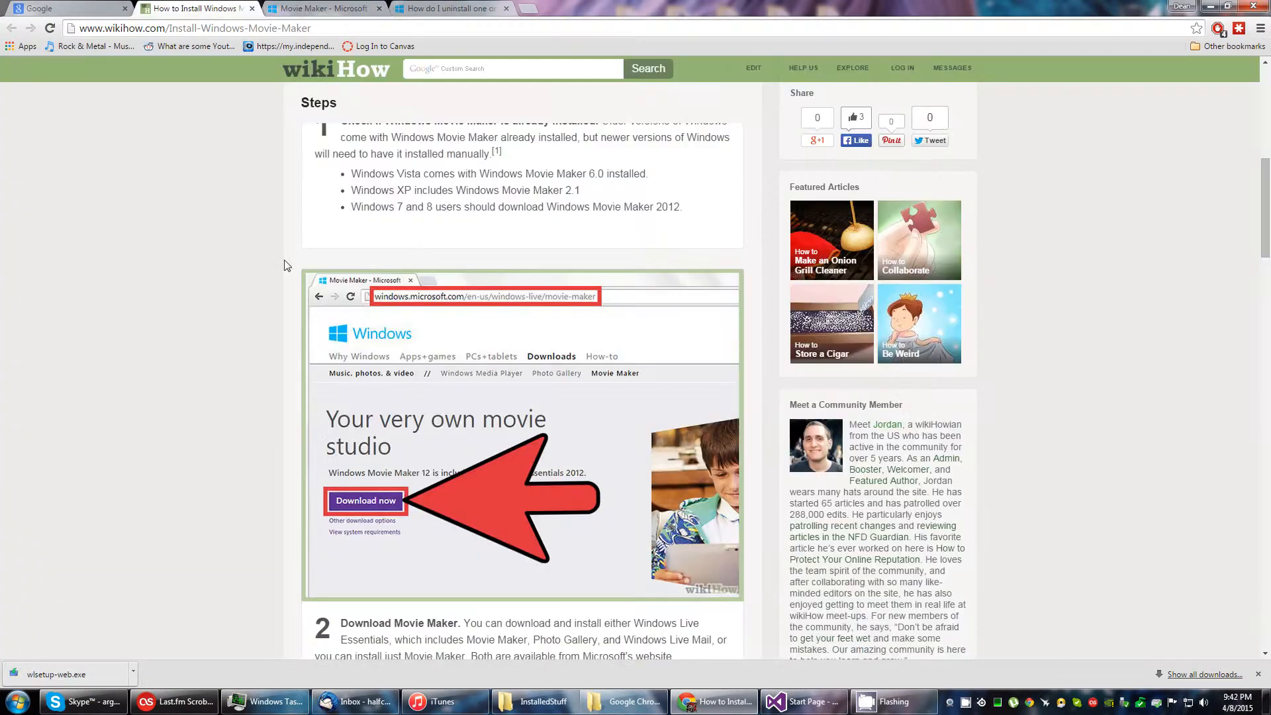
scroll("down", 3)
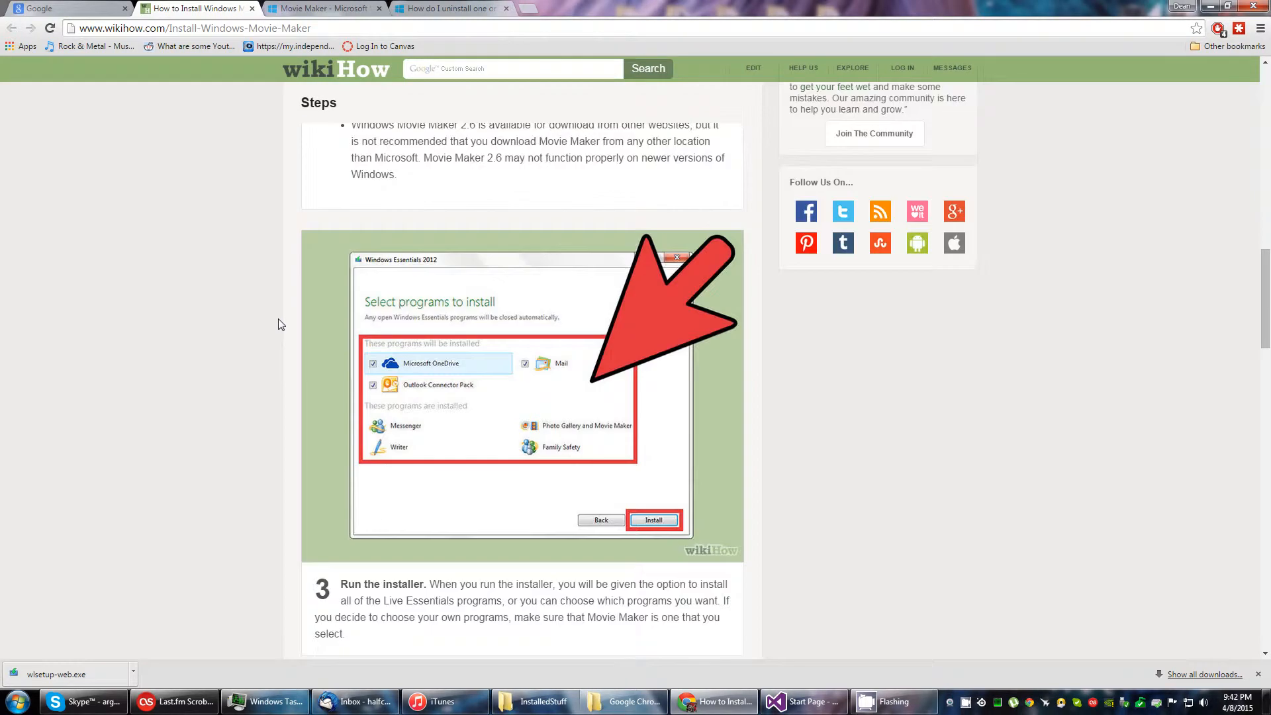
scroll("down", 3)
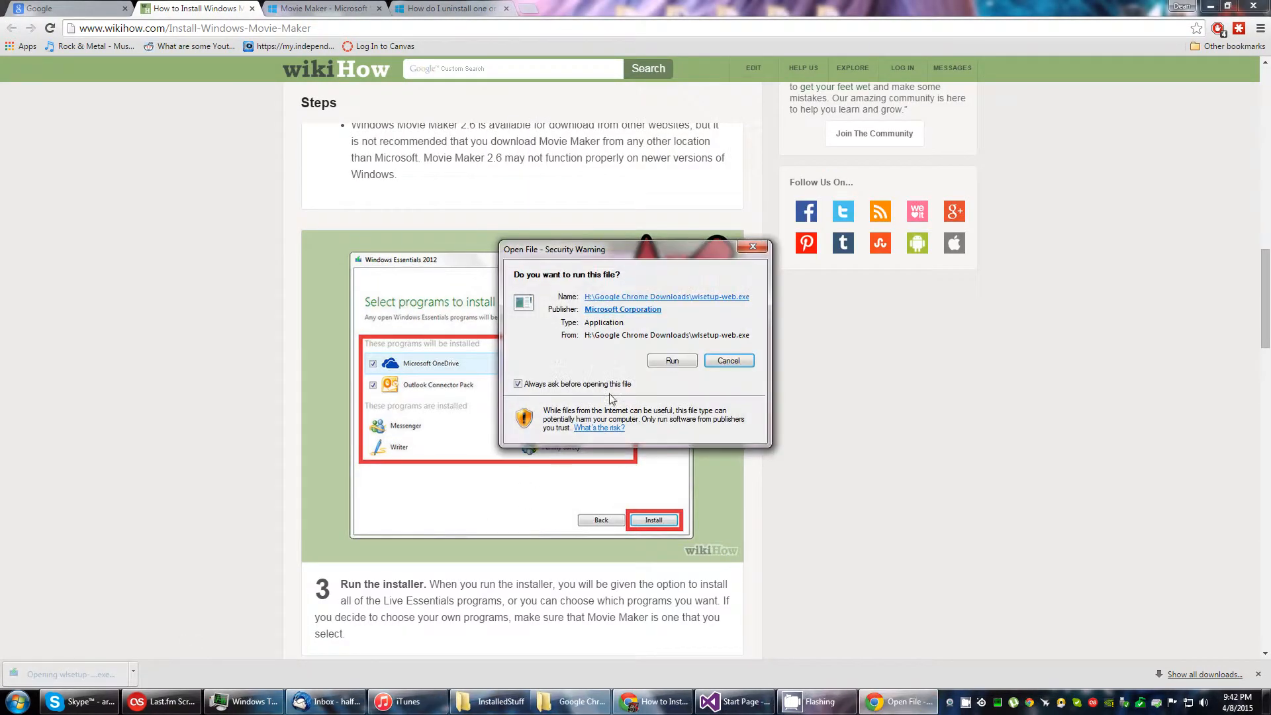
left_click(671, 360)
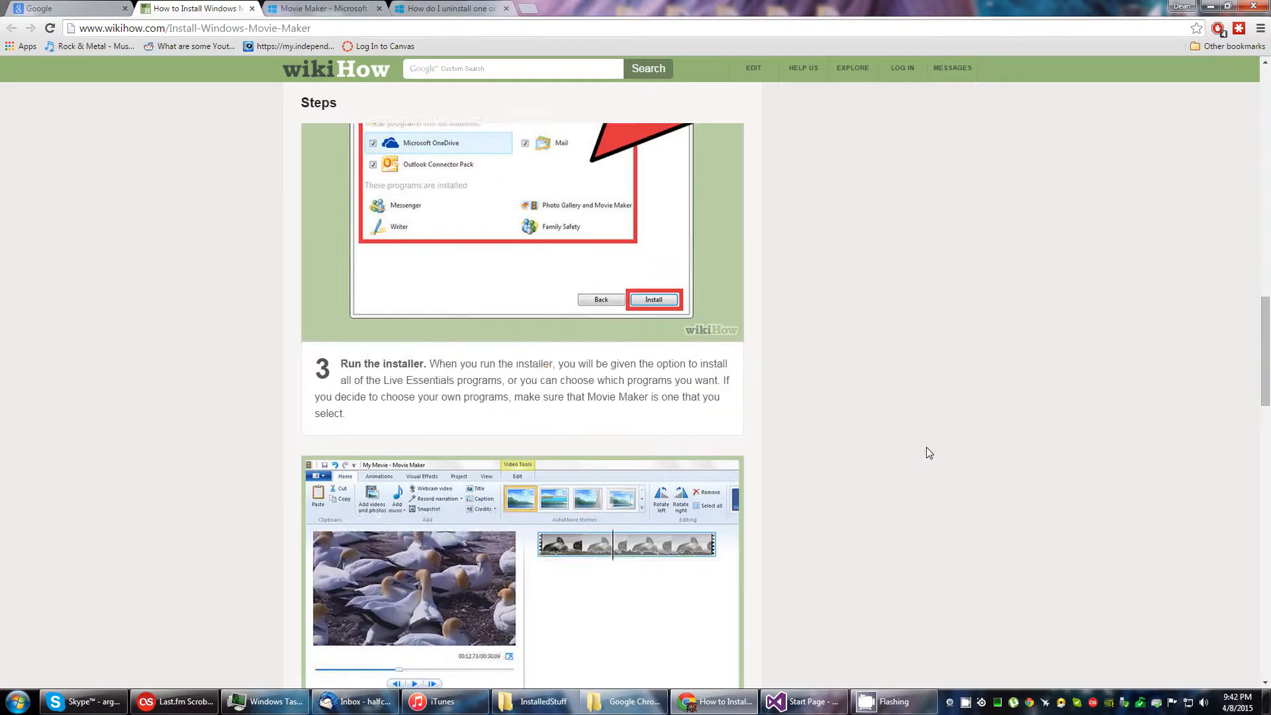
Step: Re-search the Start menu for 'maker', still finding only installers, then browse the InstalledStuff folder
scroll("down", 3)
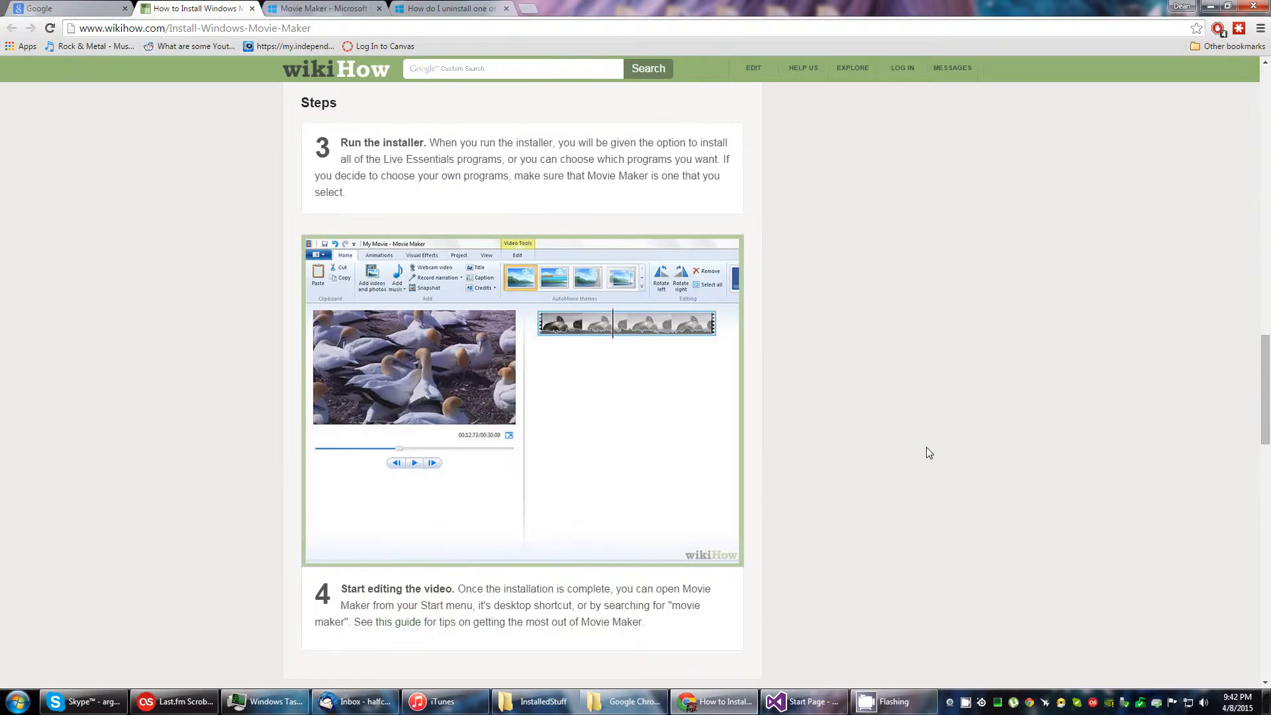
mouse_move(787, 480)
type("movie")
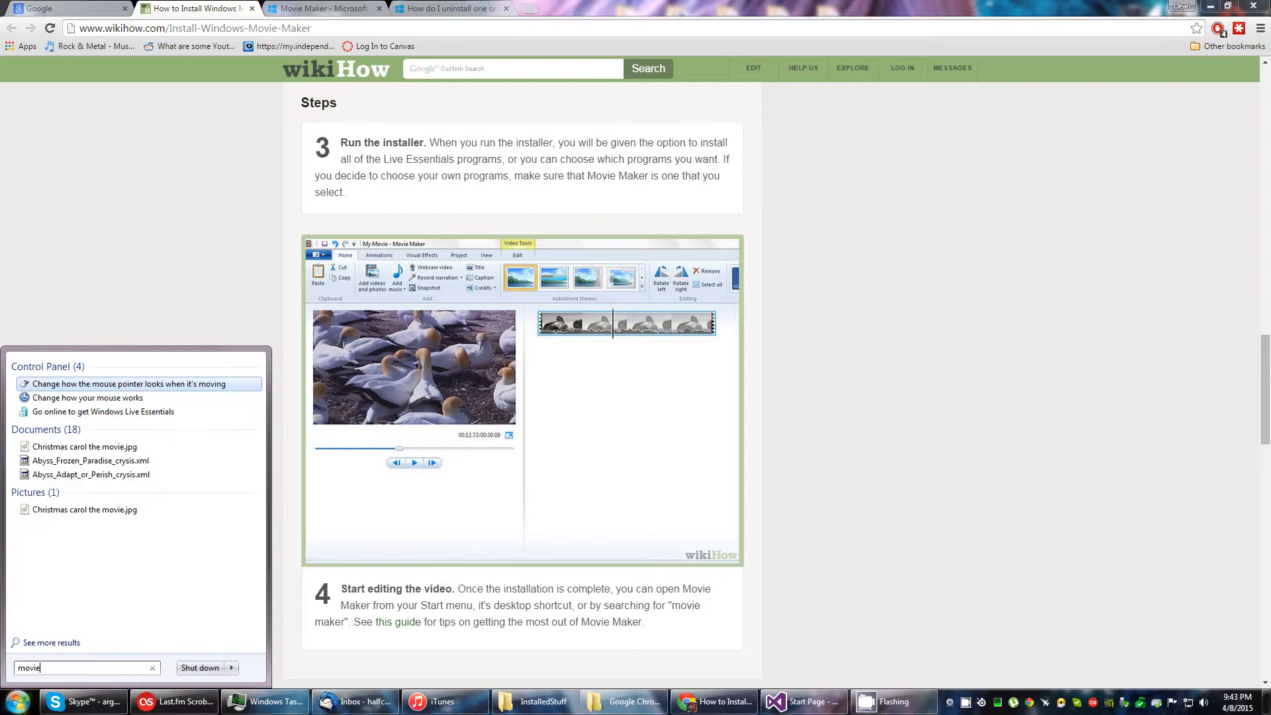
type("maker")
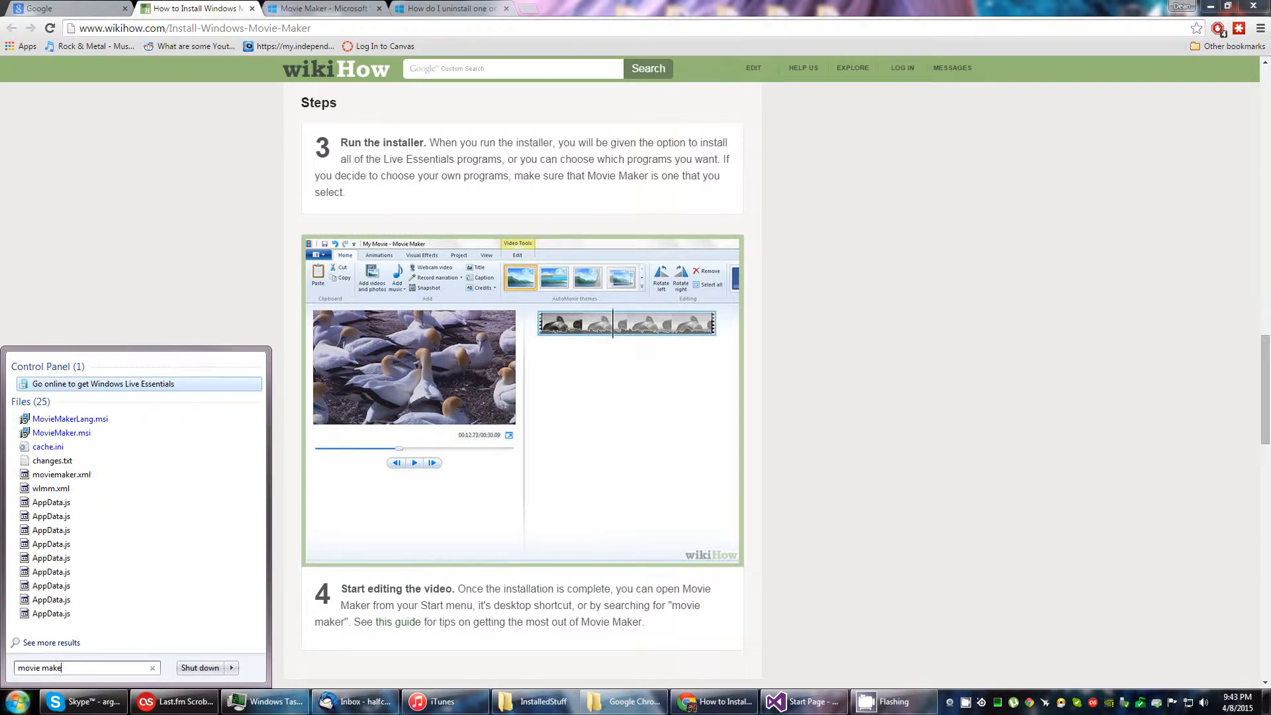
left_click(153, 667)
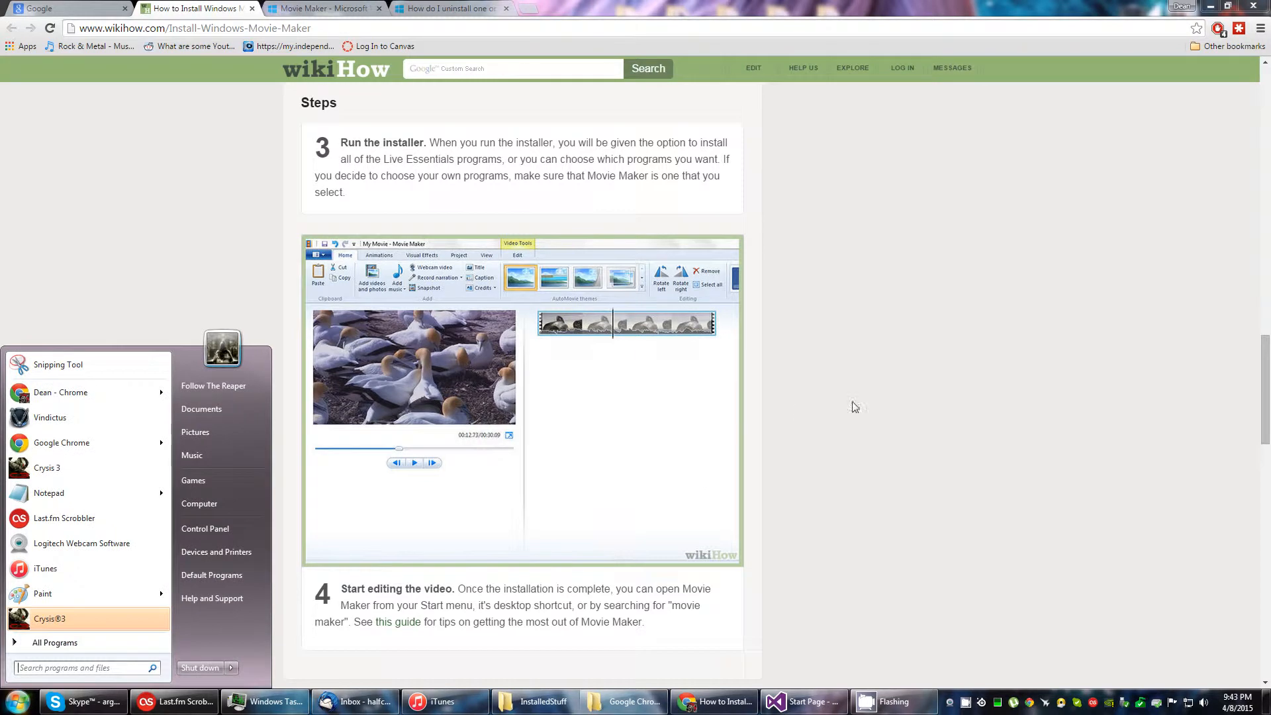
mouse_move(885, 429)
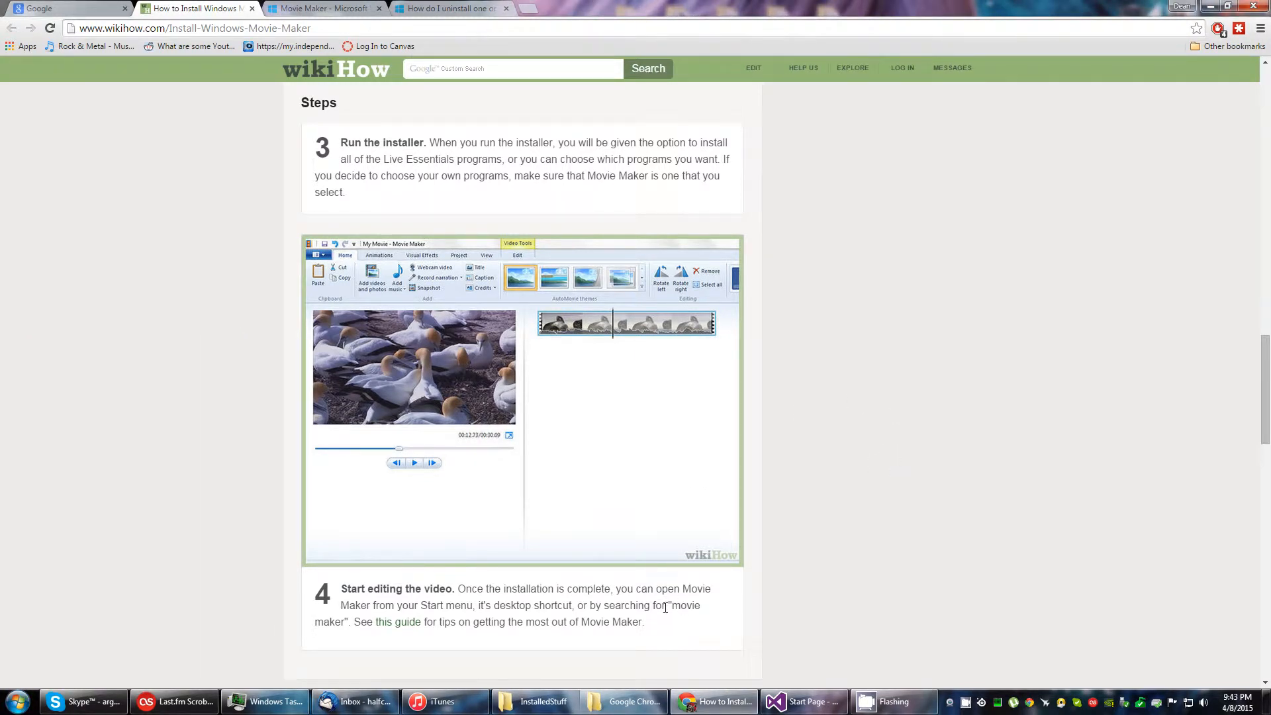
mouse_move(741, 532)
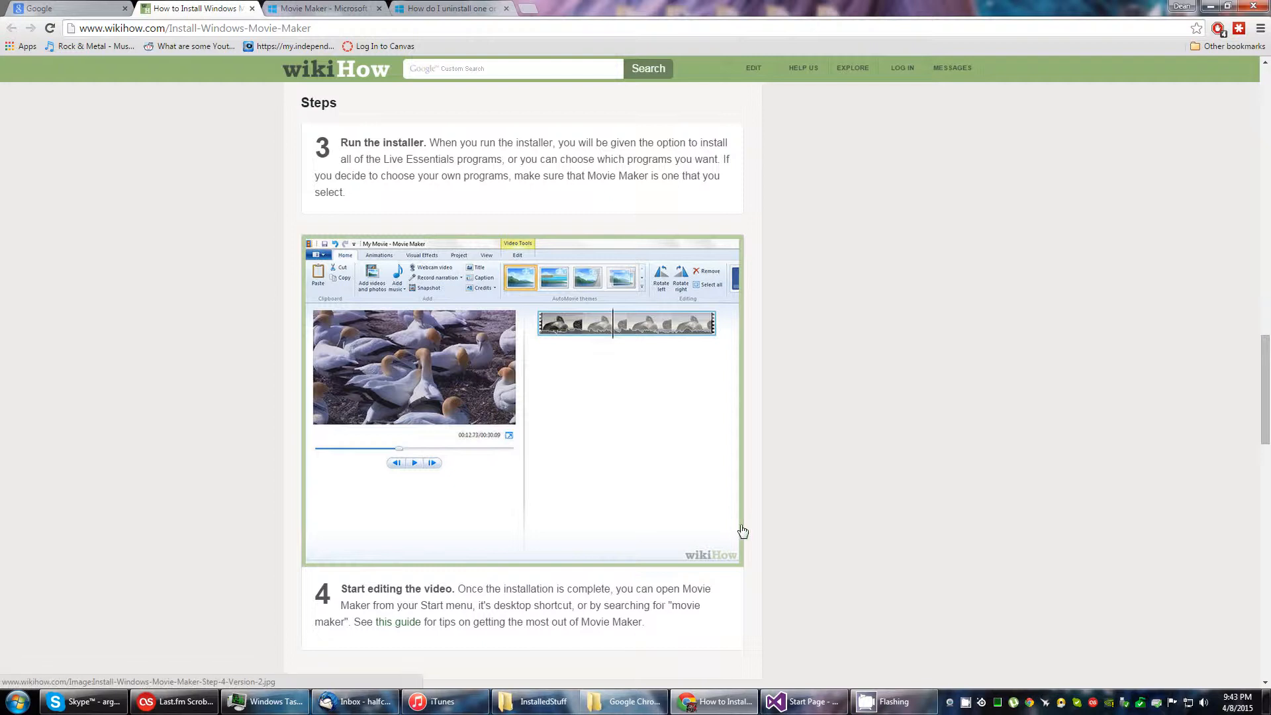
left_click(534, 701)
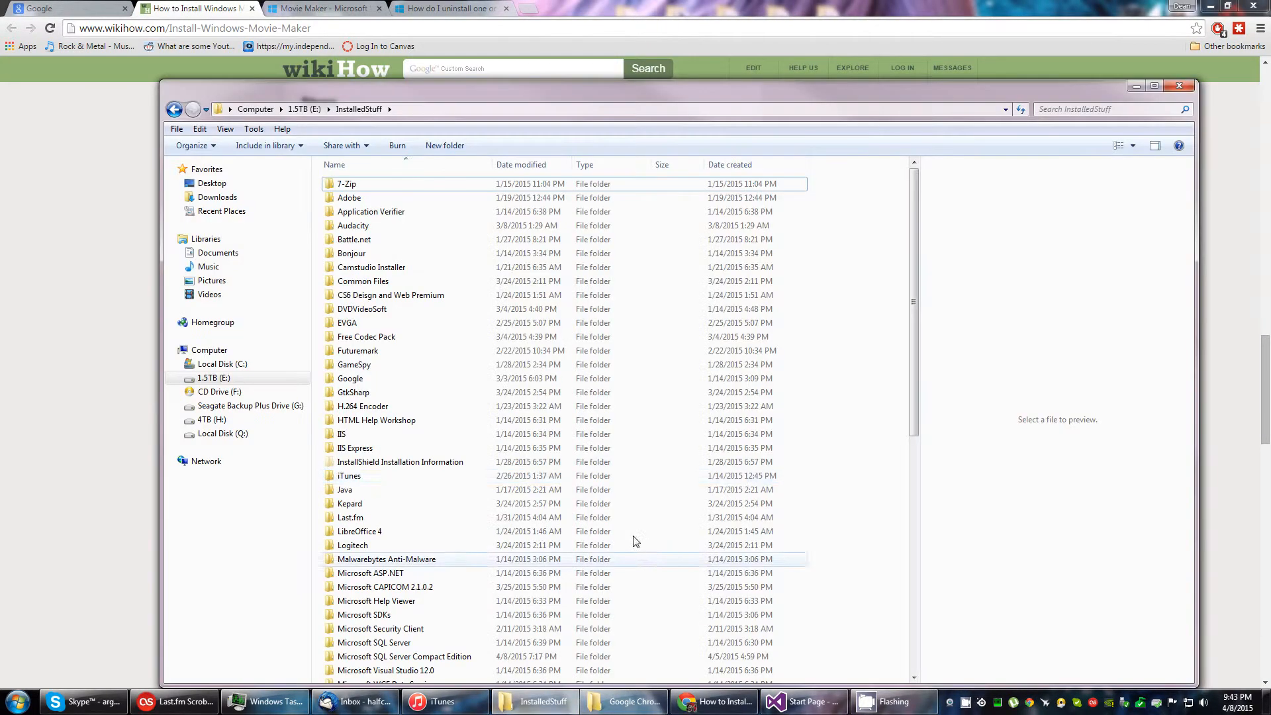
scroll("down", 3)
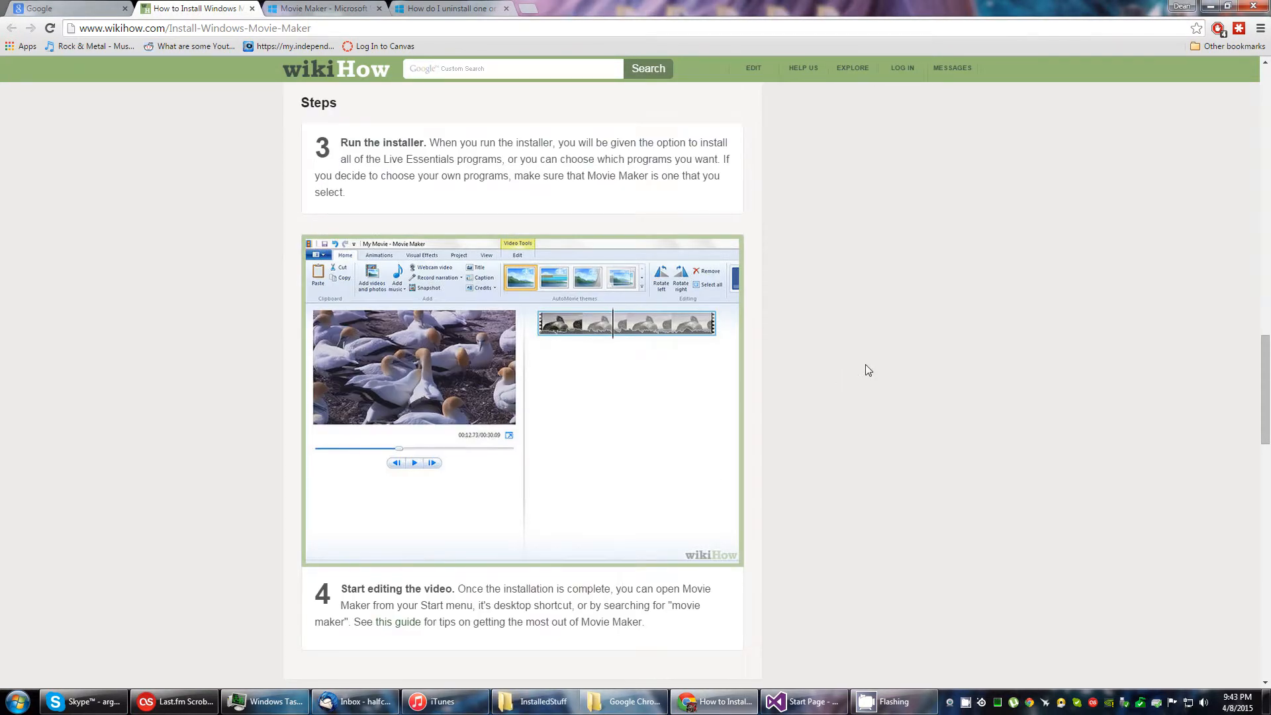
mouse_move(867, 381)
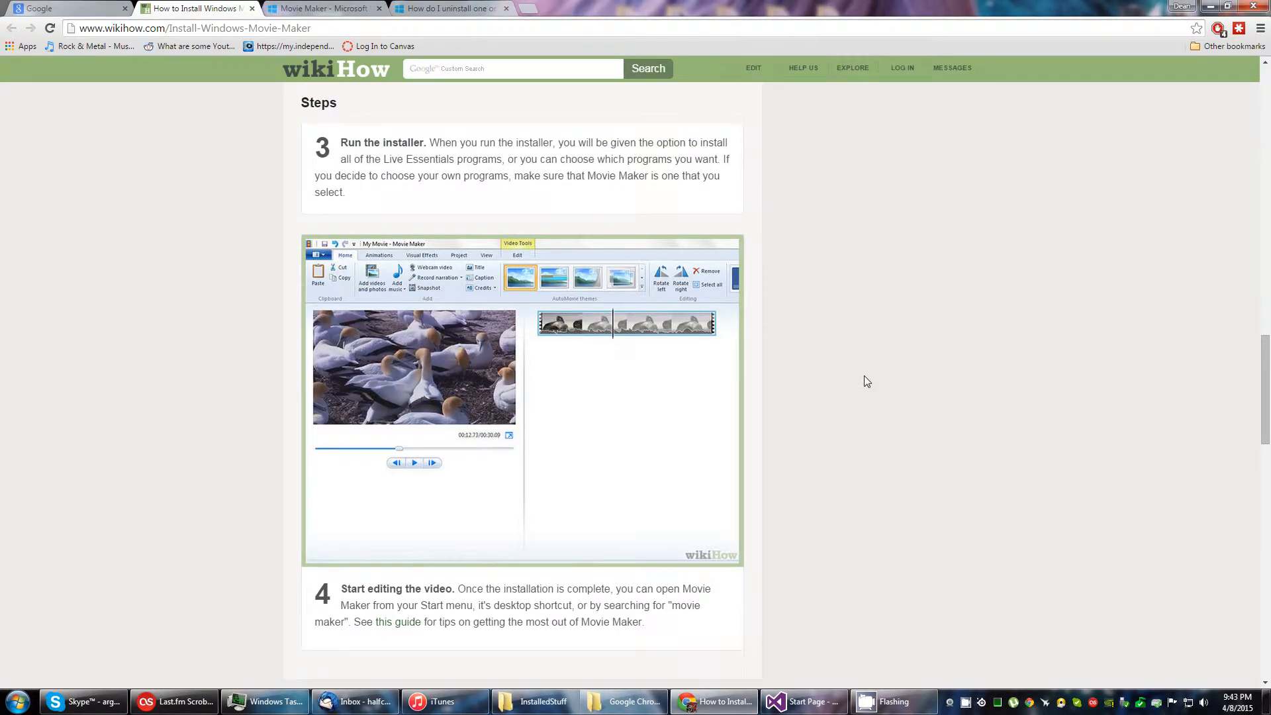
mouse_move(869, 585)
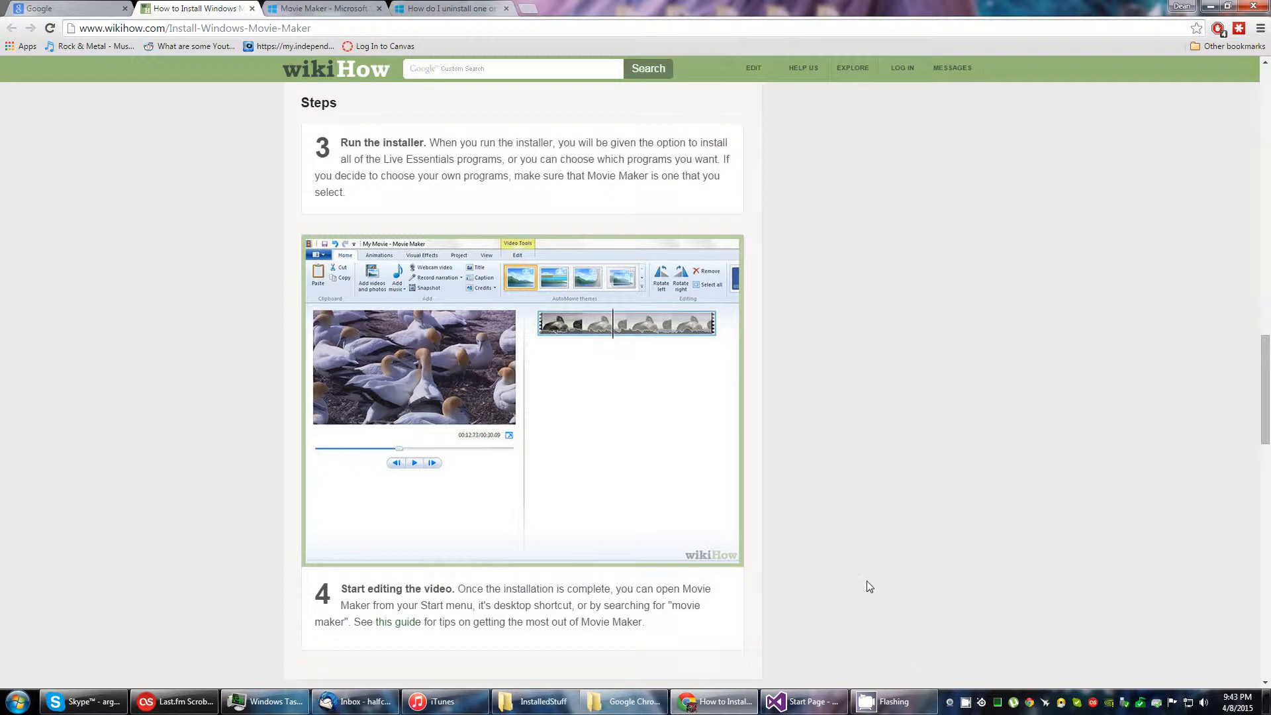
mouse_move(521, 216)
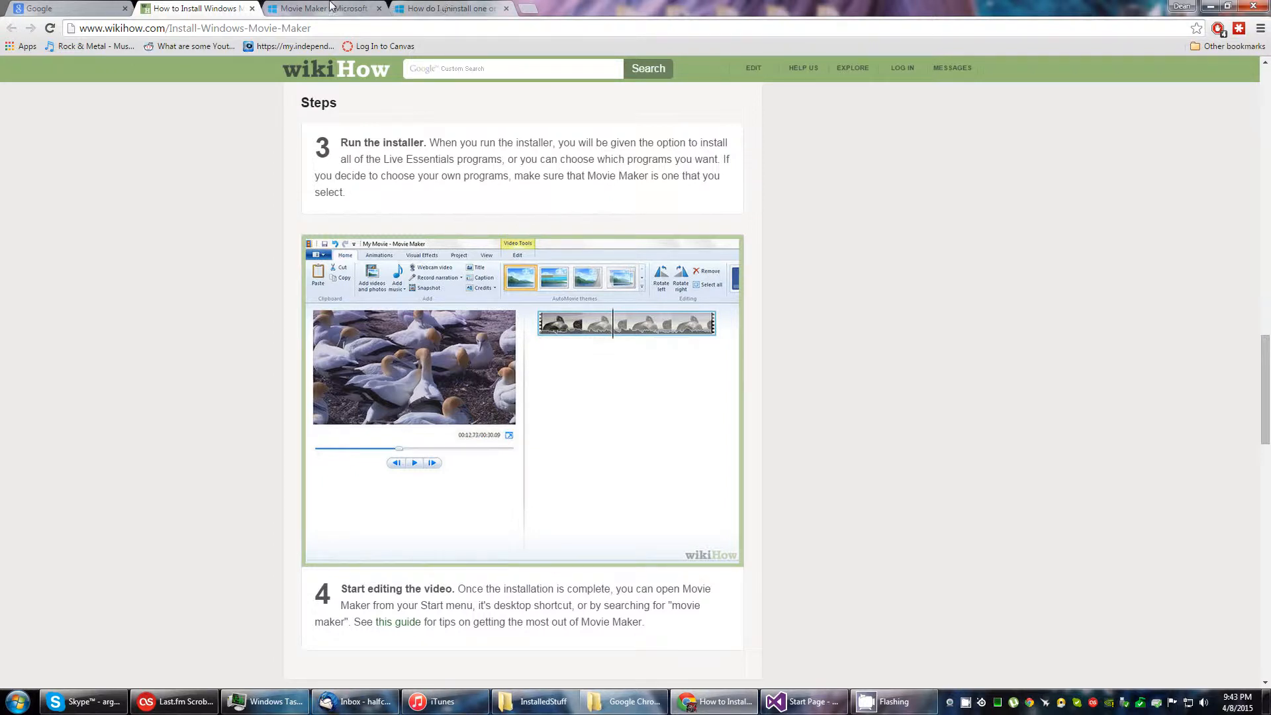
Step: Show the Windows Essentials uninstall help page and search the Start menu for 'pro'
left_click(446, 8)
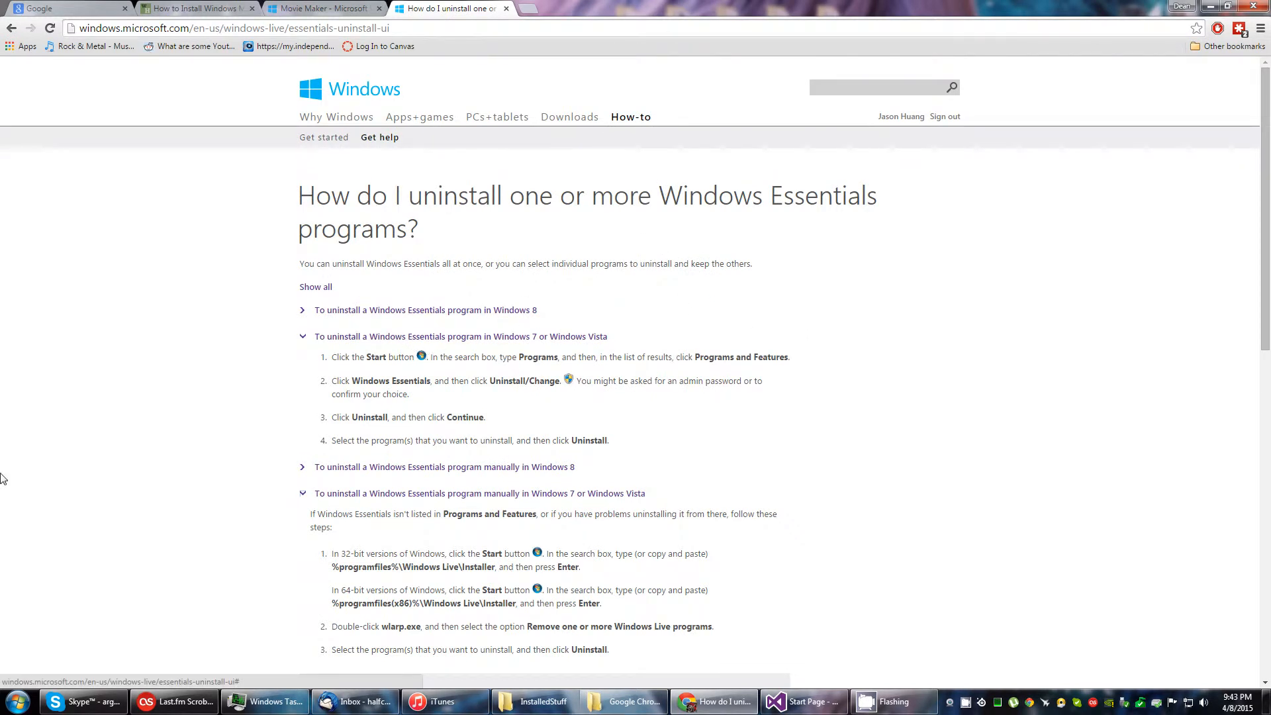
left_click(15, 700)
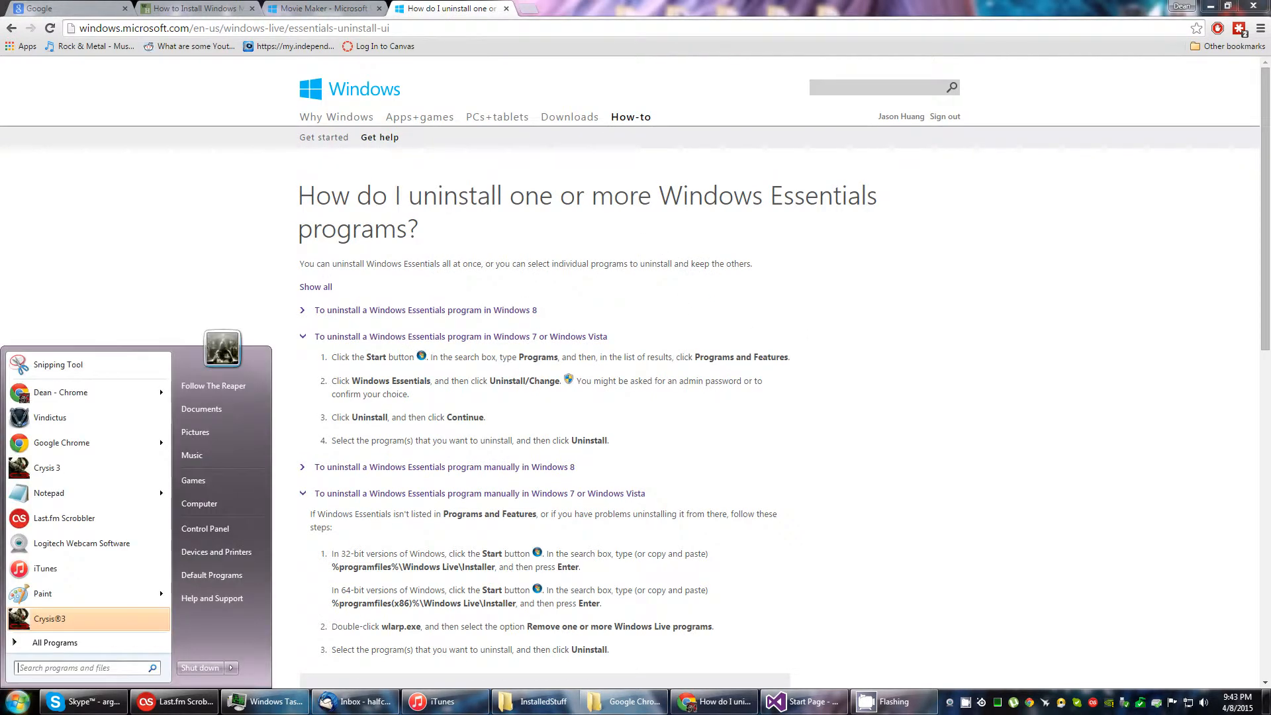
type("pro")
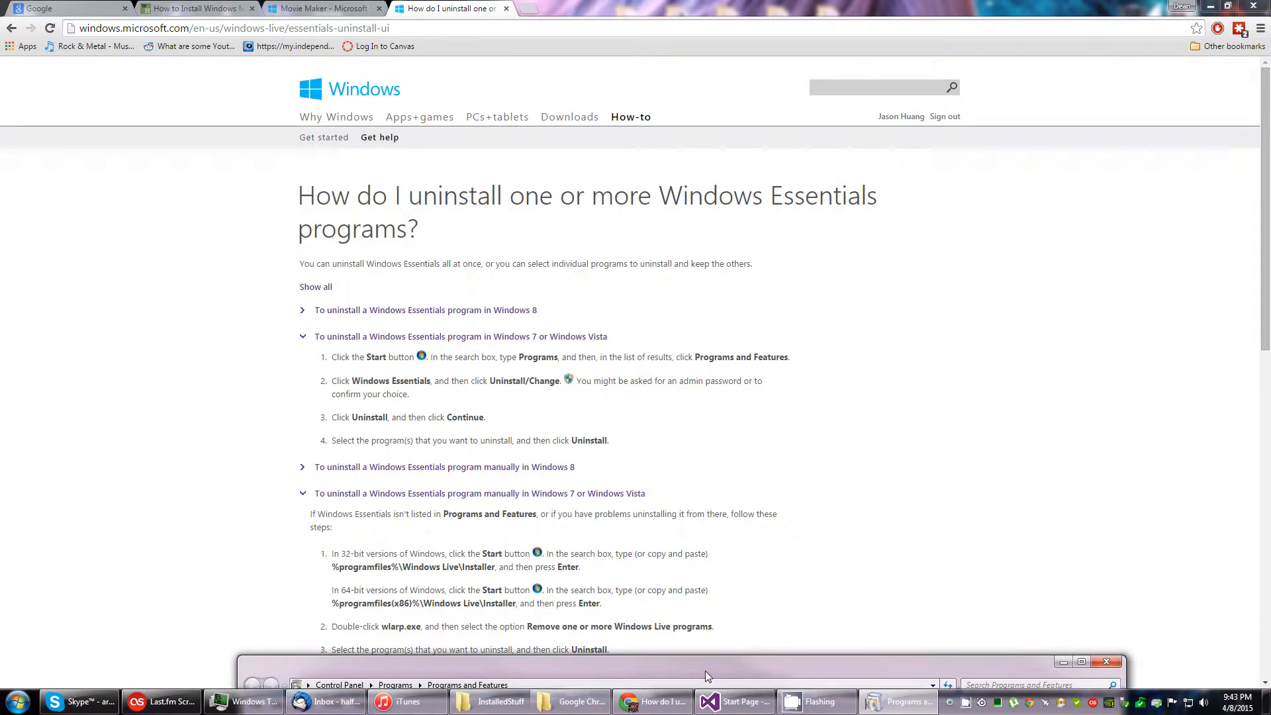
Step: Search Programs and Features for 'windows essentials', which finds no installed programs
left_click(898, 701)
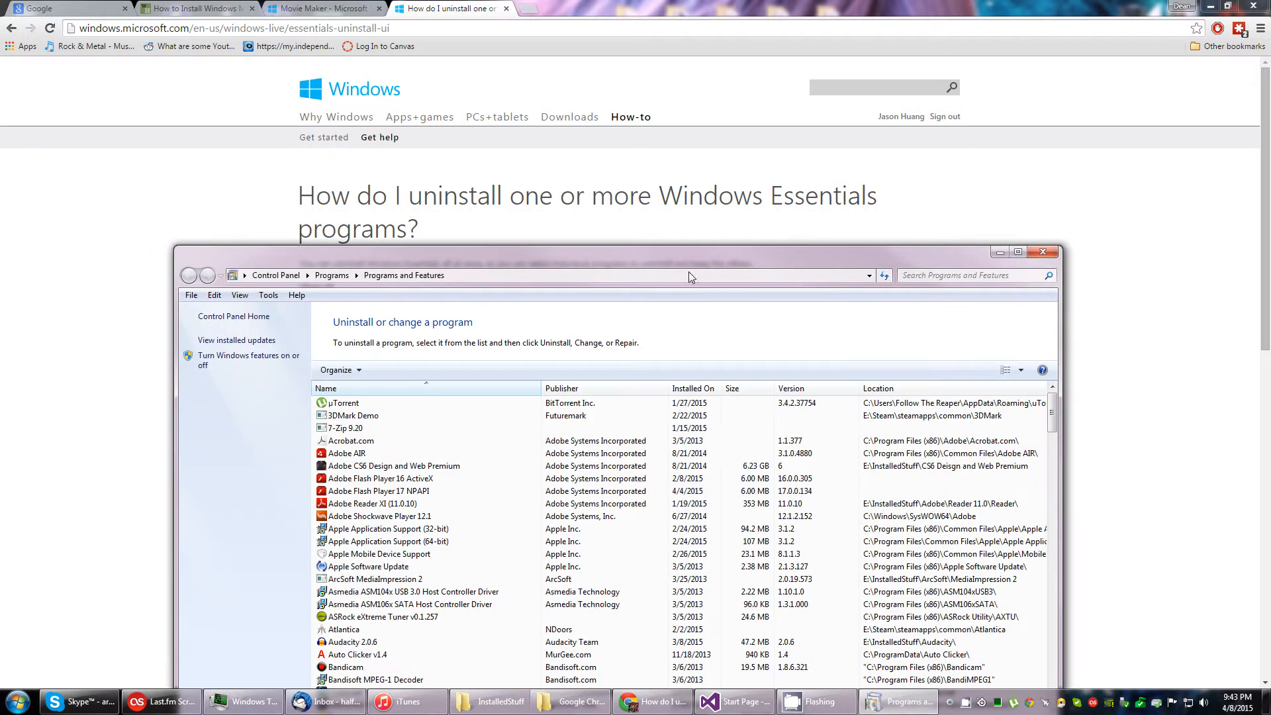
type("windows essen")
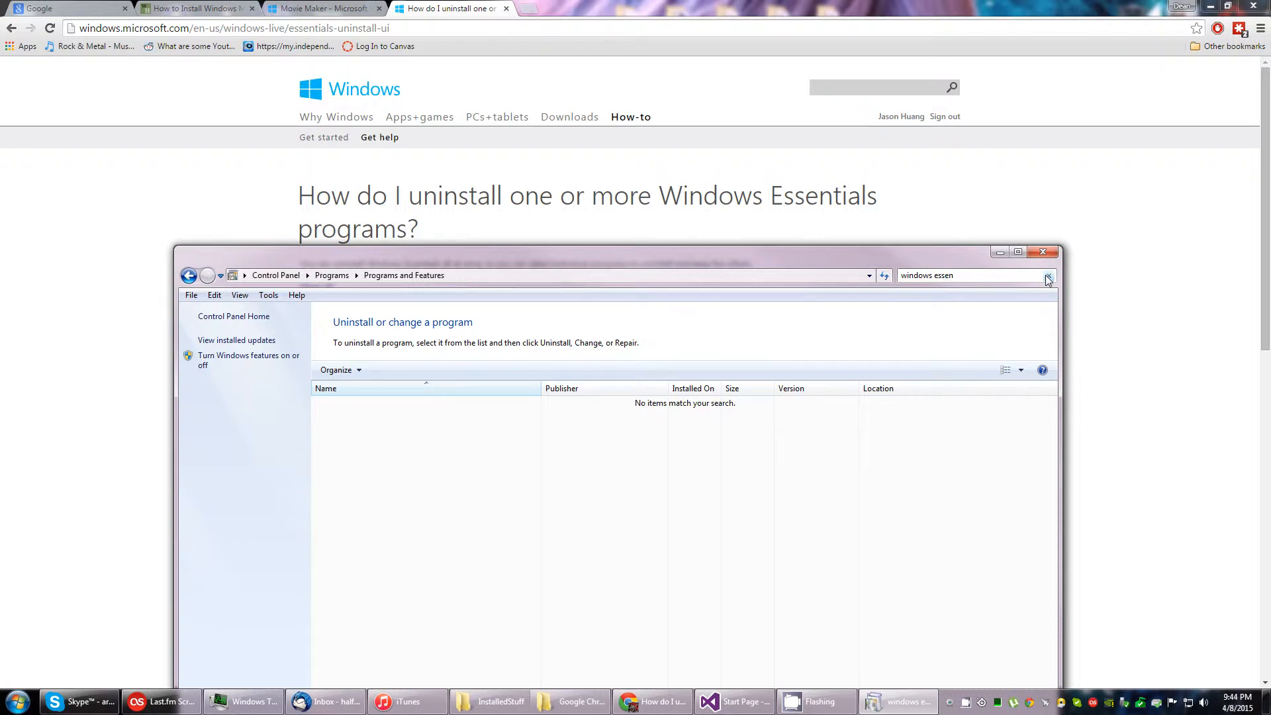
Step: Clear the search, close Programs and Features, and scroll to the manual uninstall steps
left_click(1047, 275)
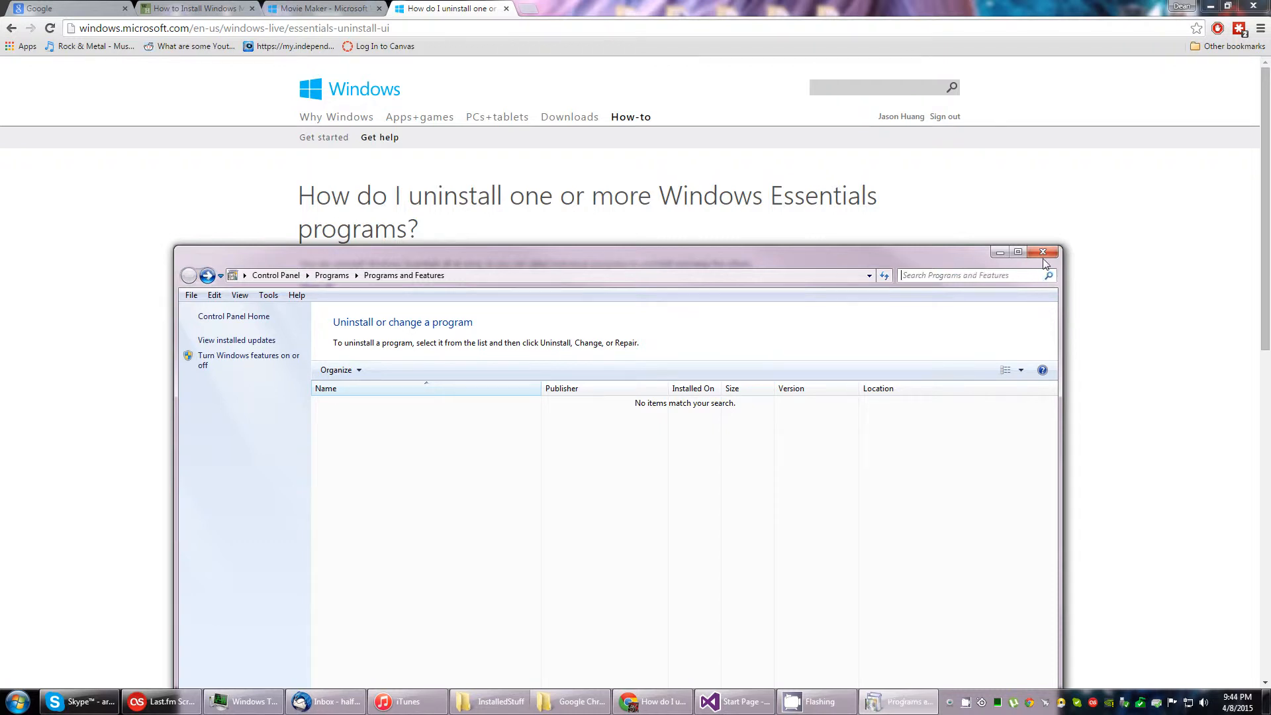
left_click(1043, 253)
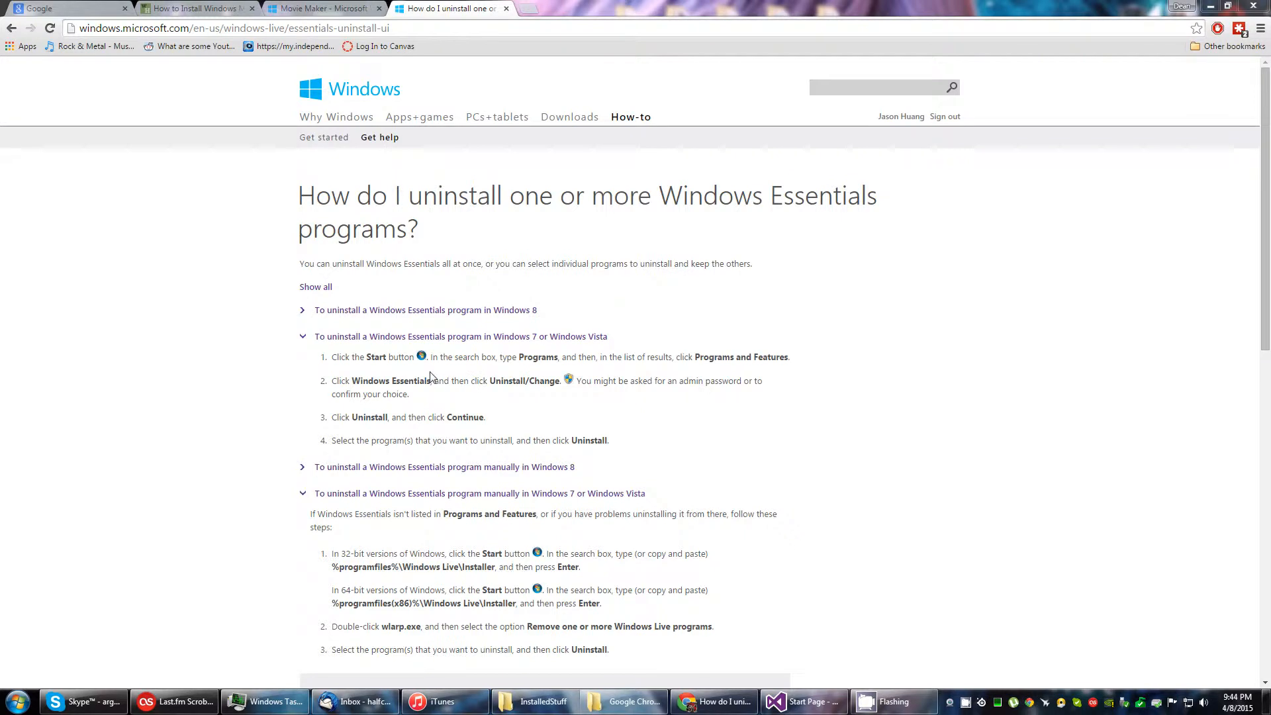
mouse_move(459, 408)
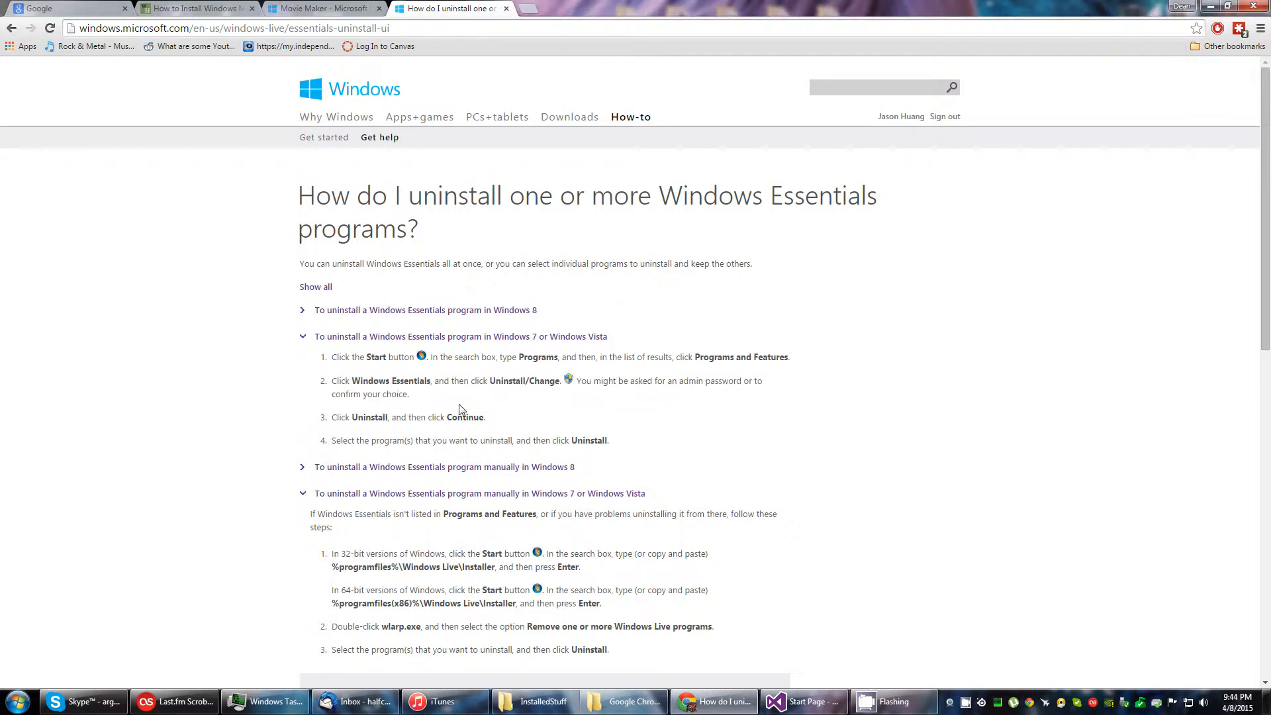
scroll("down", 3)
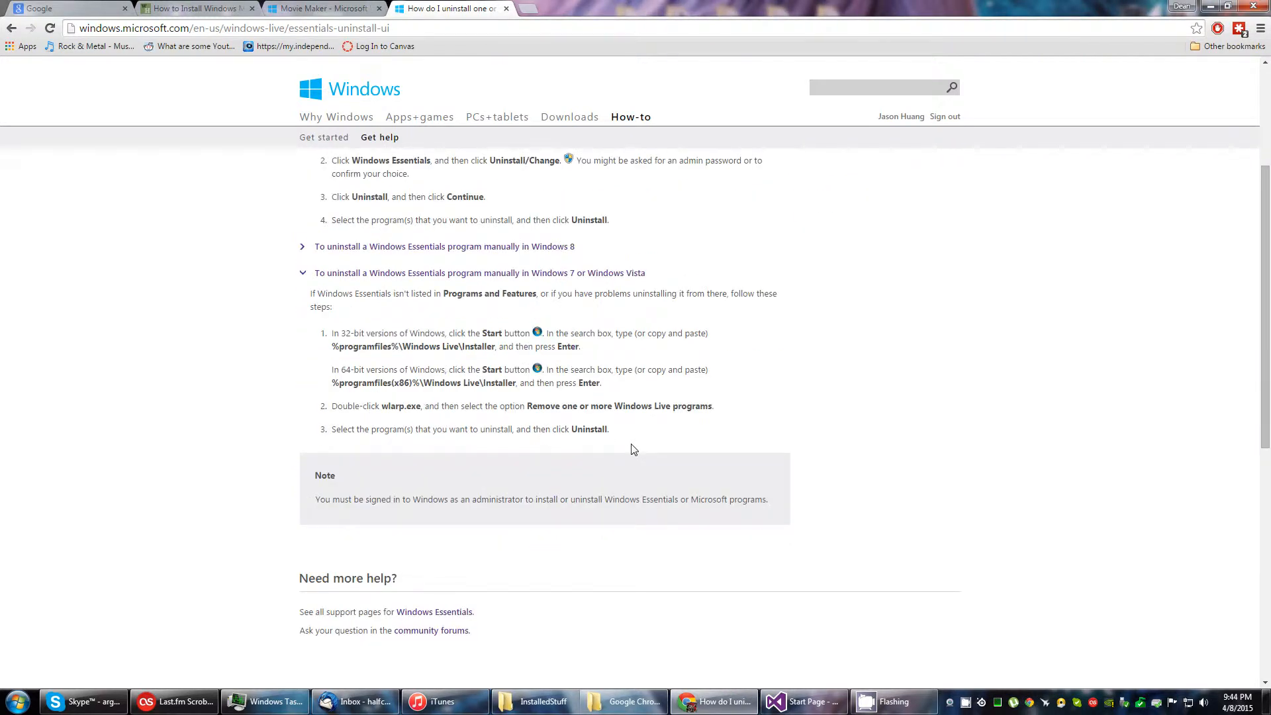
mouse_move(588, 366)
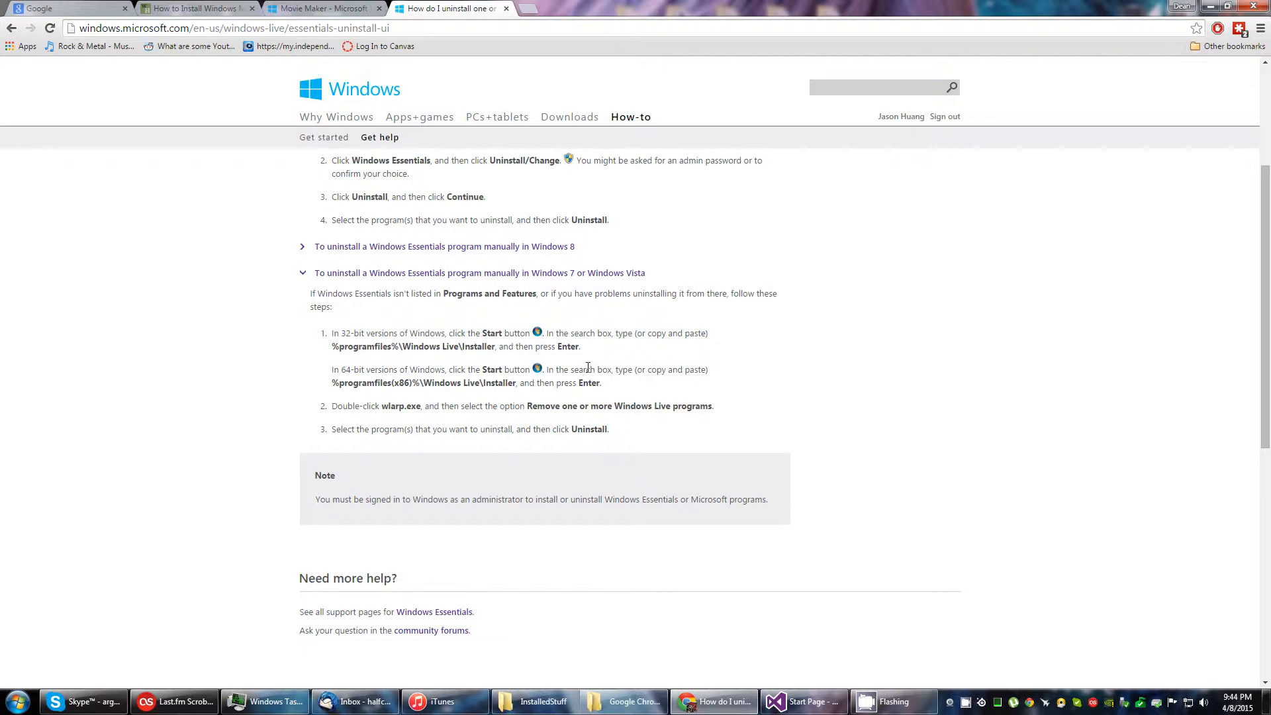
left_click(15, 700)
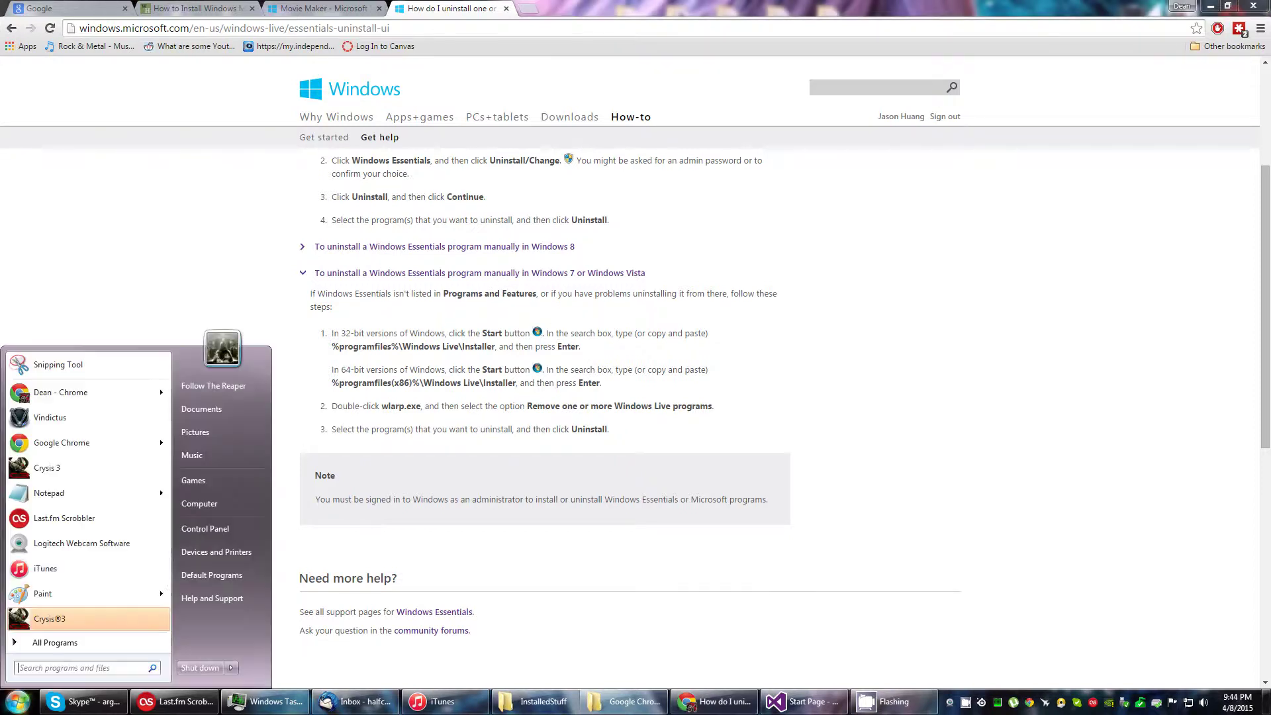
mouse_move(368, 365)
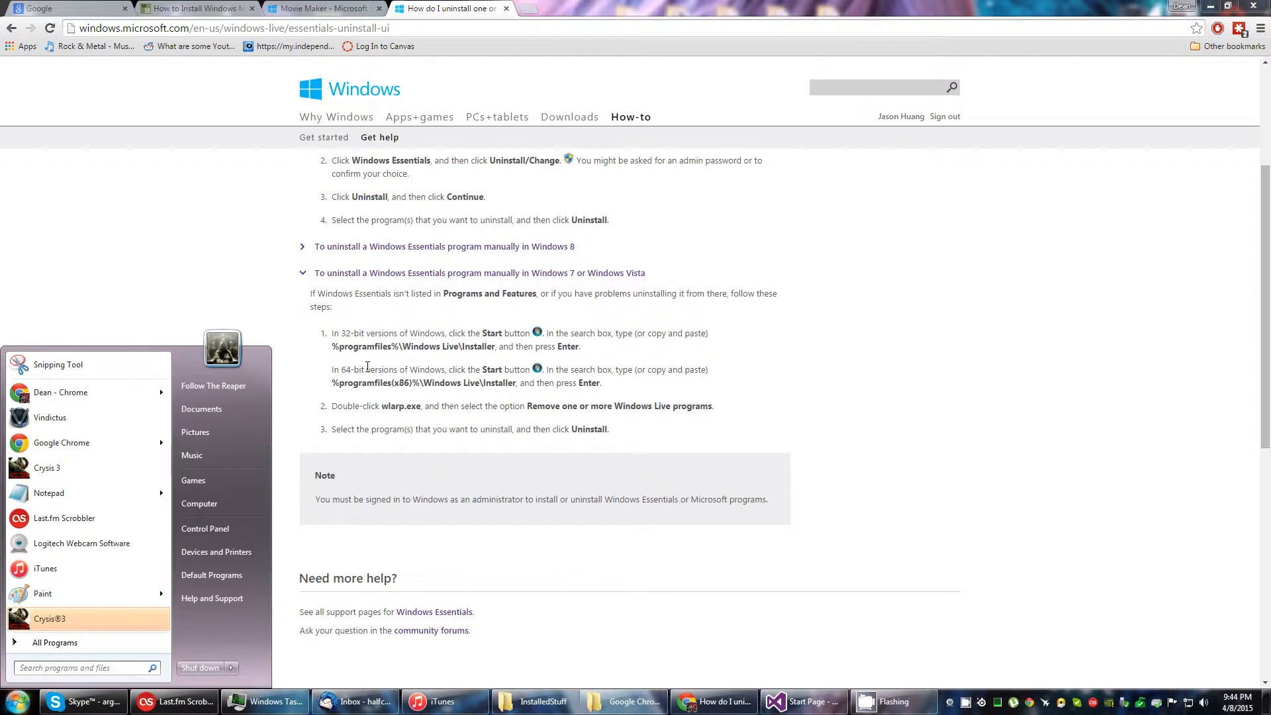
mouse_move(392, 404)
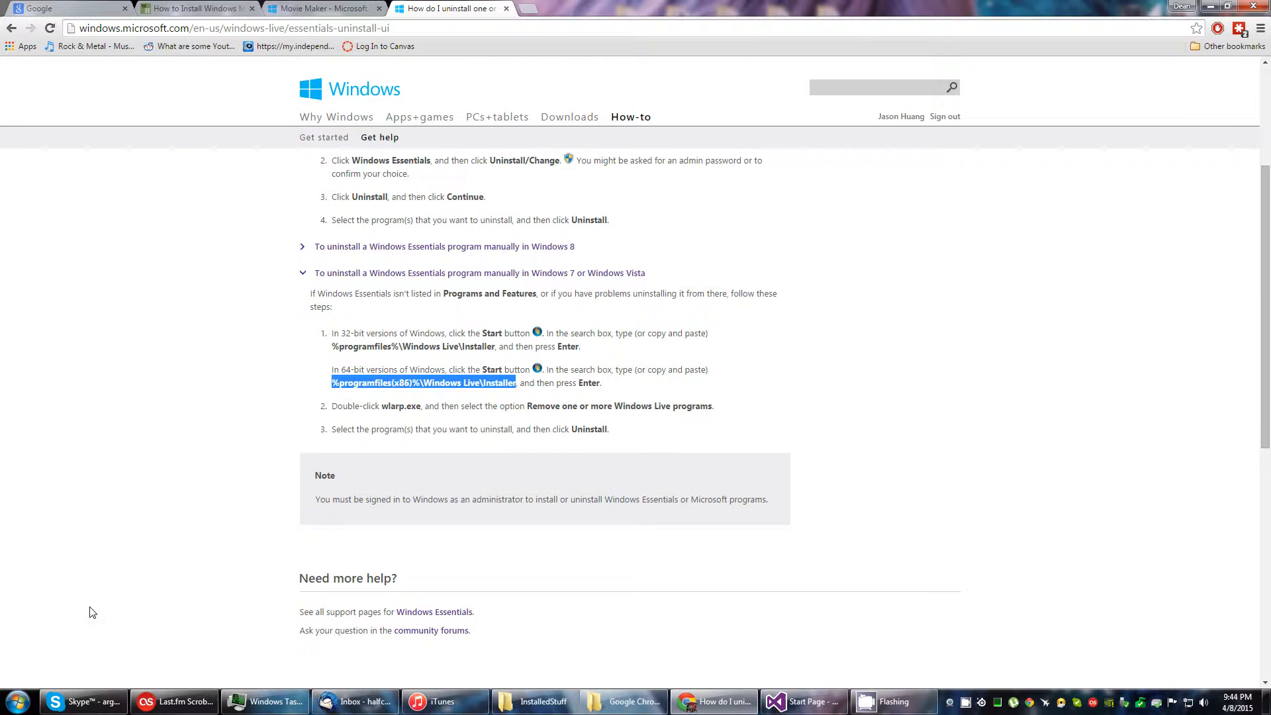
left_click(15, 701)
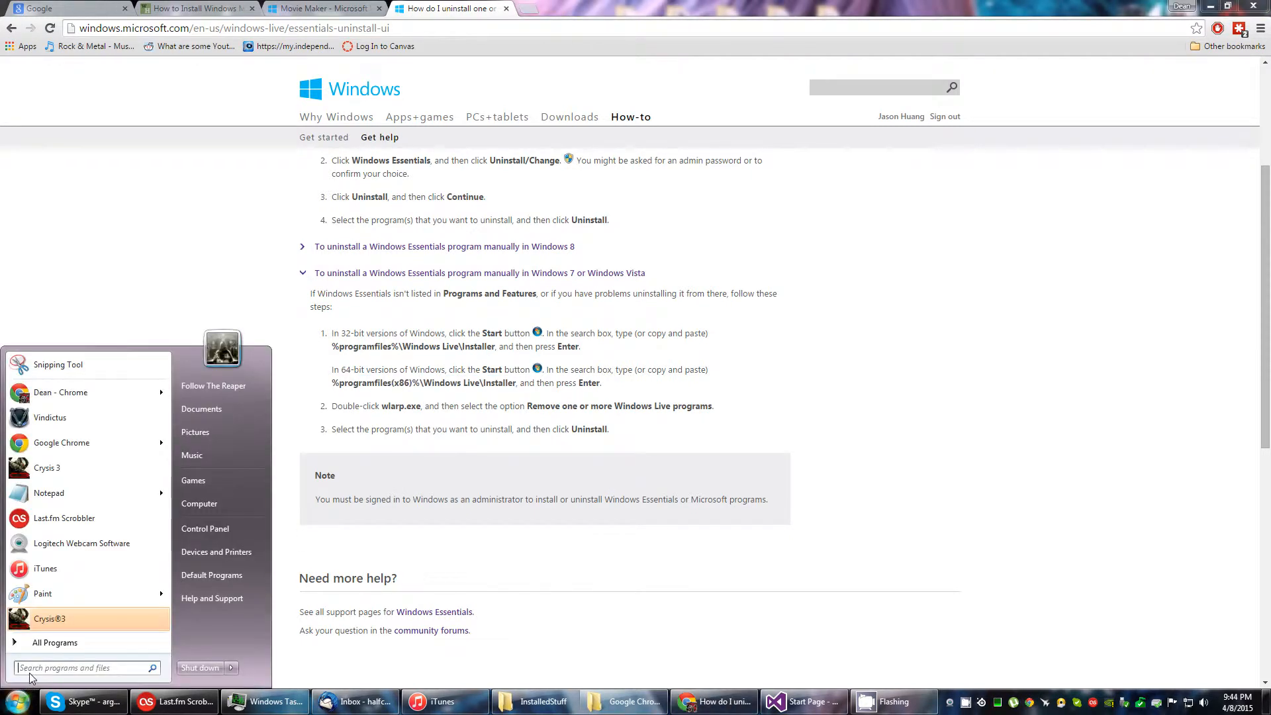
type("%programfiles(x86)%\\Windows Live\\Installer")
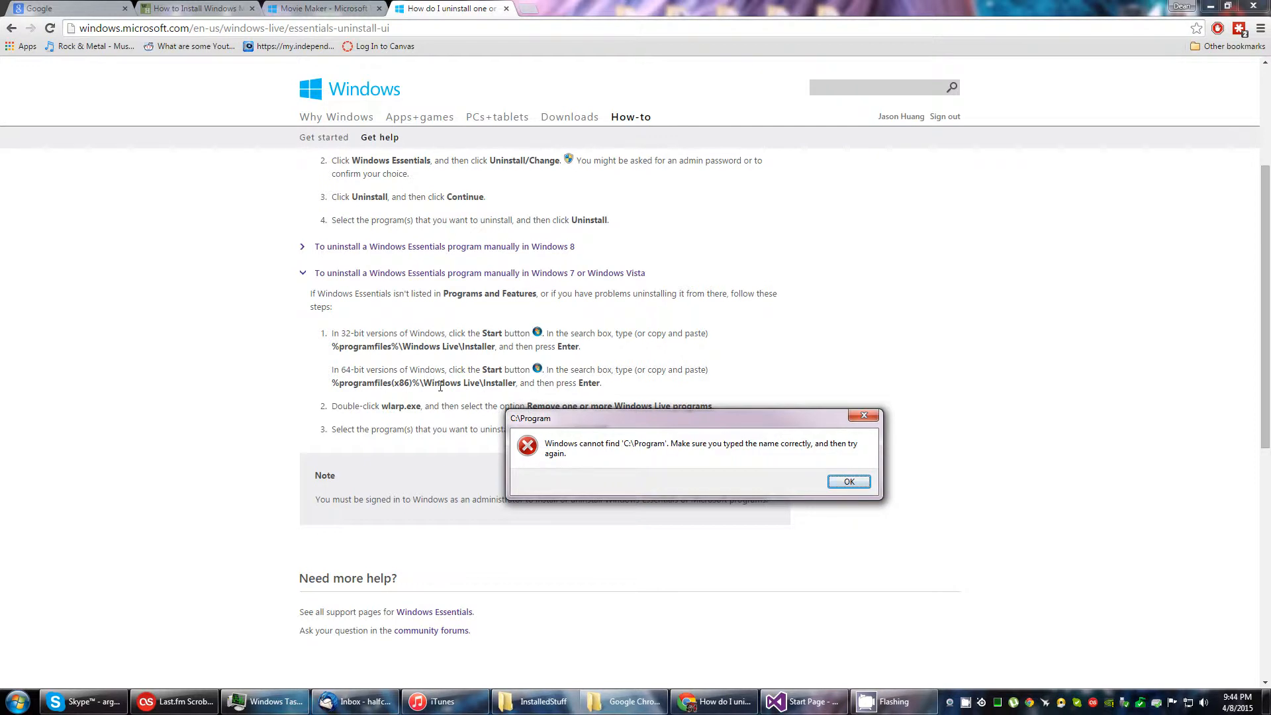
mouse_move(848, 482)
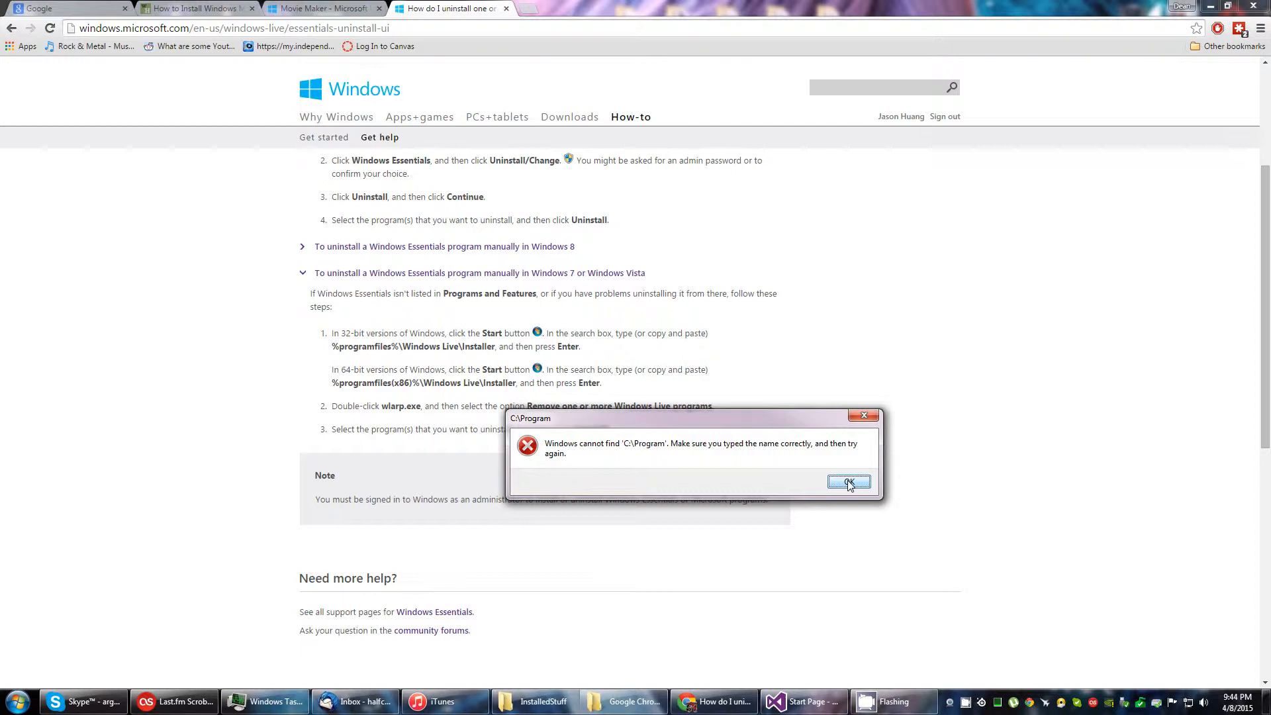
left_click(848, 482)
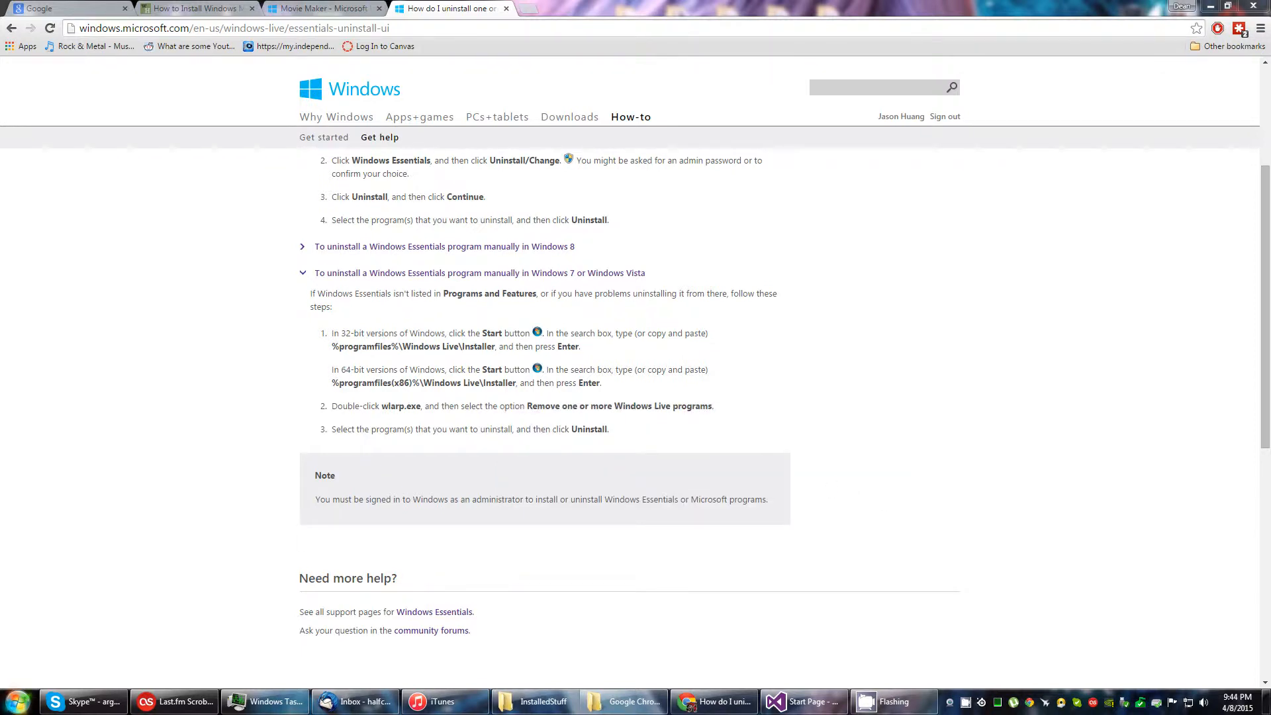
Step: Browse from Start > Computer to C:\Program Files (x86) and scroll its folder list
left_click(15, 701)
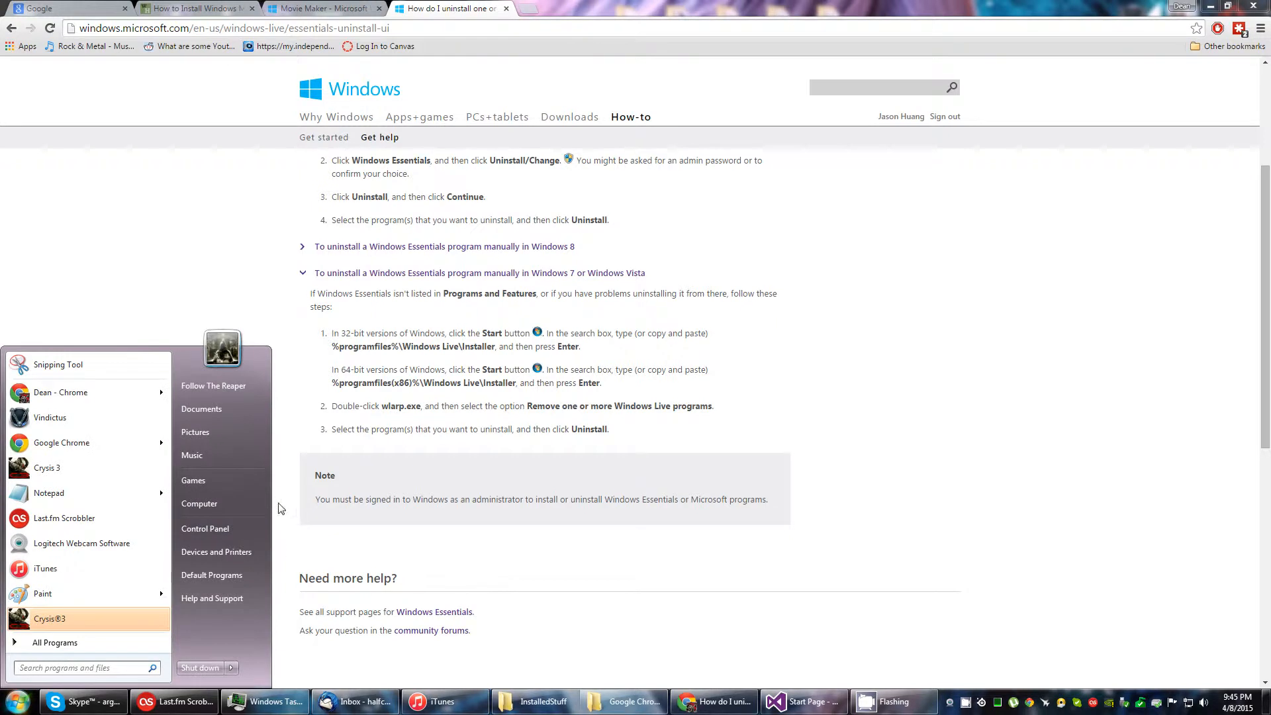
left_click(199, 503)
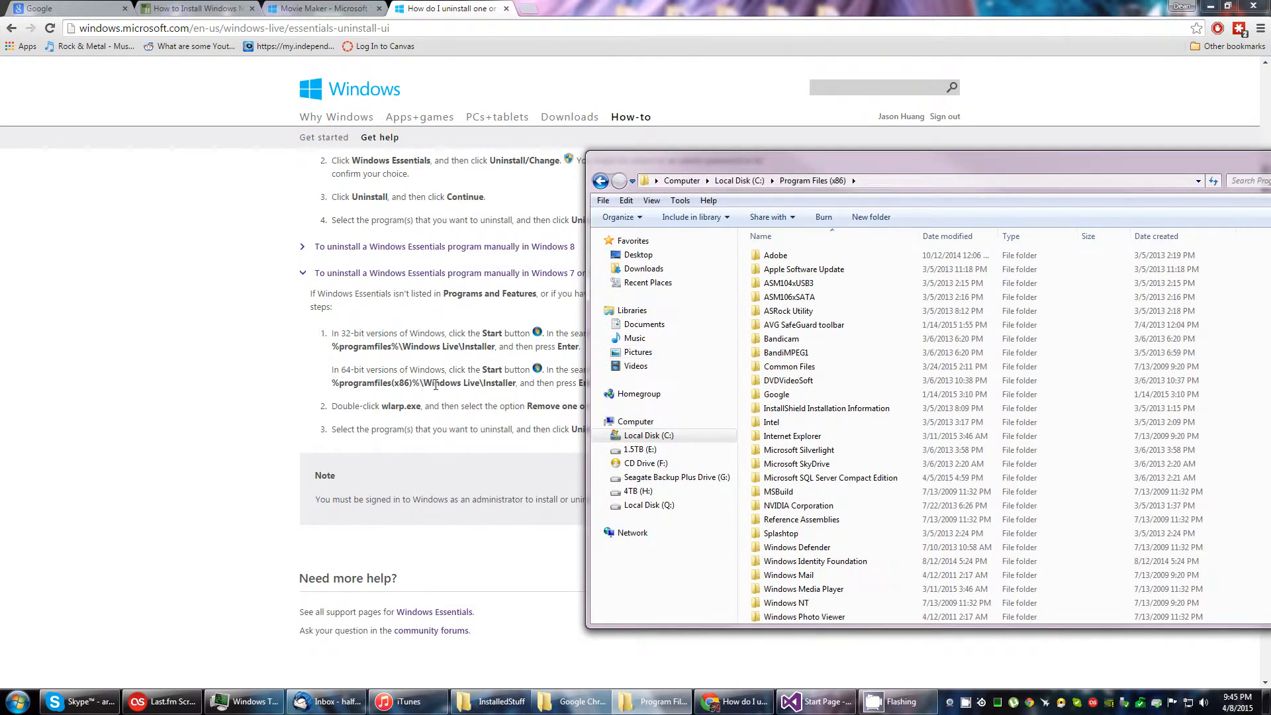
scroll("down", 3)
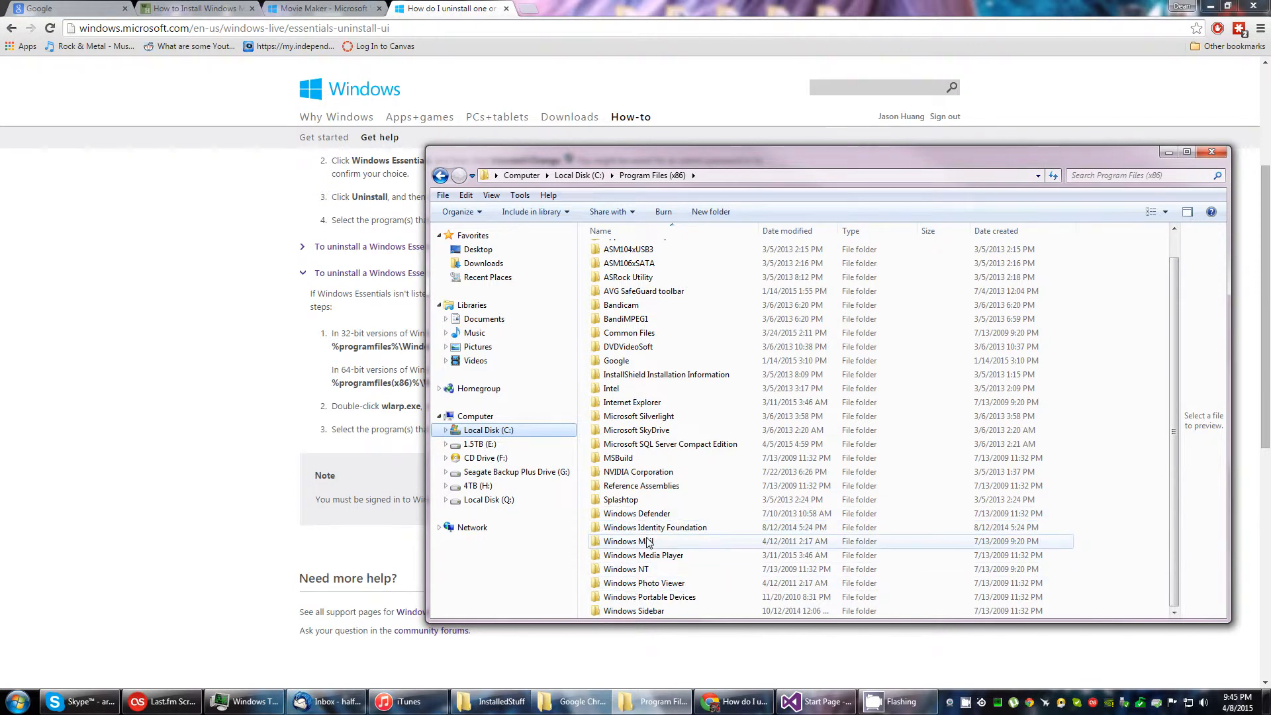
mouse_move(628, 540)
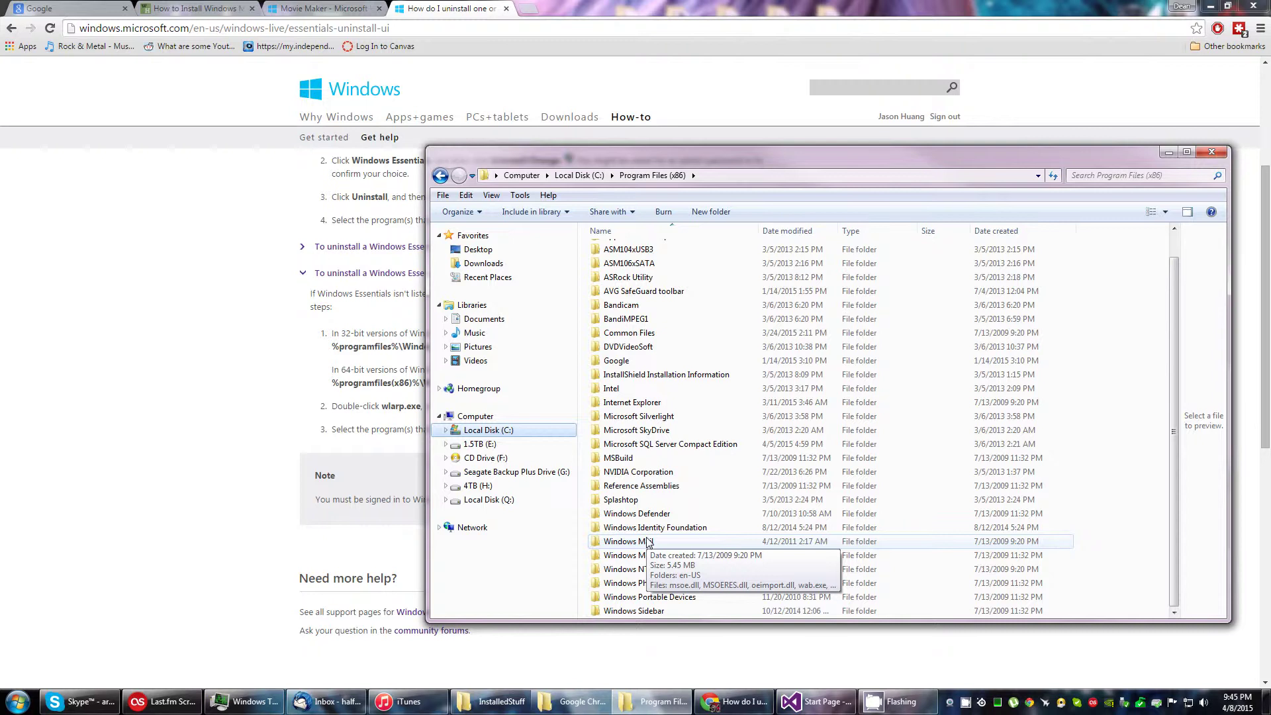
mouse_move(1186, 170)
type("how")
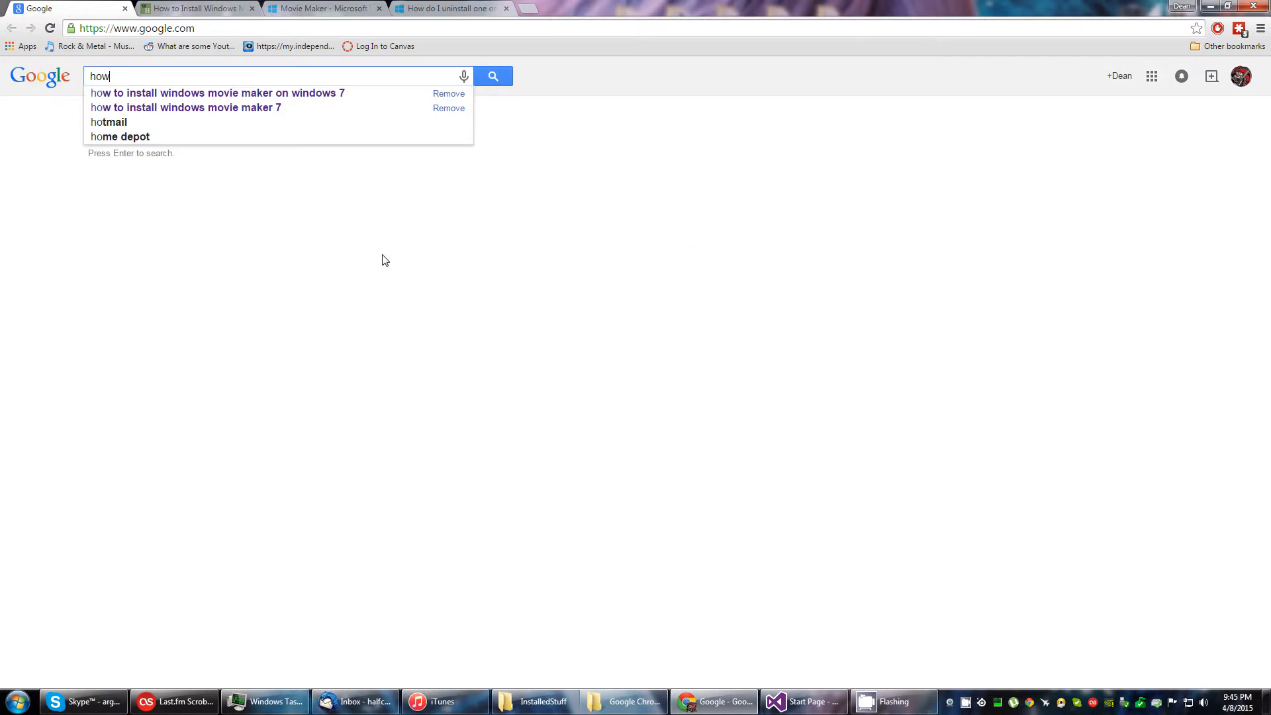
Step: Google 'how to install windows movie maker on windows 7' using the search suggestion
left_click(216, 93)
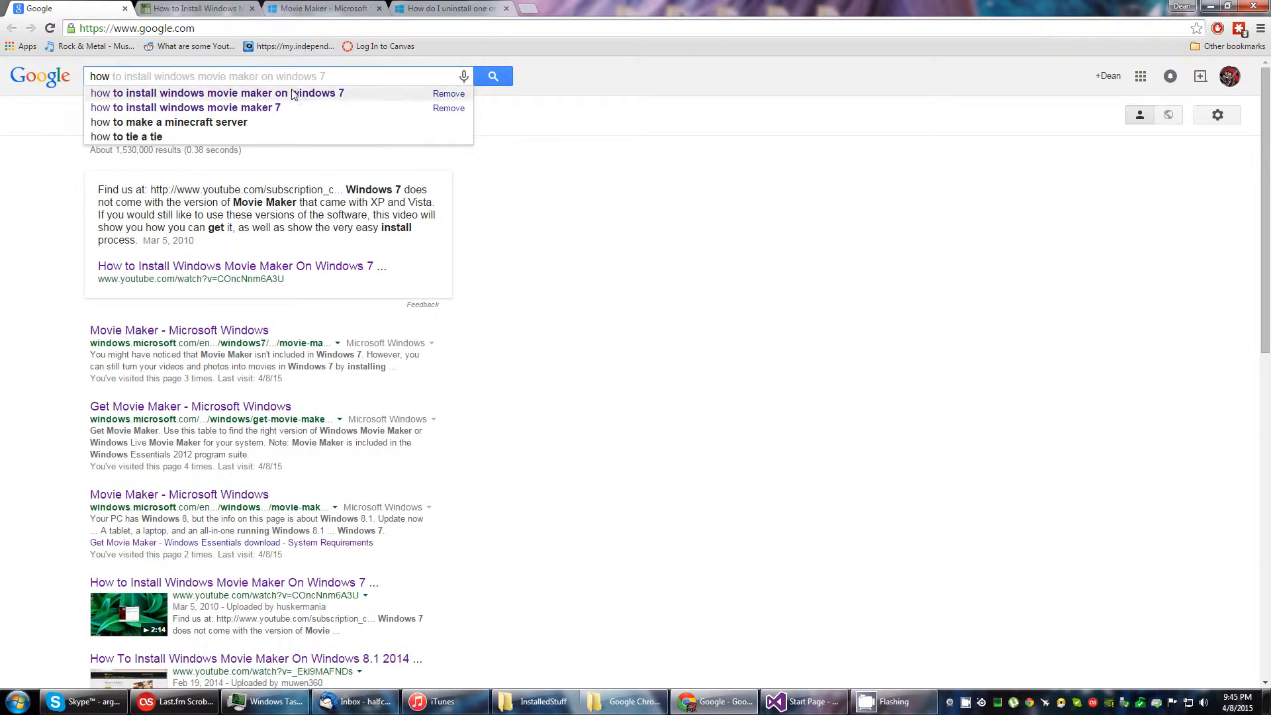
left_click(196, 92)
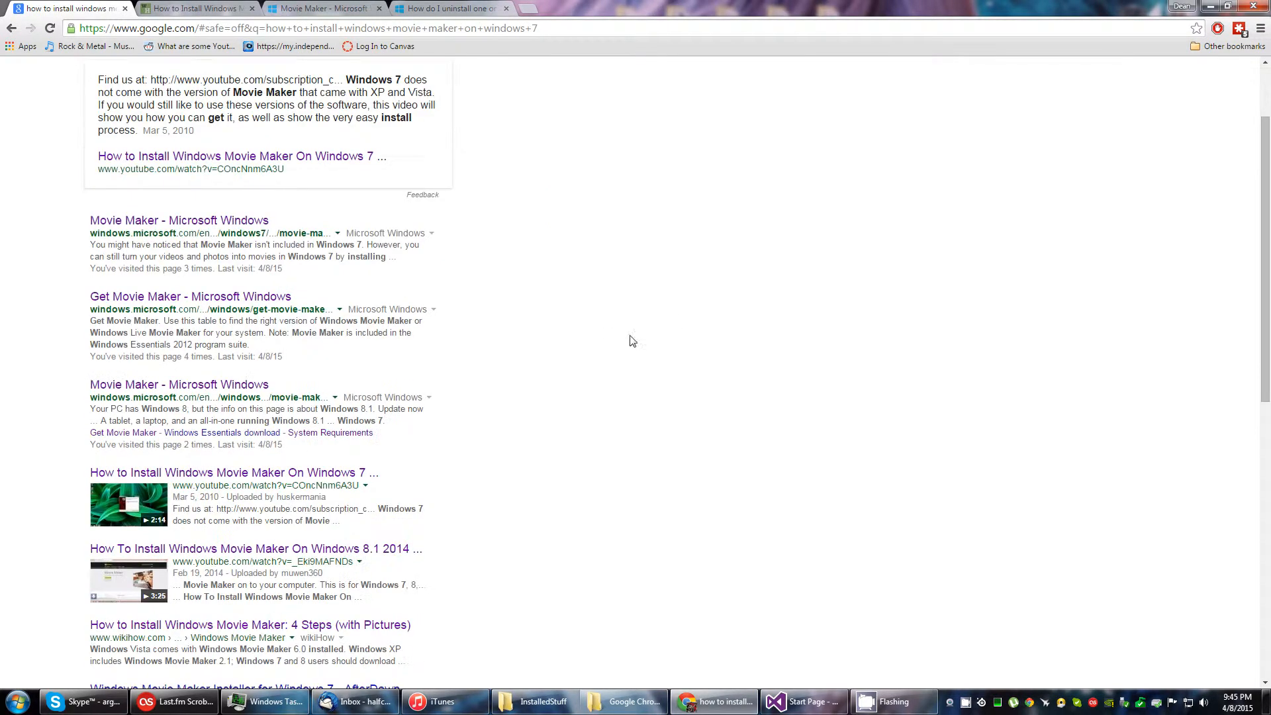
mouse_move(312, 560)
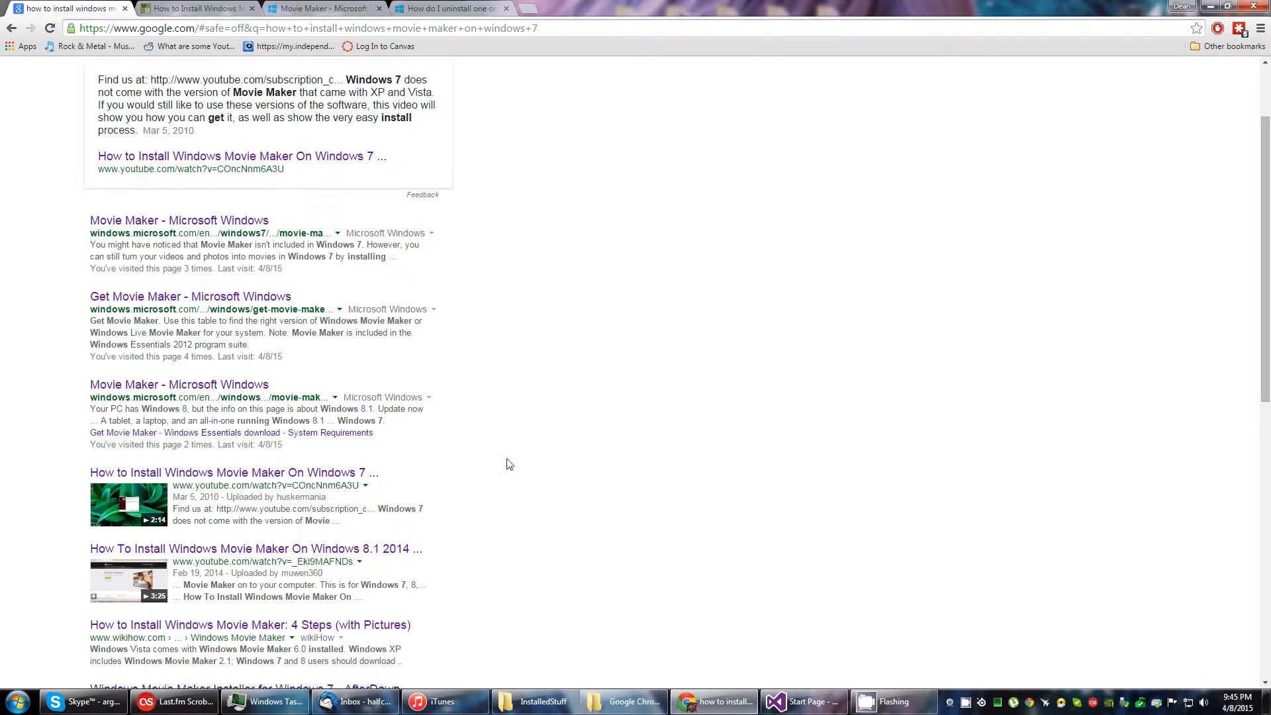
mouse_move(557, 412)
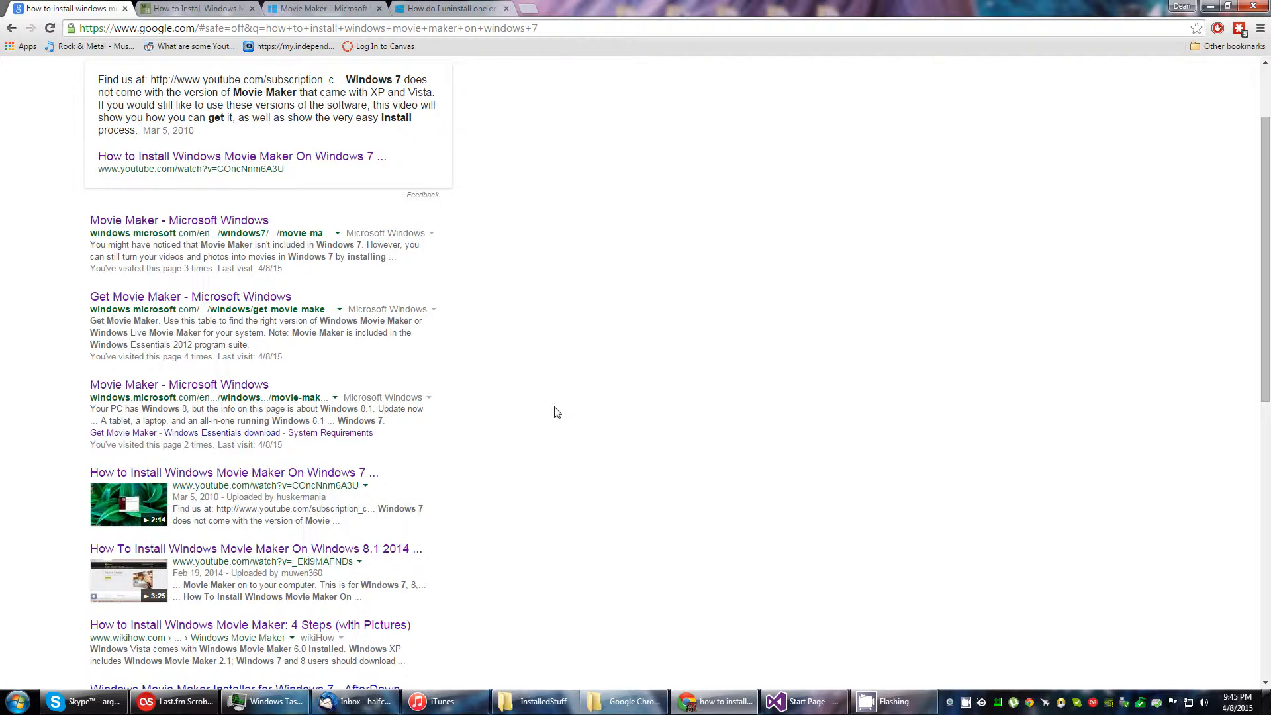
mouse_move(609, 399)
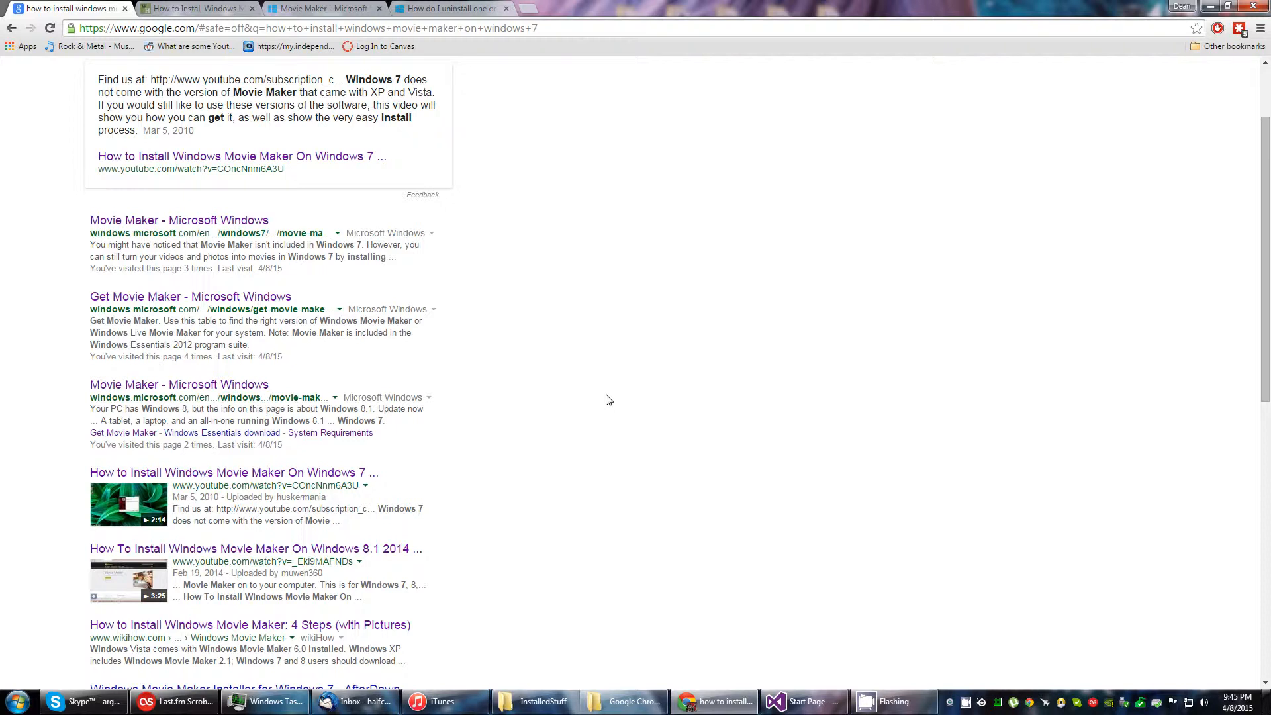
mouse_move(592, 335)
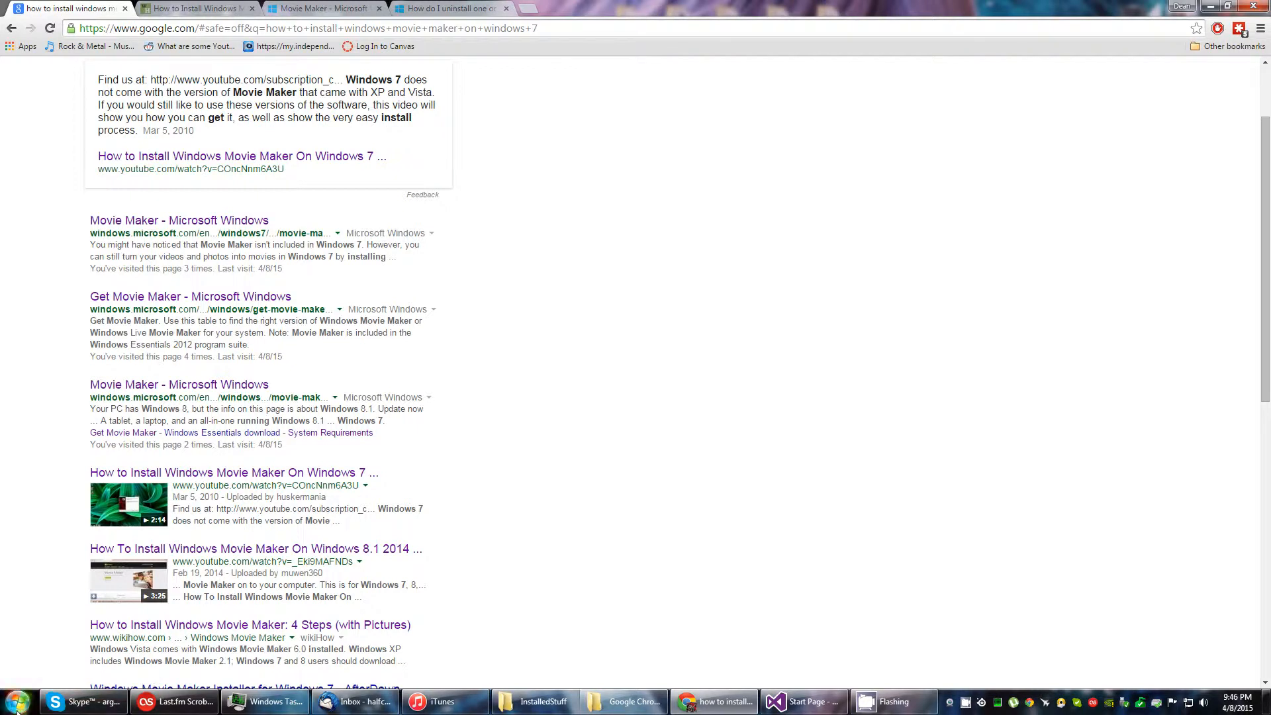
Step: Search the Start menu for 'live', then 'movie', to find the cached MovieMaker.msi installer
left_click(10, 701)
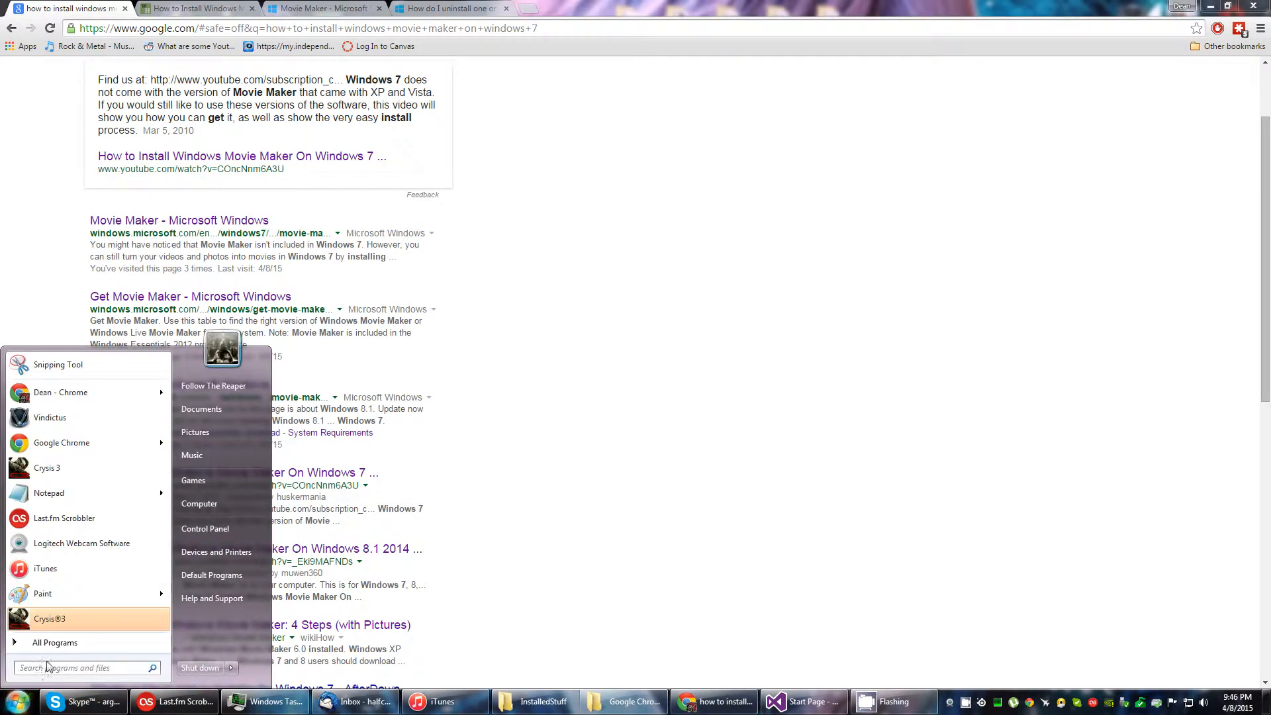
mouse_move(55, 642)
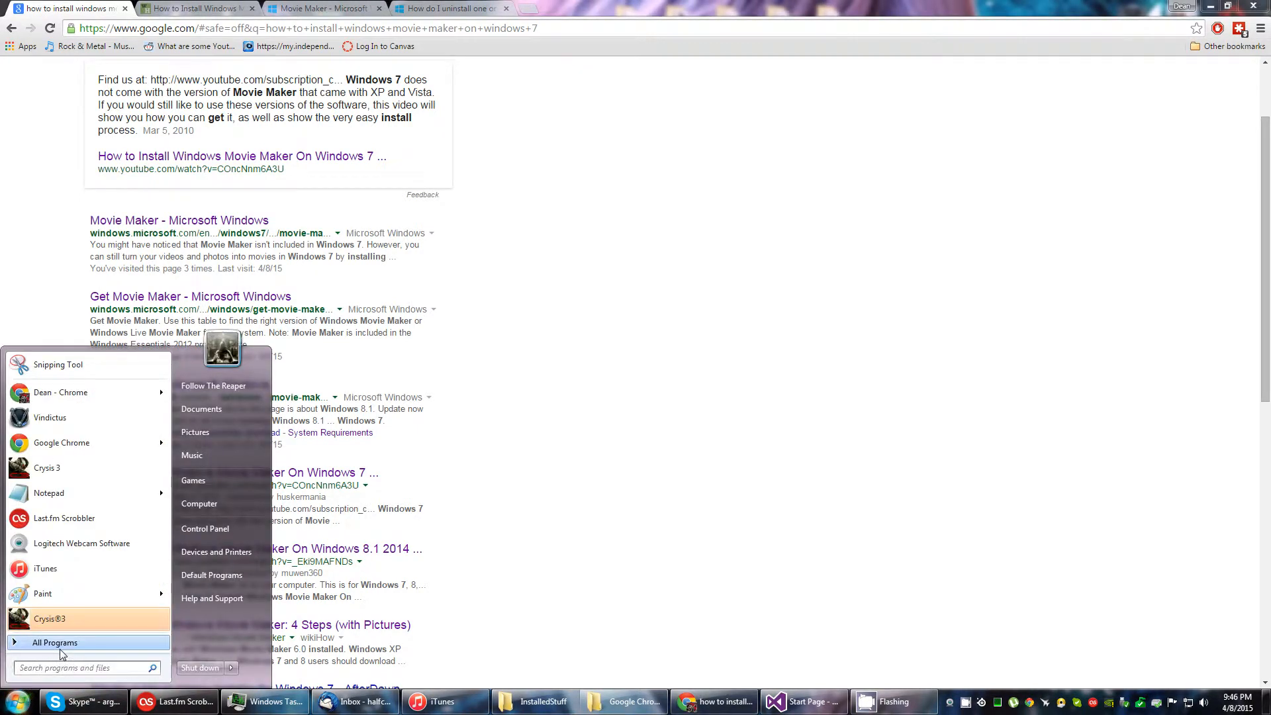
left_click(54, 642)
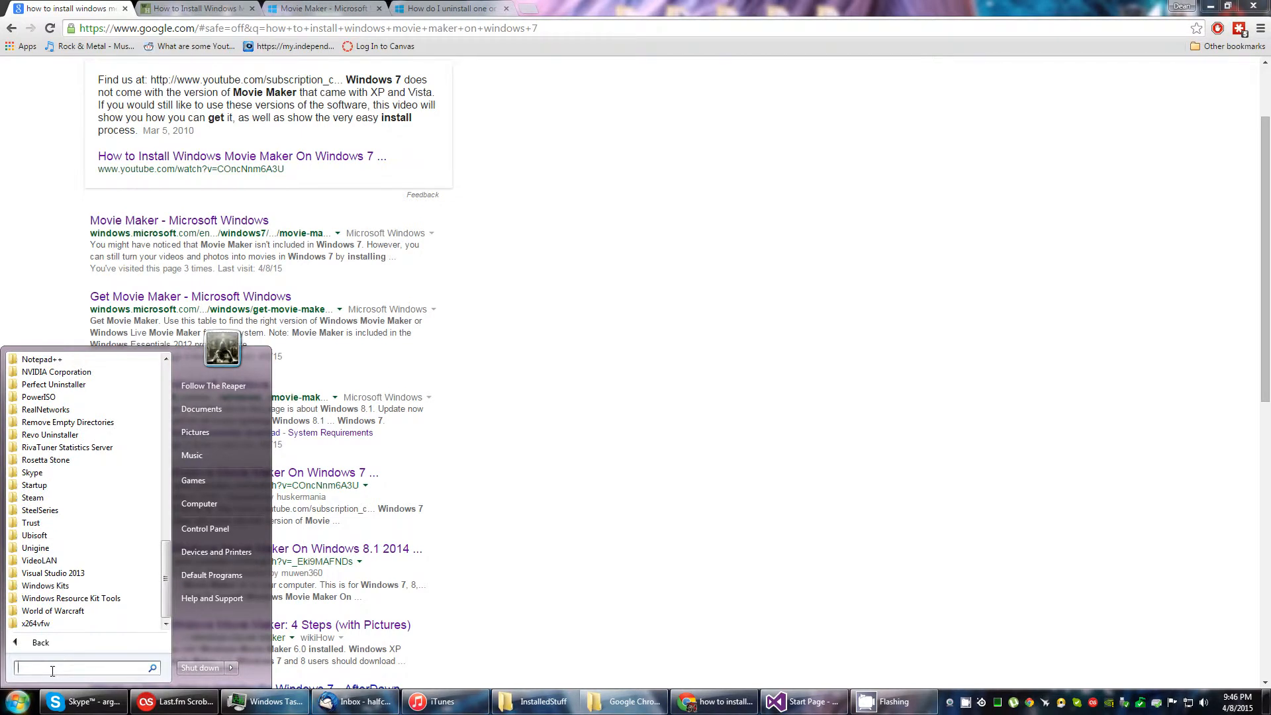
left_click(534, 701)
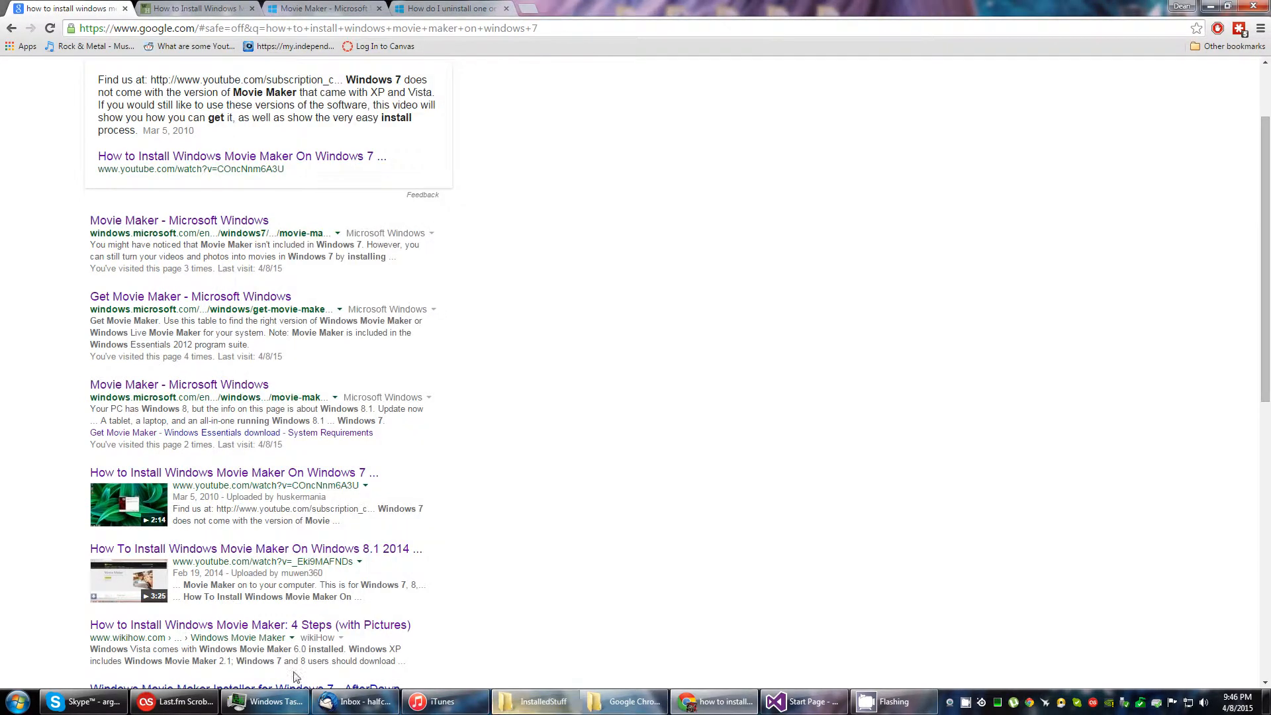
left_click(13, 701)
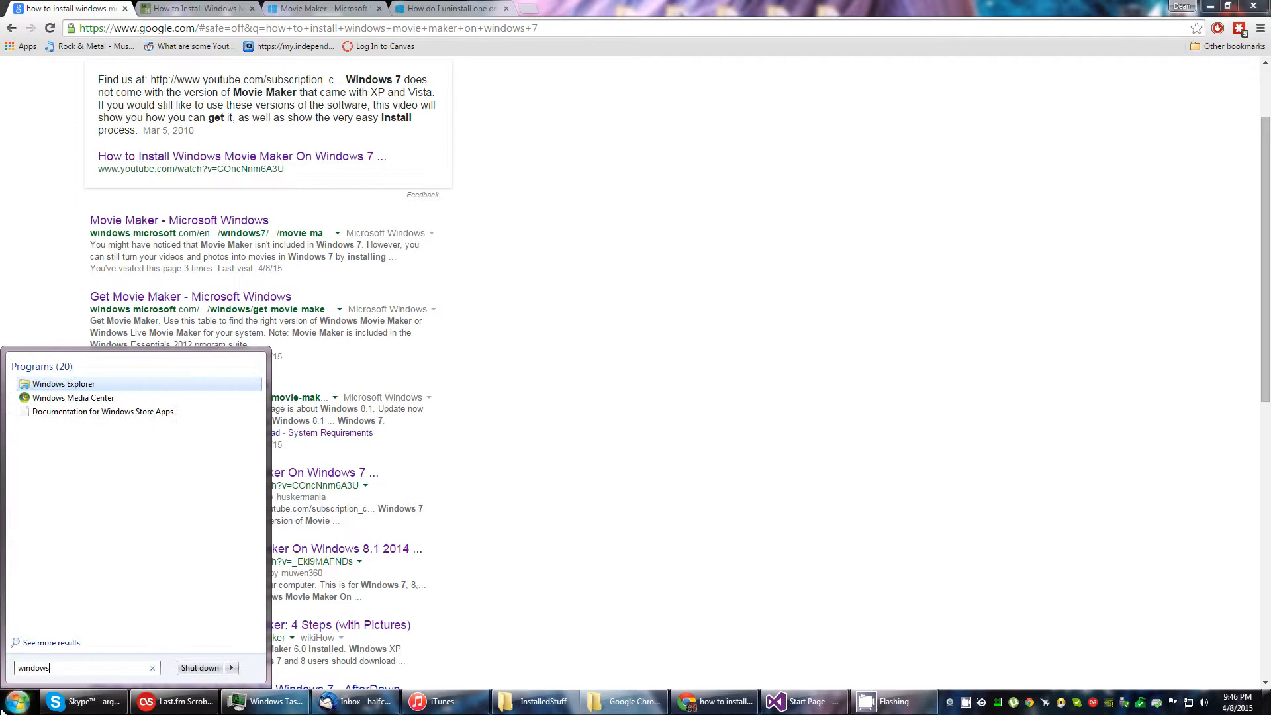
type("live essentia")
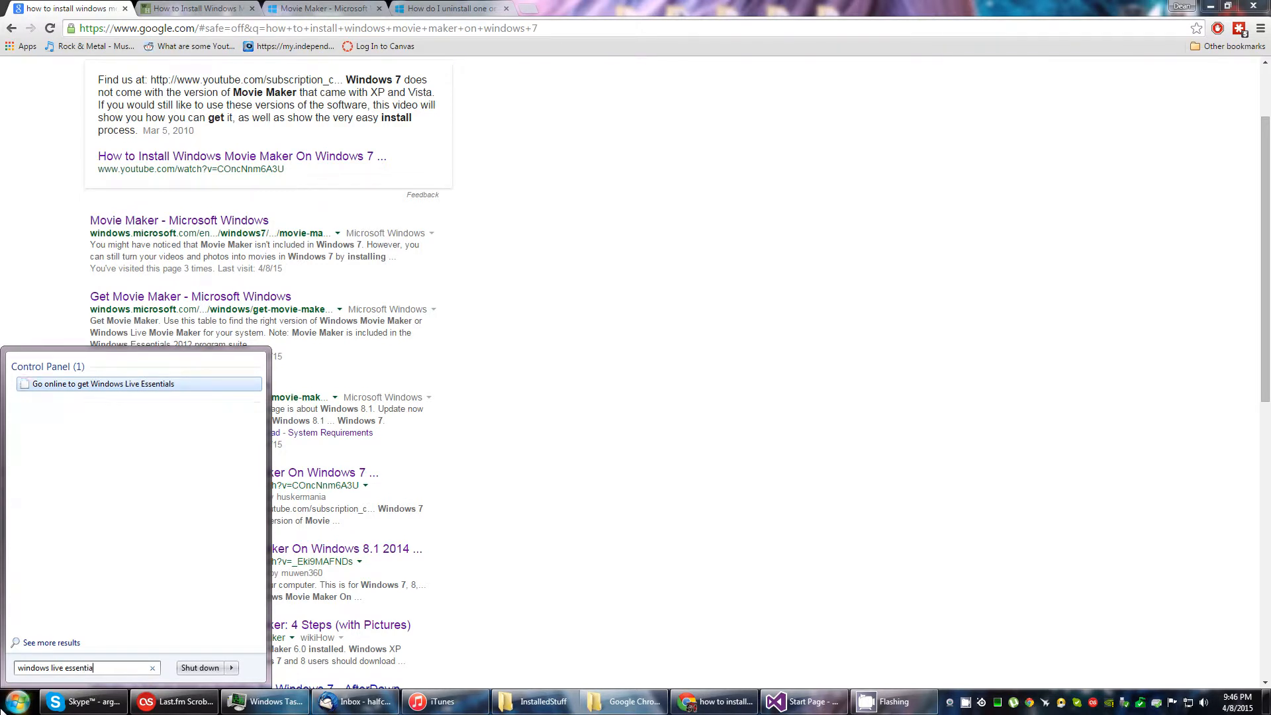
left_click(153, 667)
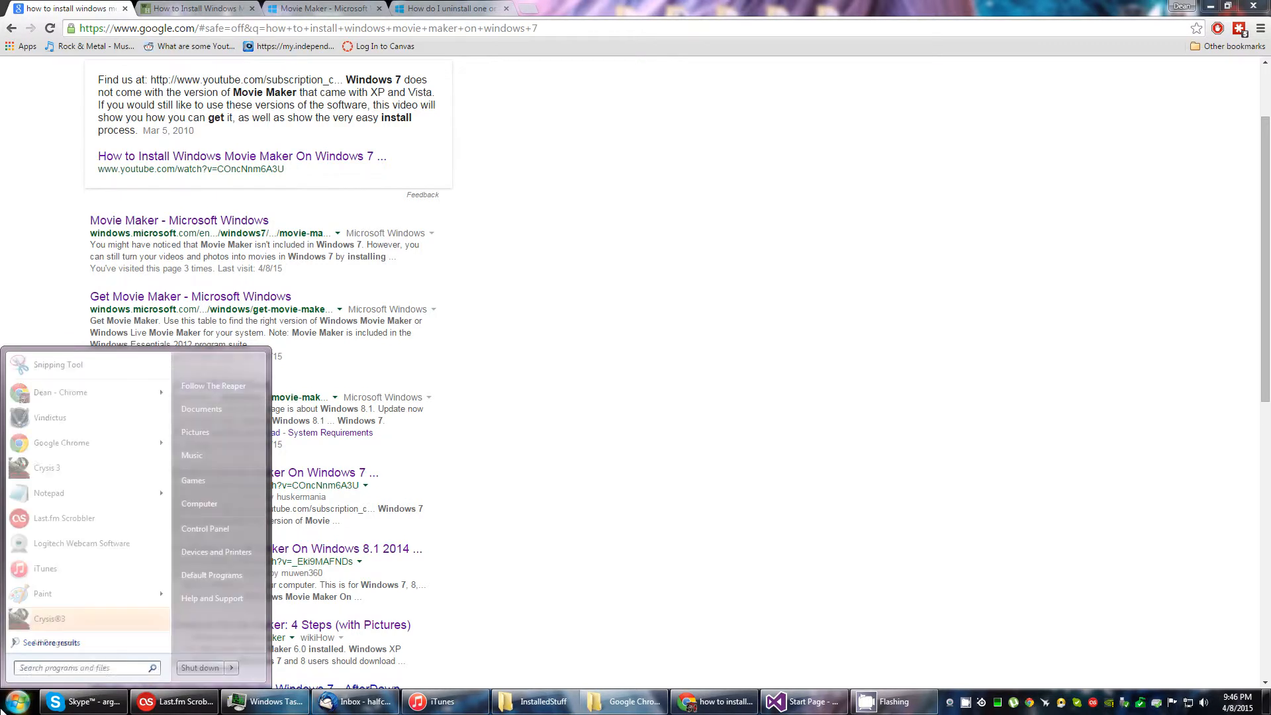
type("movie maker")
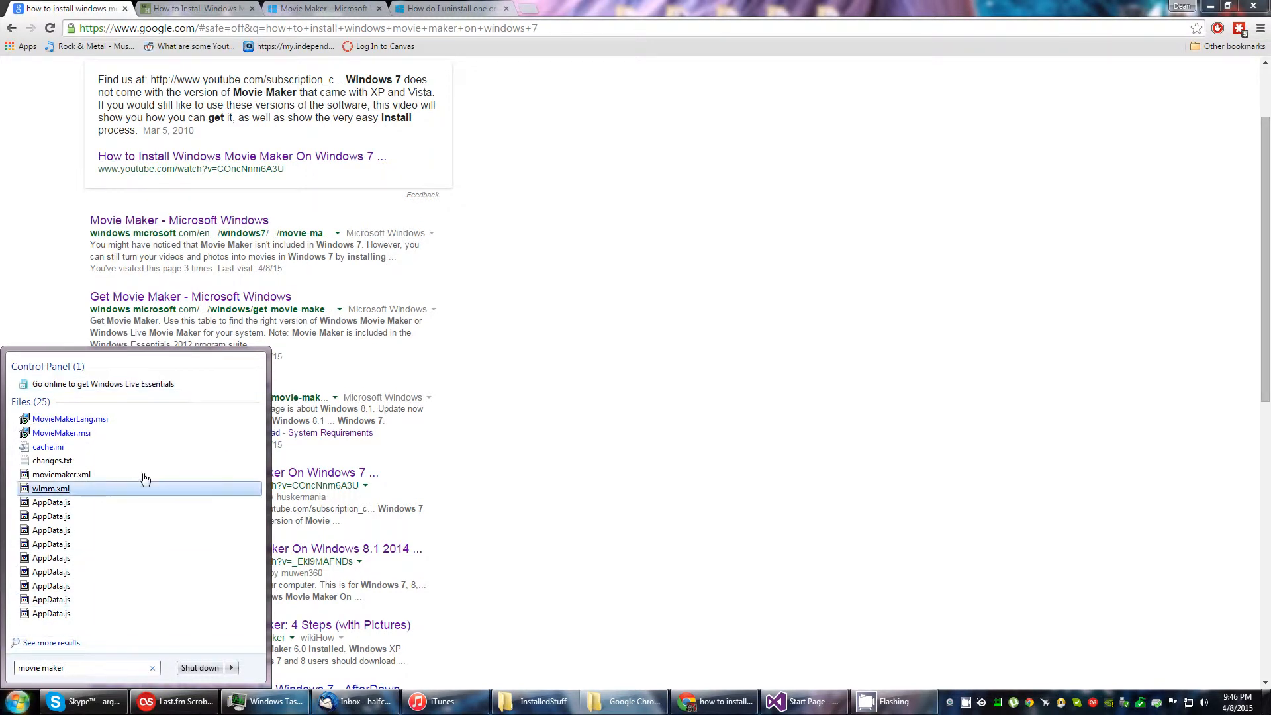
mouse_move(61, 432)
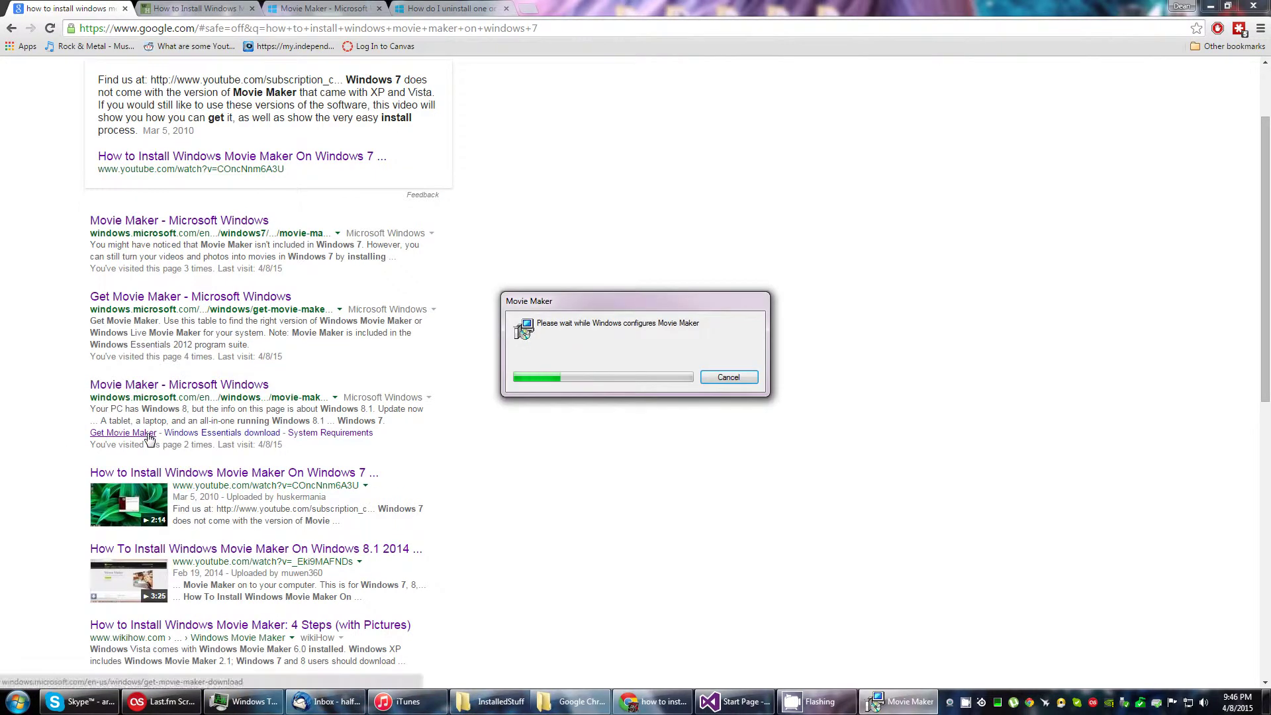
Step: In InstalledStuff, open Windows Live > Photo Gallery and launch MovieMaker.exe
left_click(727, 377)
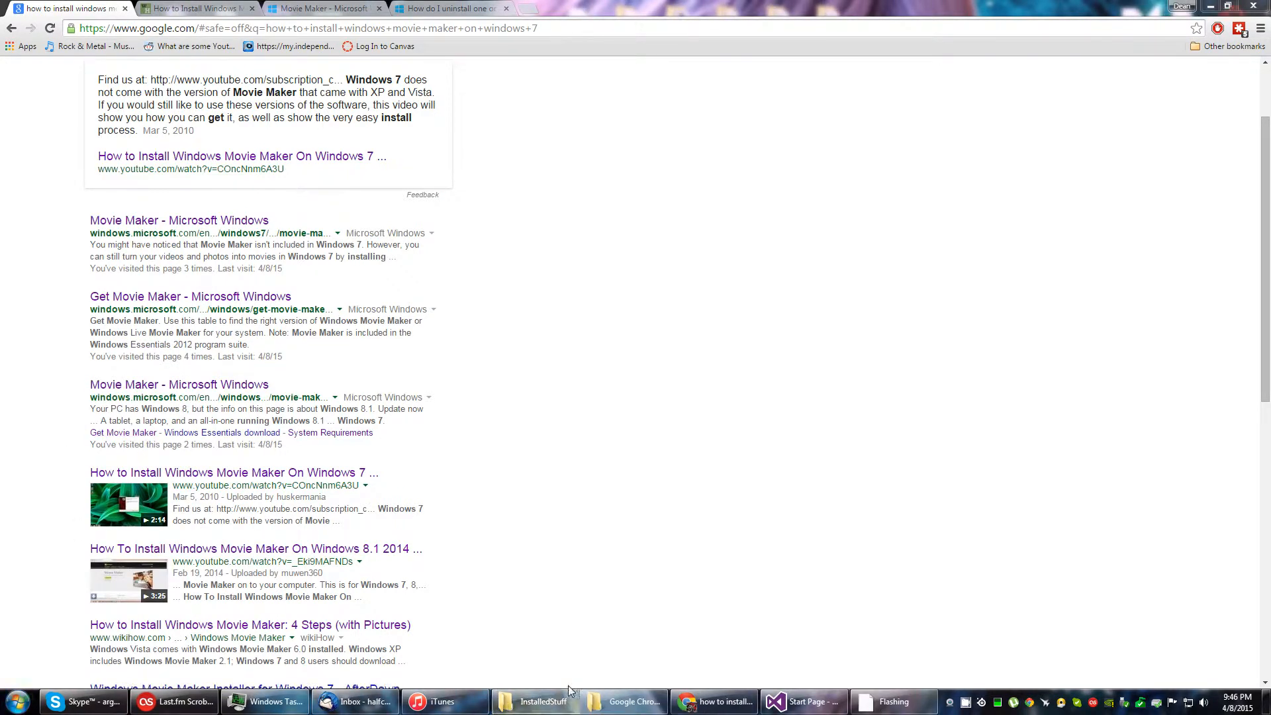
left_click(537, 701)
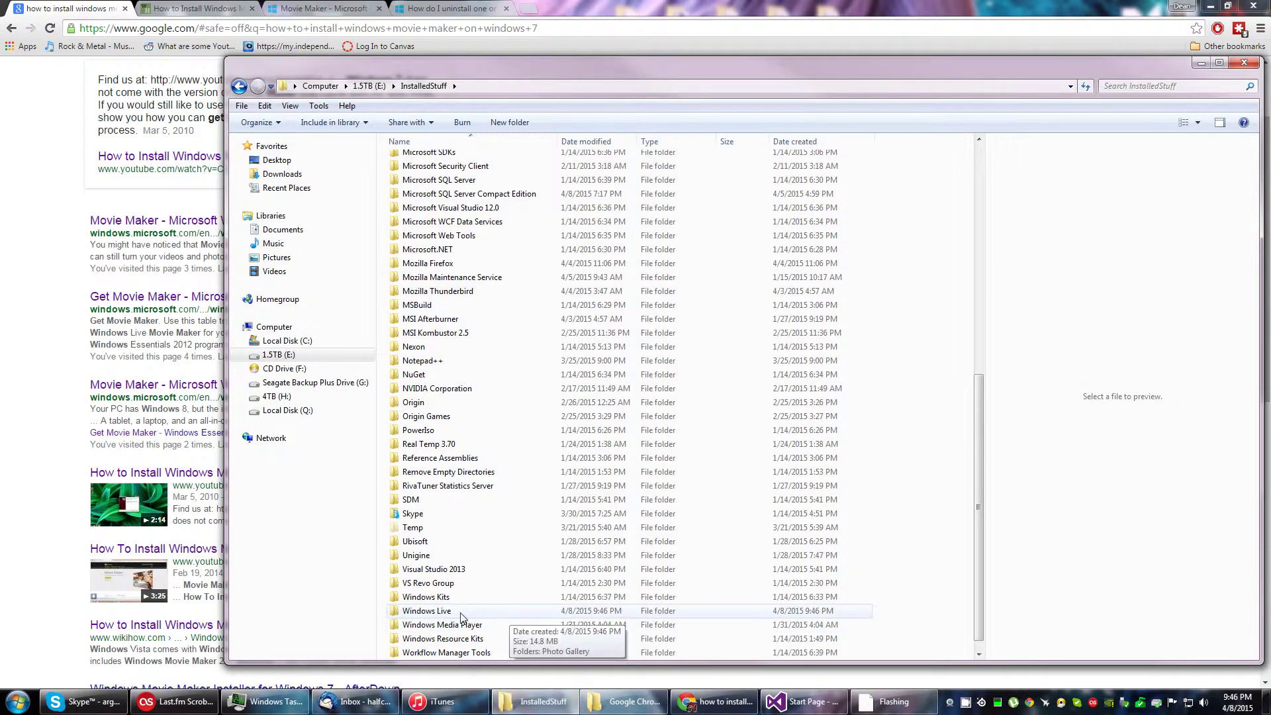
double_click(426, 610)
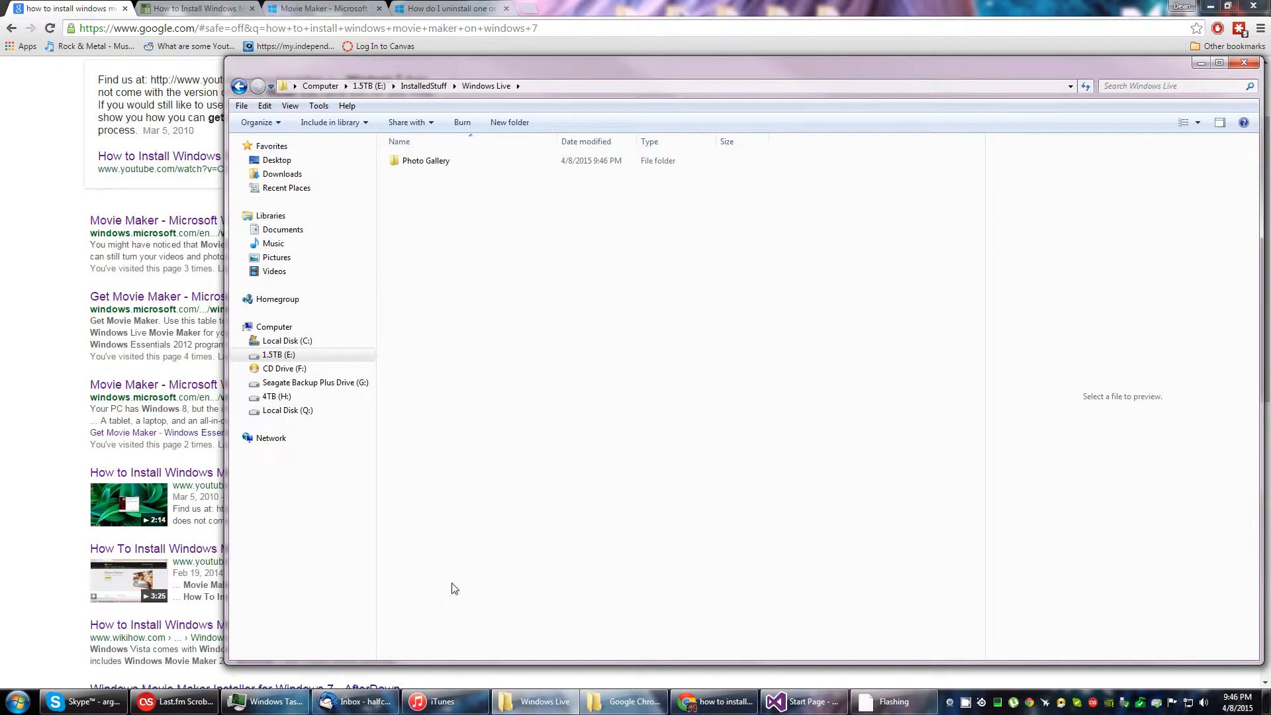
double_click(425, 160)
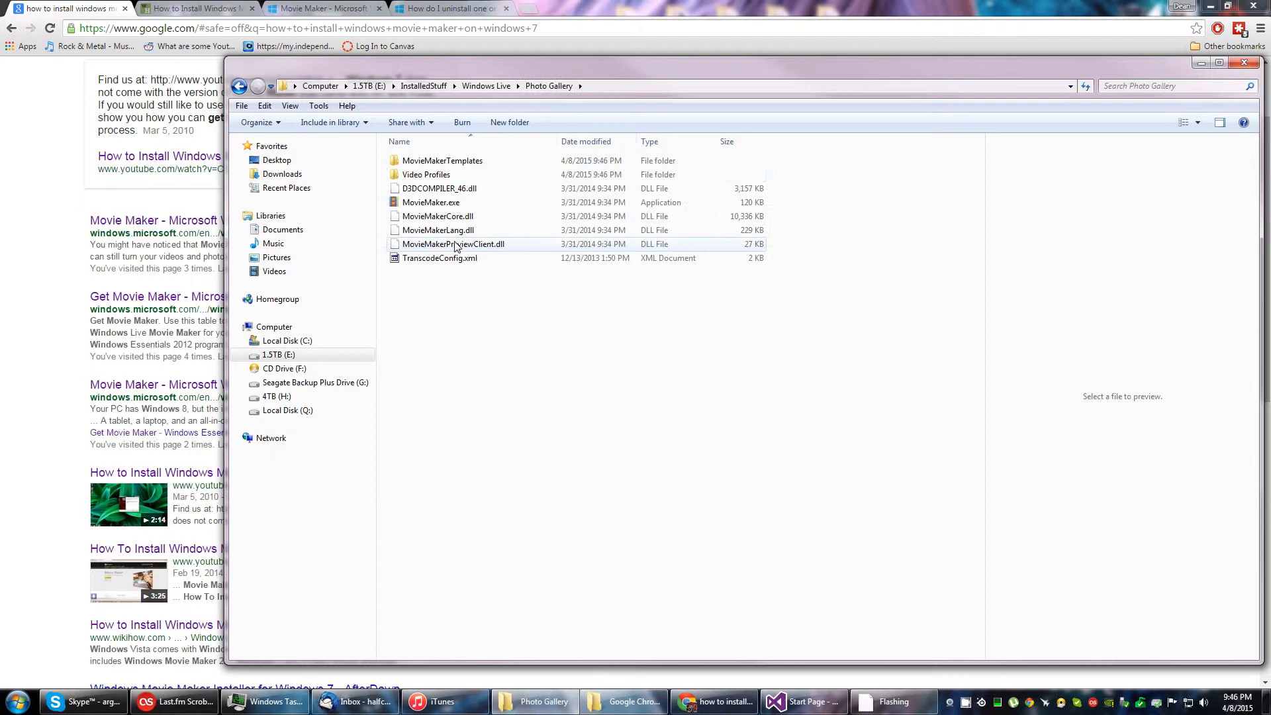
mouse_move(430, 201)
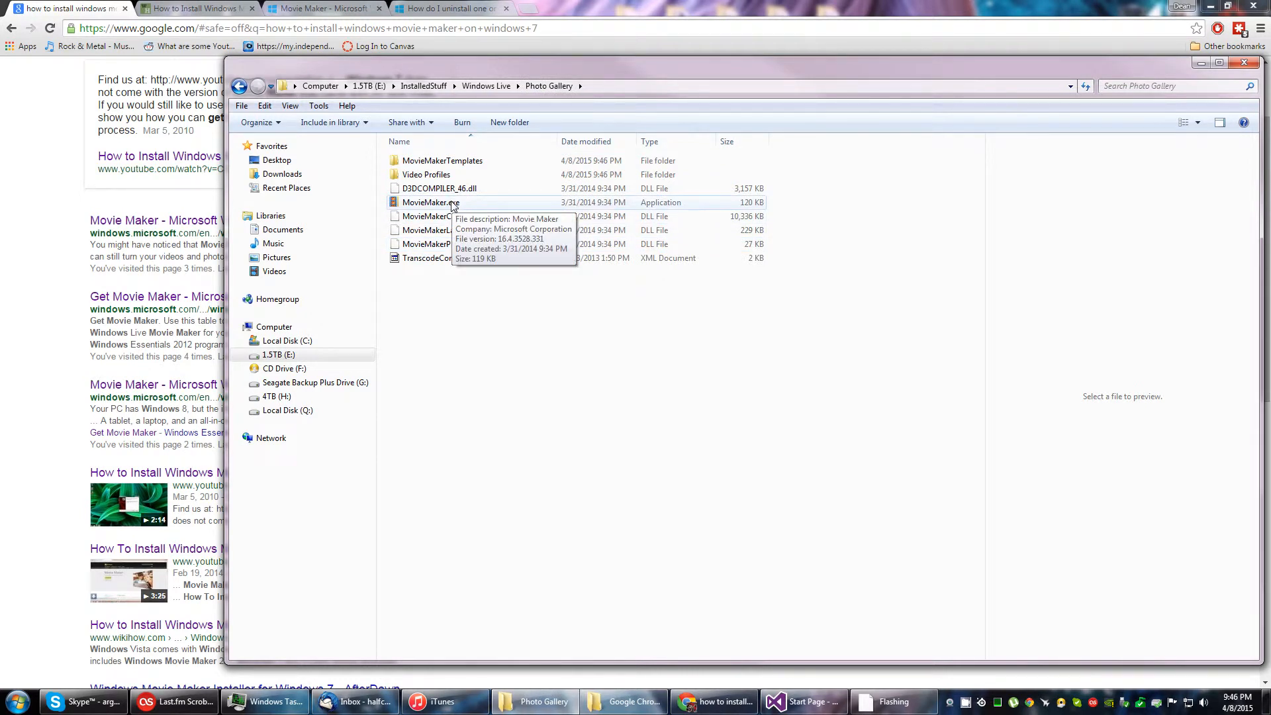
left_click(15, 701)
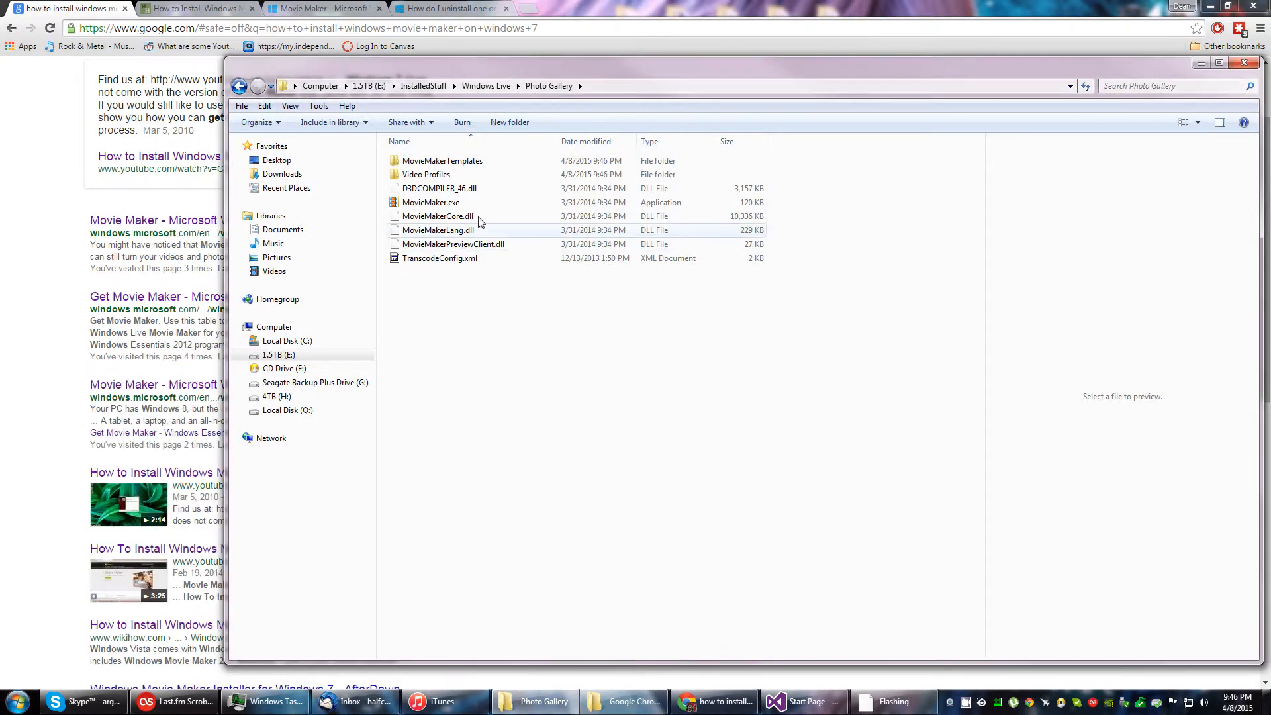
double_click(430, 202)
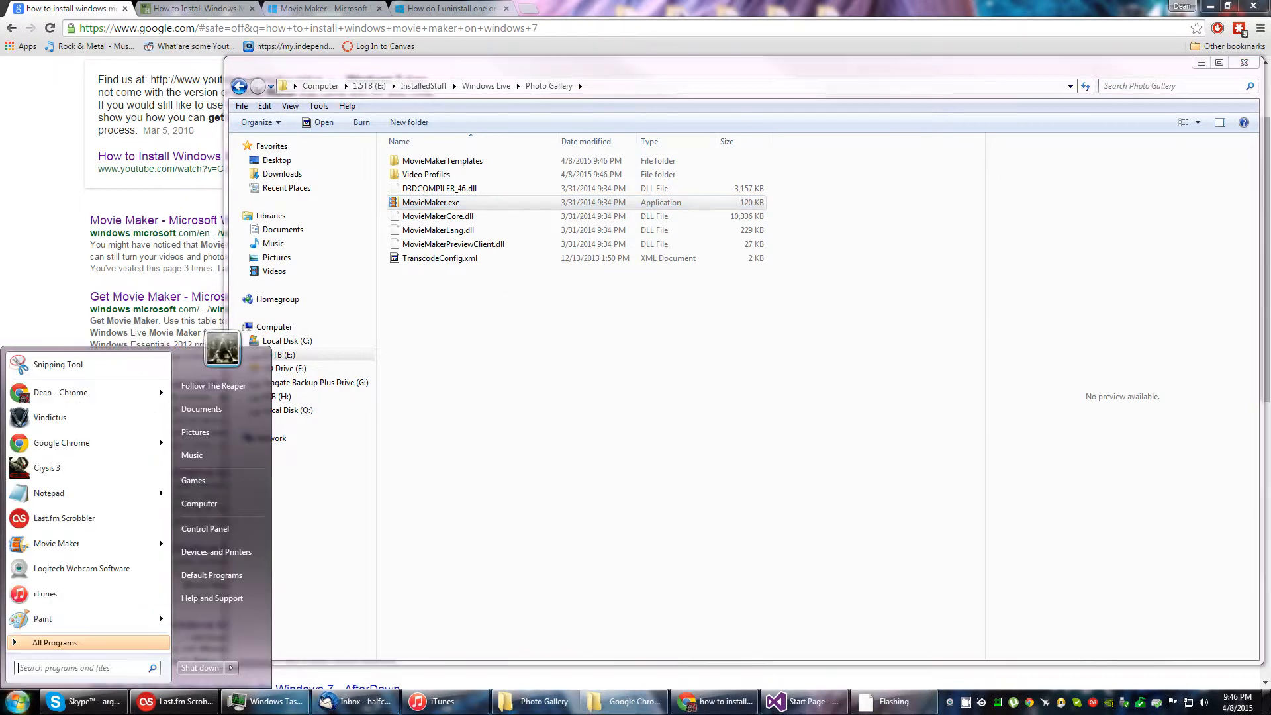
Step: Search the Start menu for 'windows movie' to run MovieMakerLang.msi, then search 'window' again
type("windows mov")
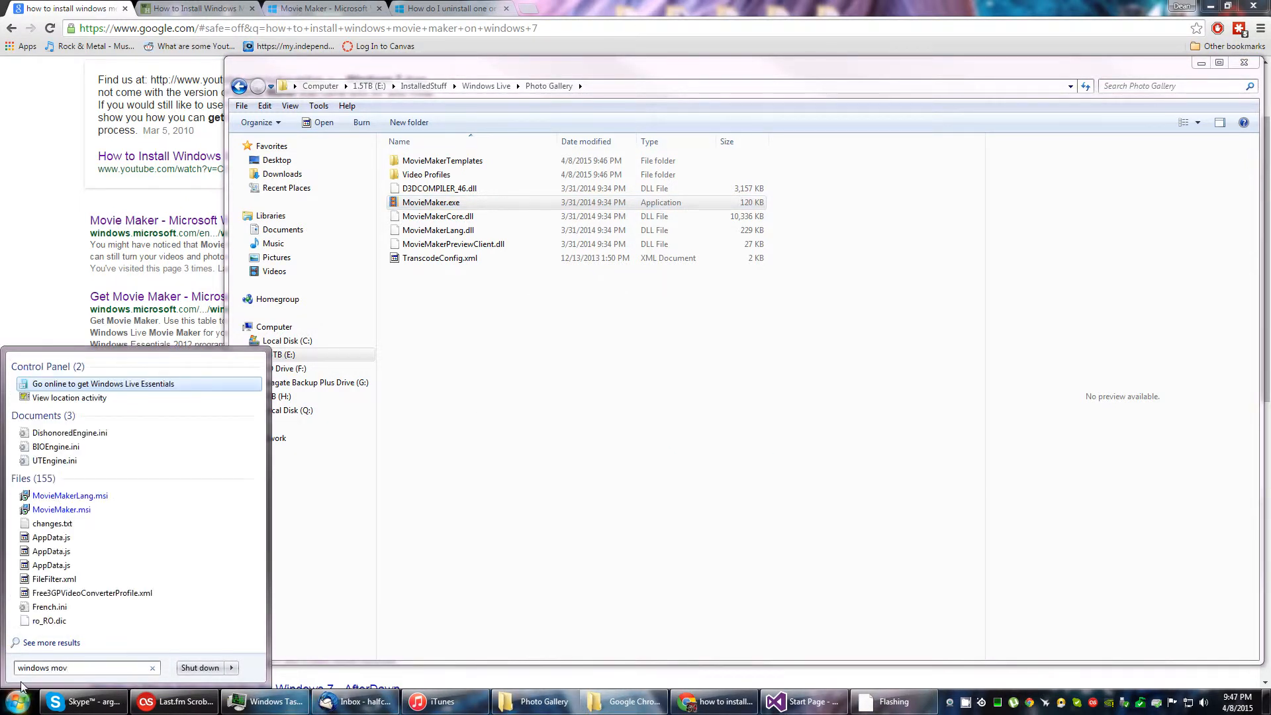
type("ie")
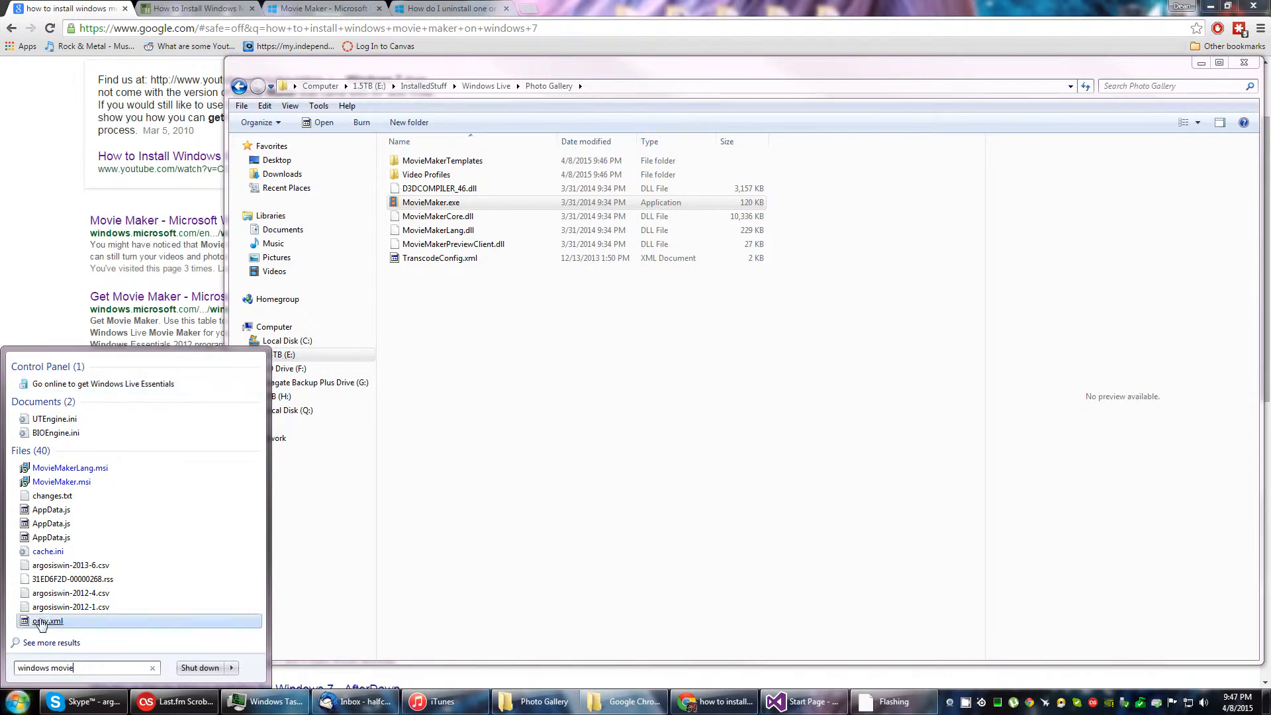
mouse_move(69, 468)
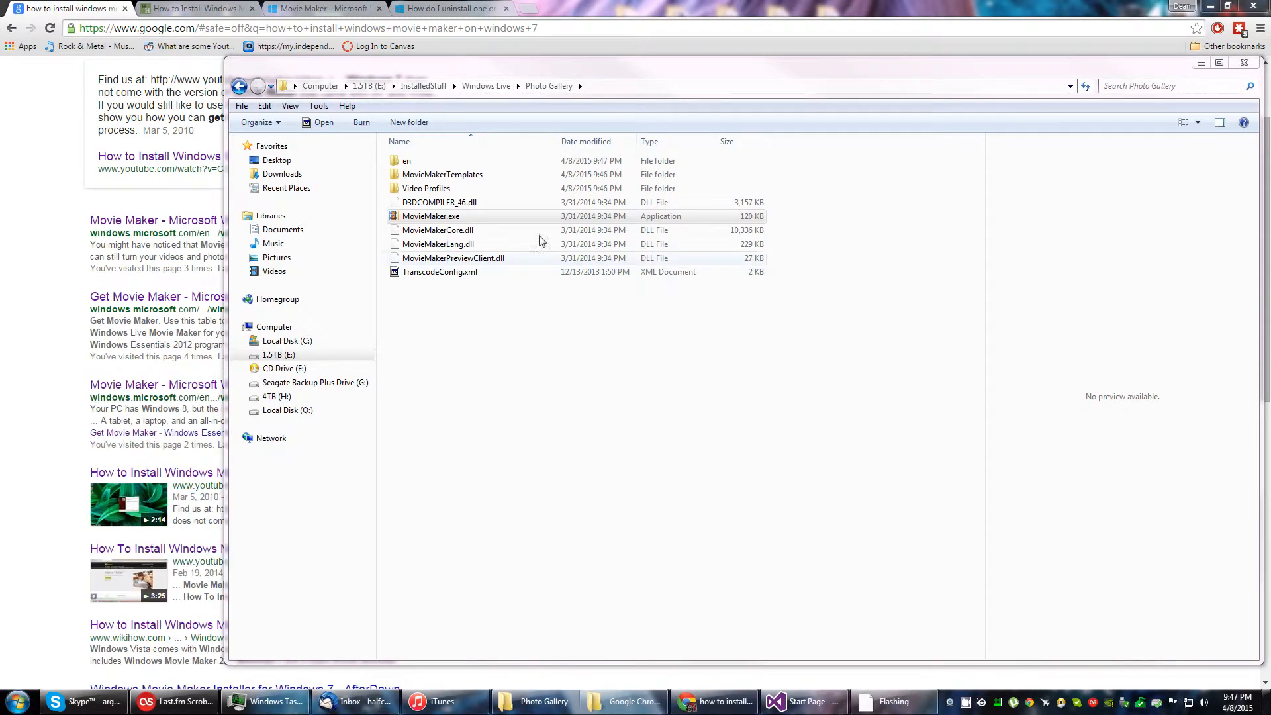
left_click(430, 216)
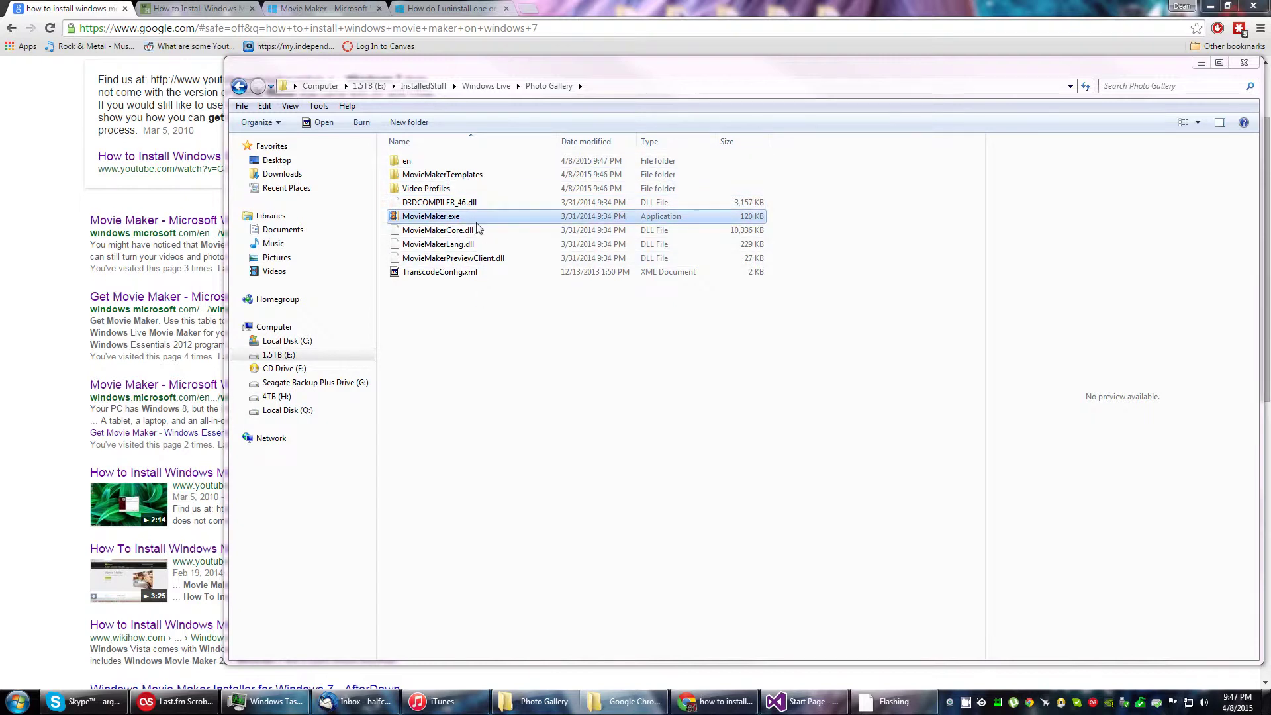
left_click(13, 701)
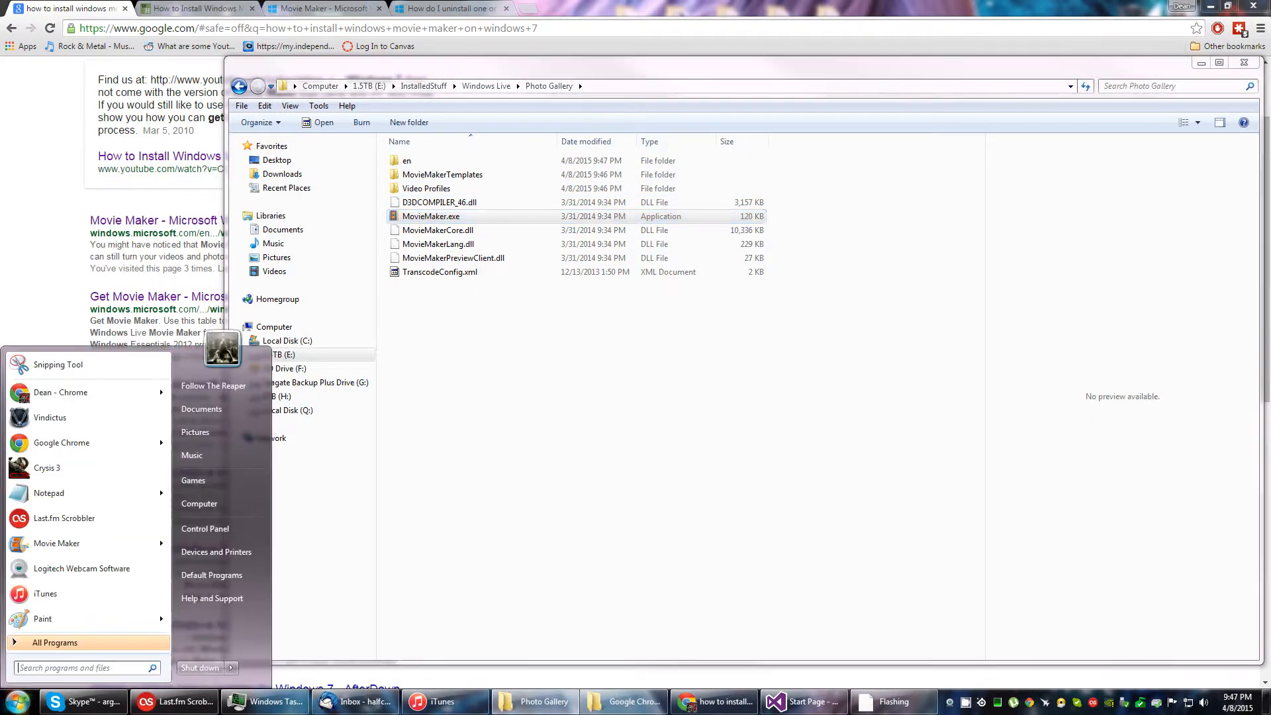
type("window")
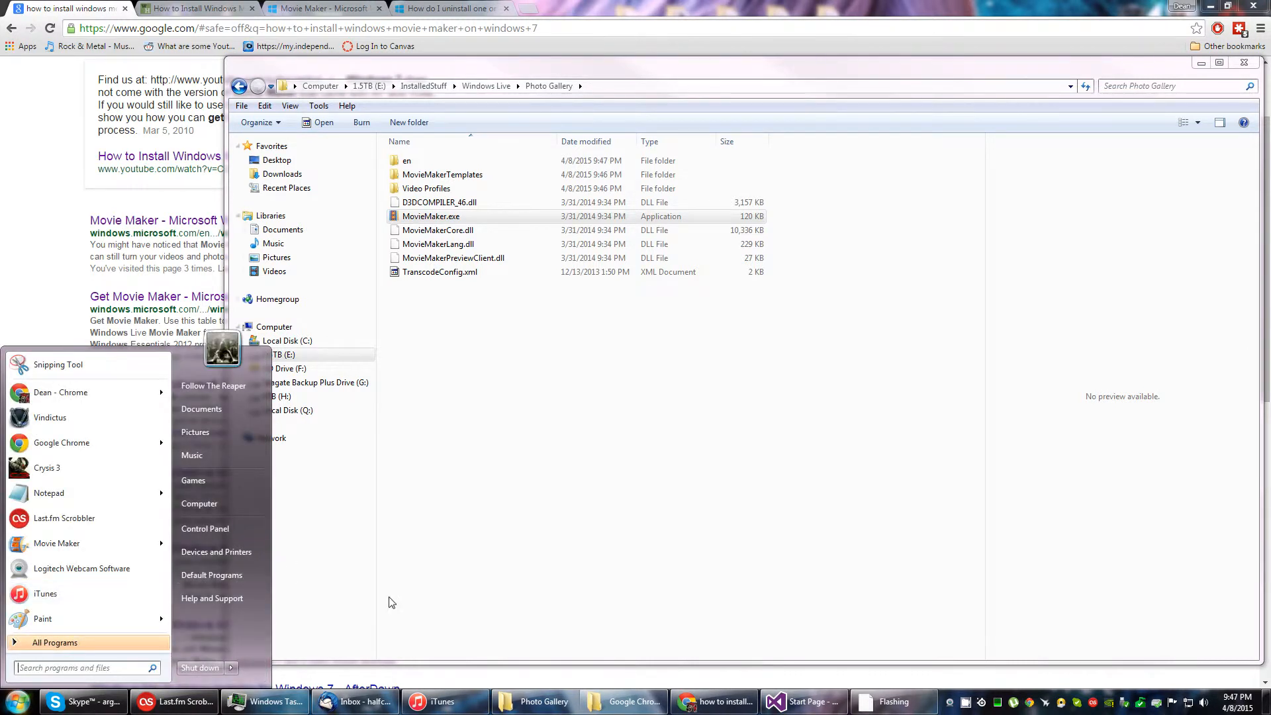
mouse_move(523, 686)
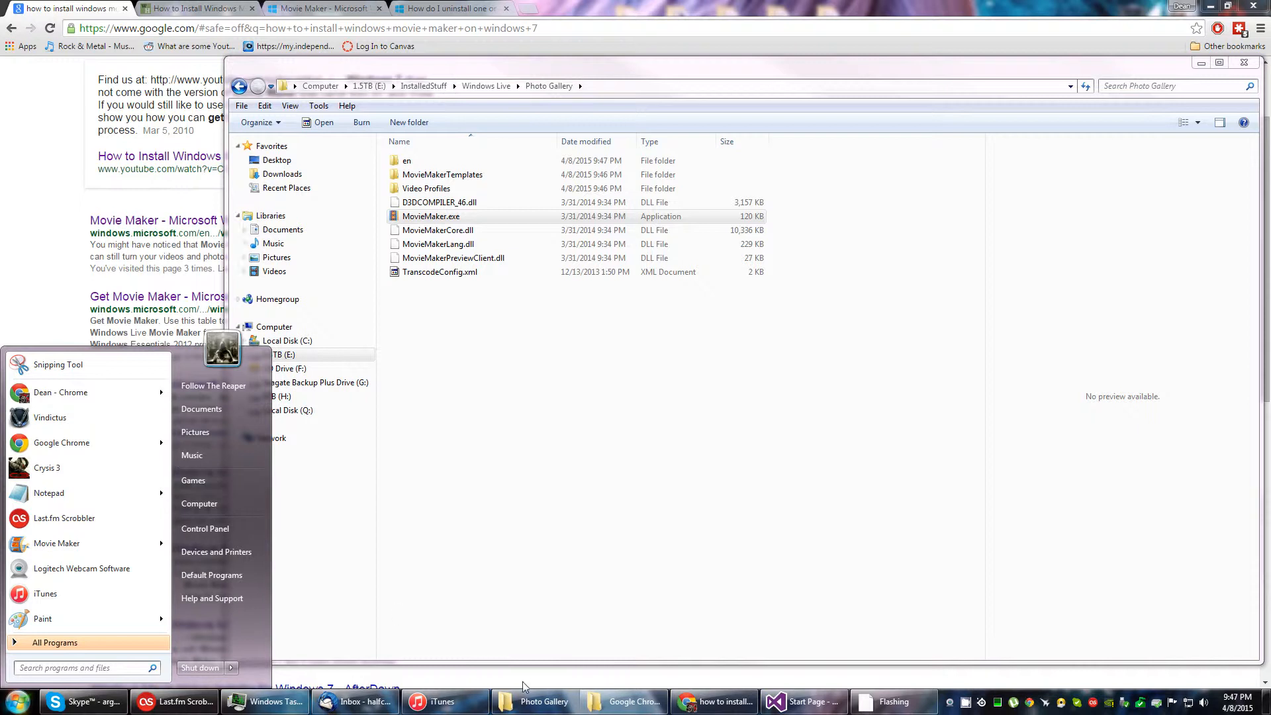
mouse_move(199, 503)
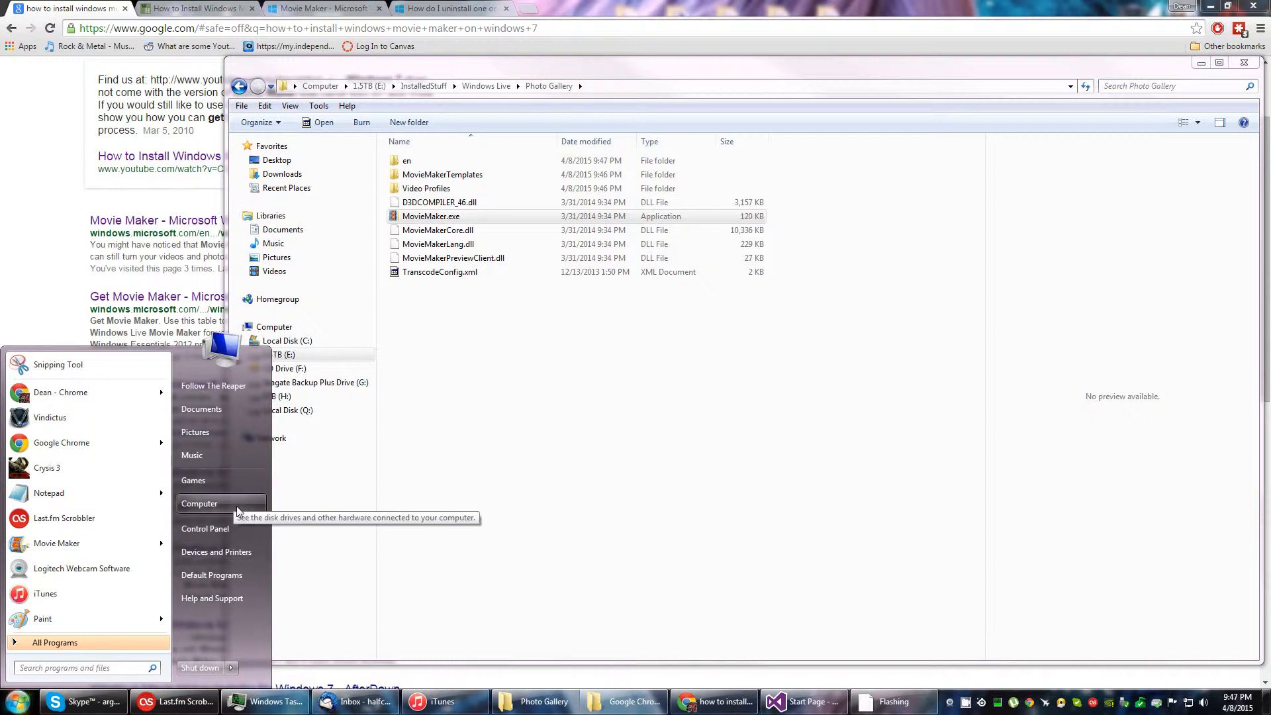
mouse_move(246, 513)
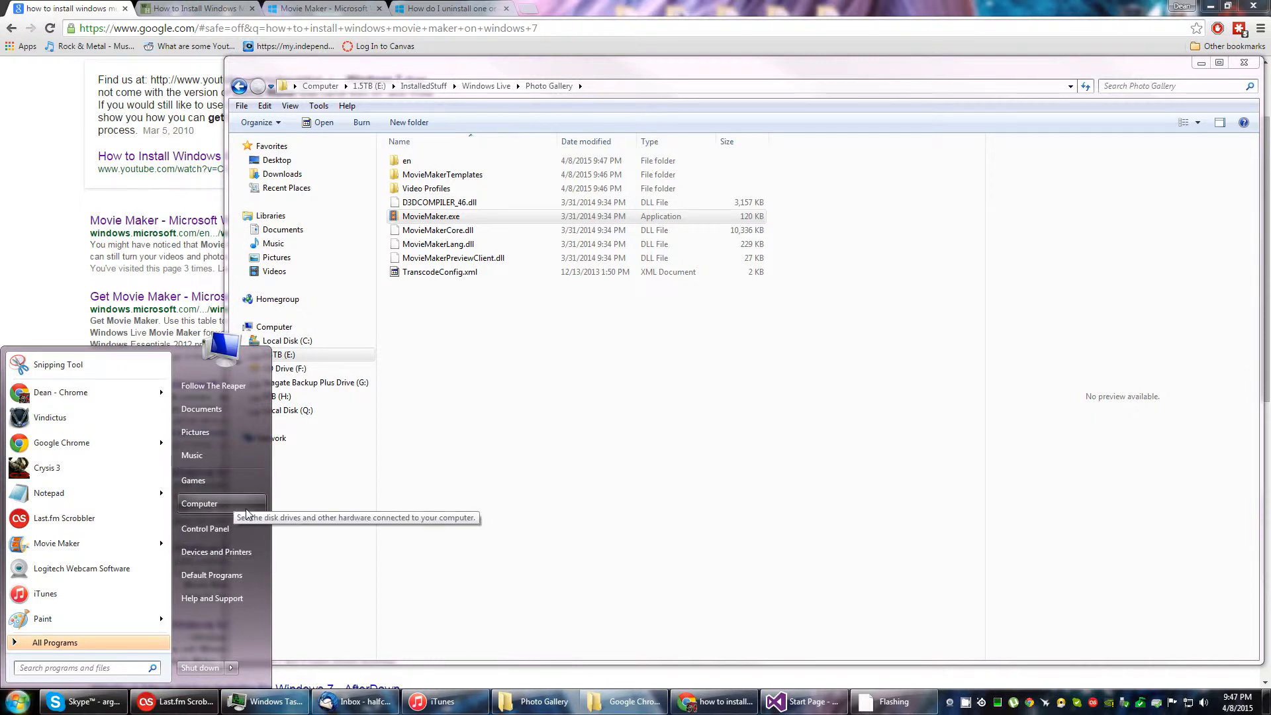
Step: Browse Local Disk C: to Common Files\Windows Live\.cache in a second Explorer window
left_click(200, 503)
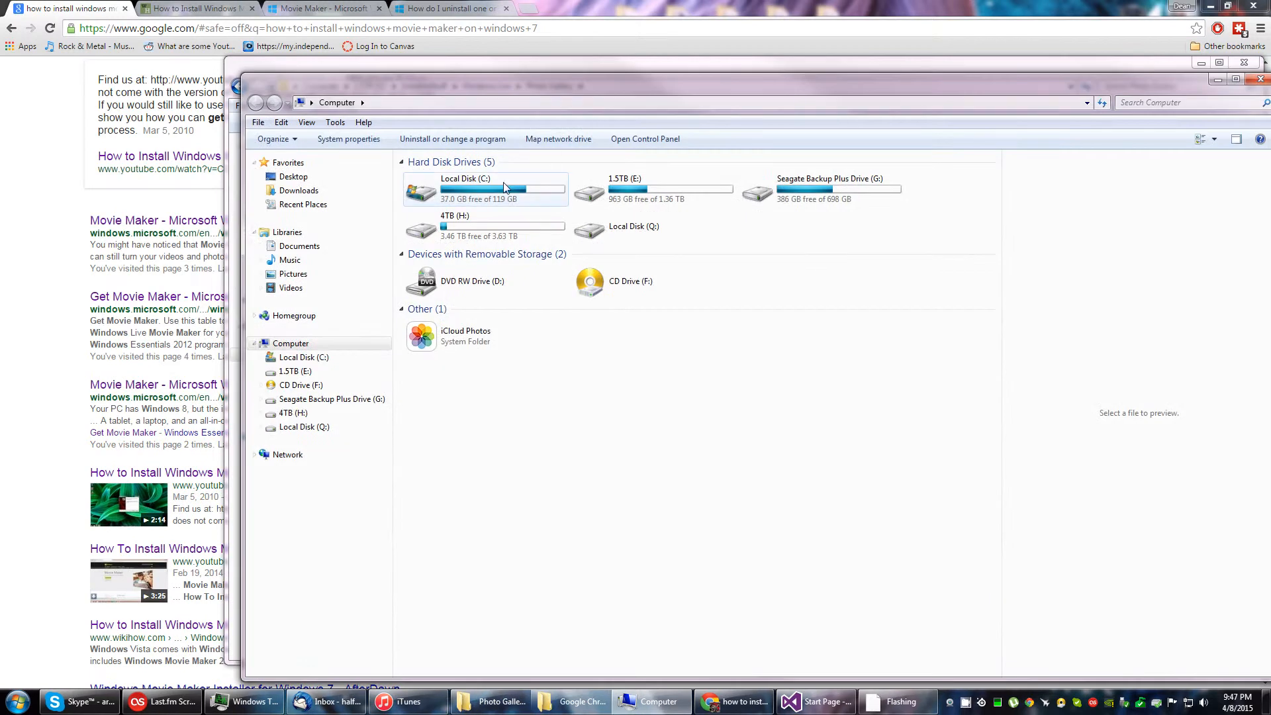
double_click(465, 190)
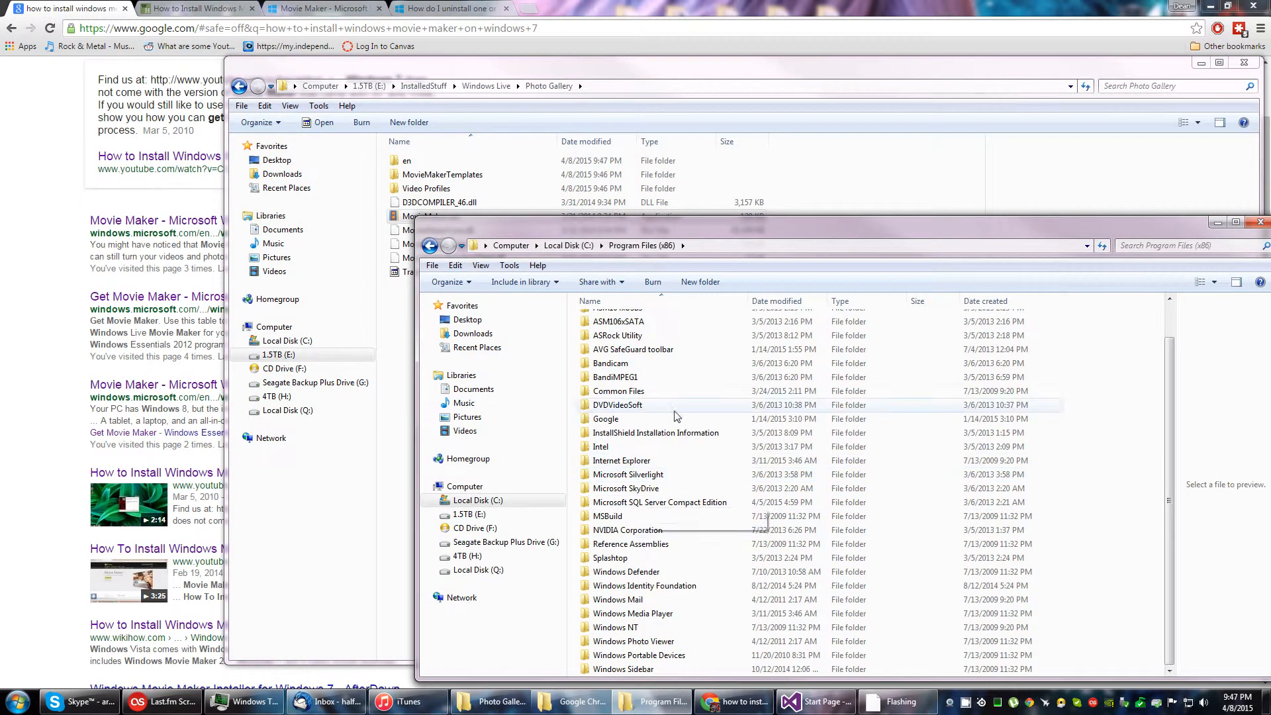
left_click(605, 419)
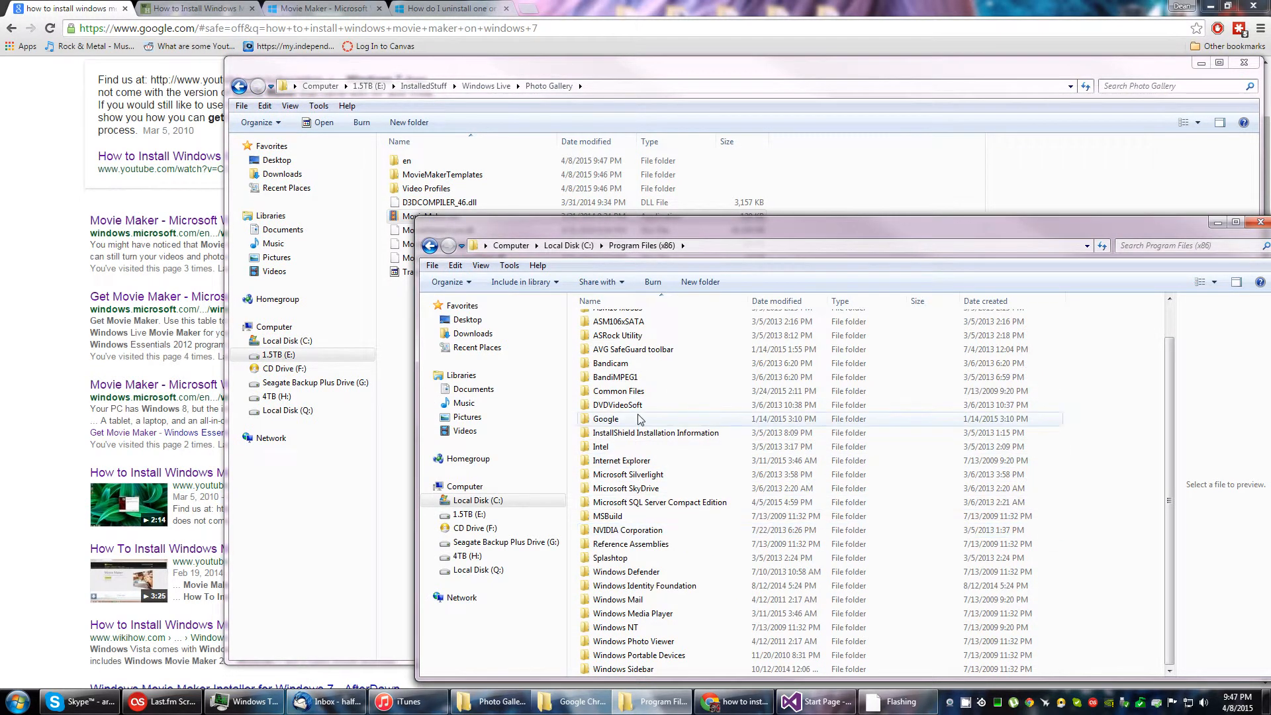
mouse_move(640, 390)
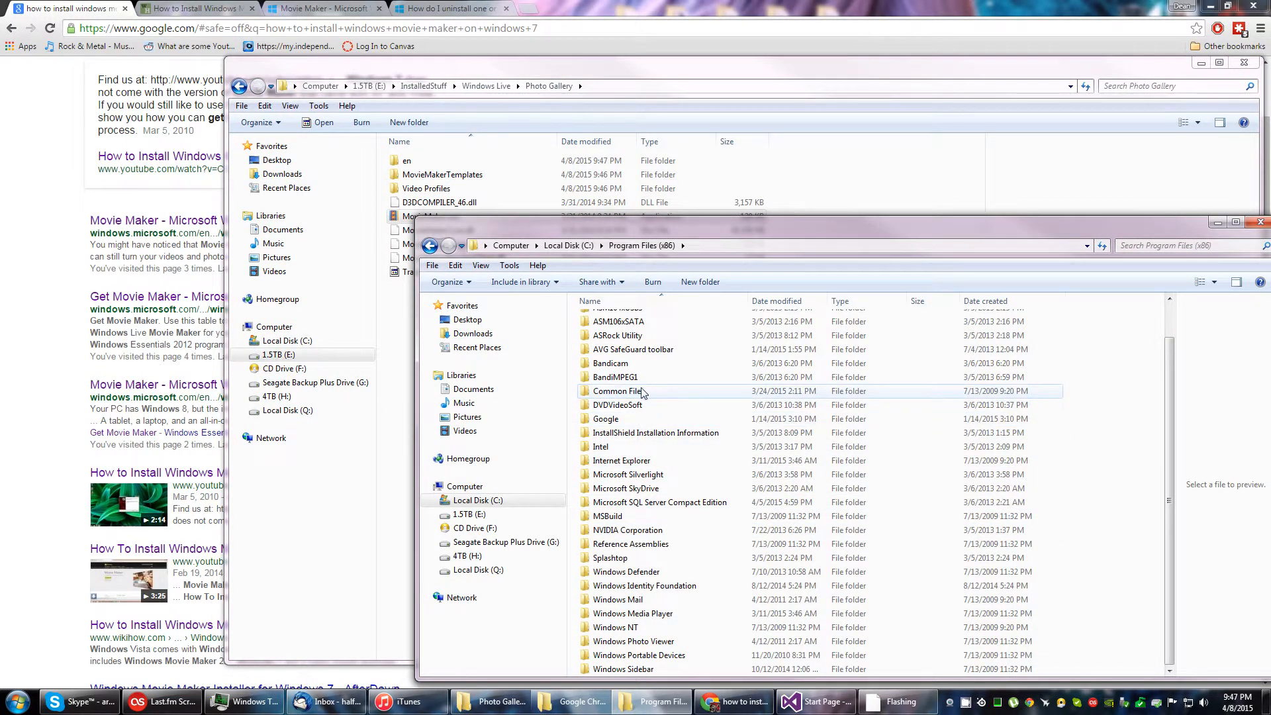
double_click(620, 391)
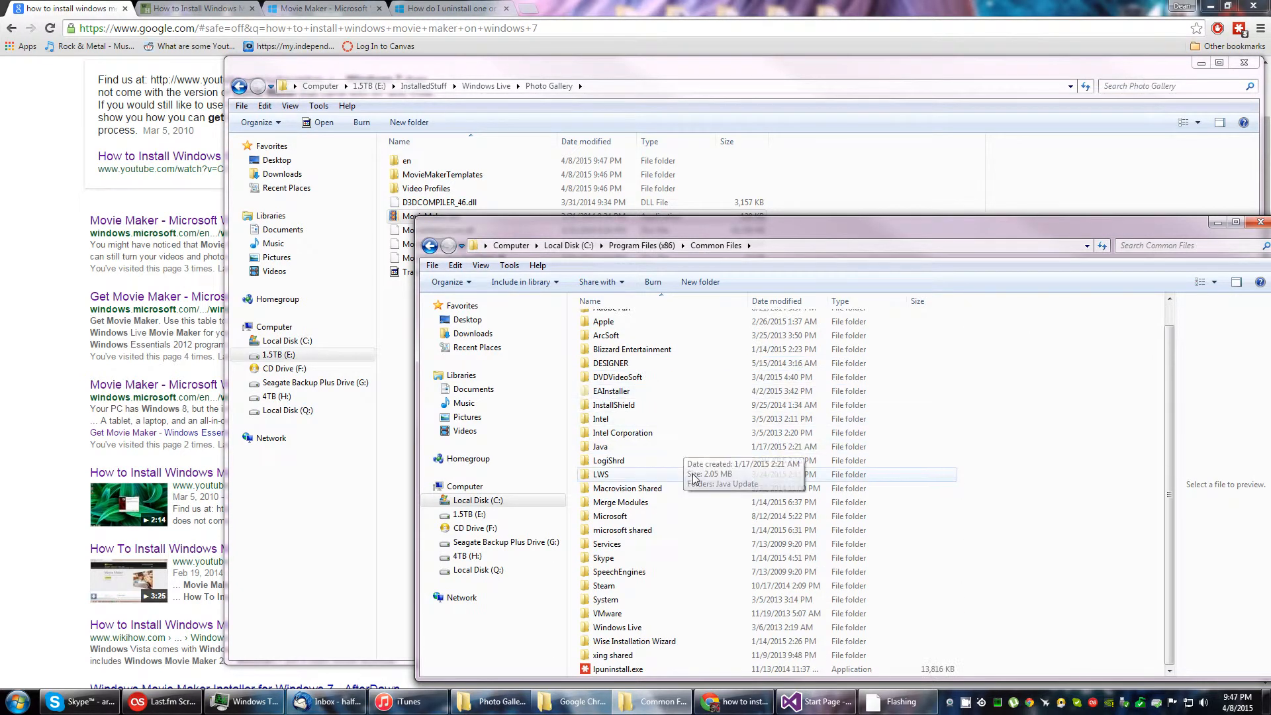
double_click(617, 627)
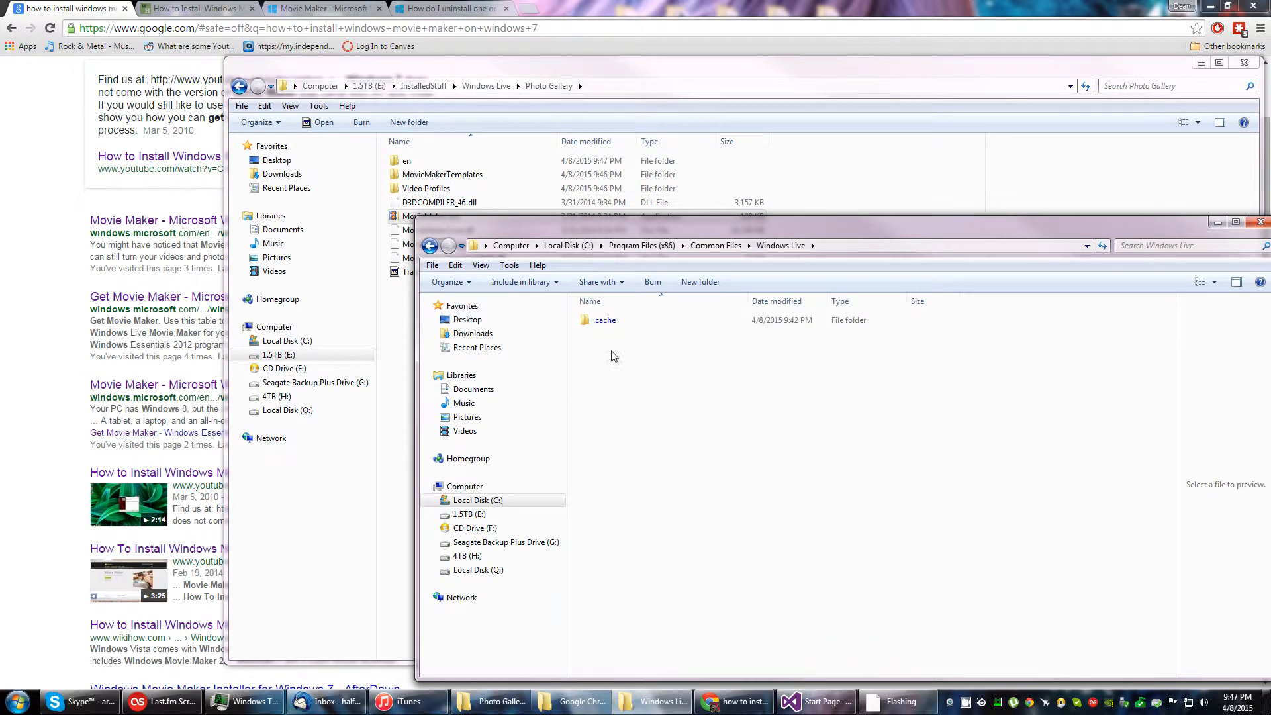
double_click(603, 319)
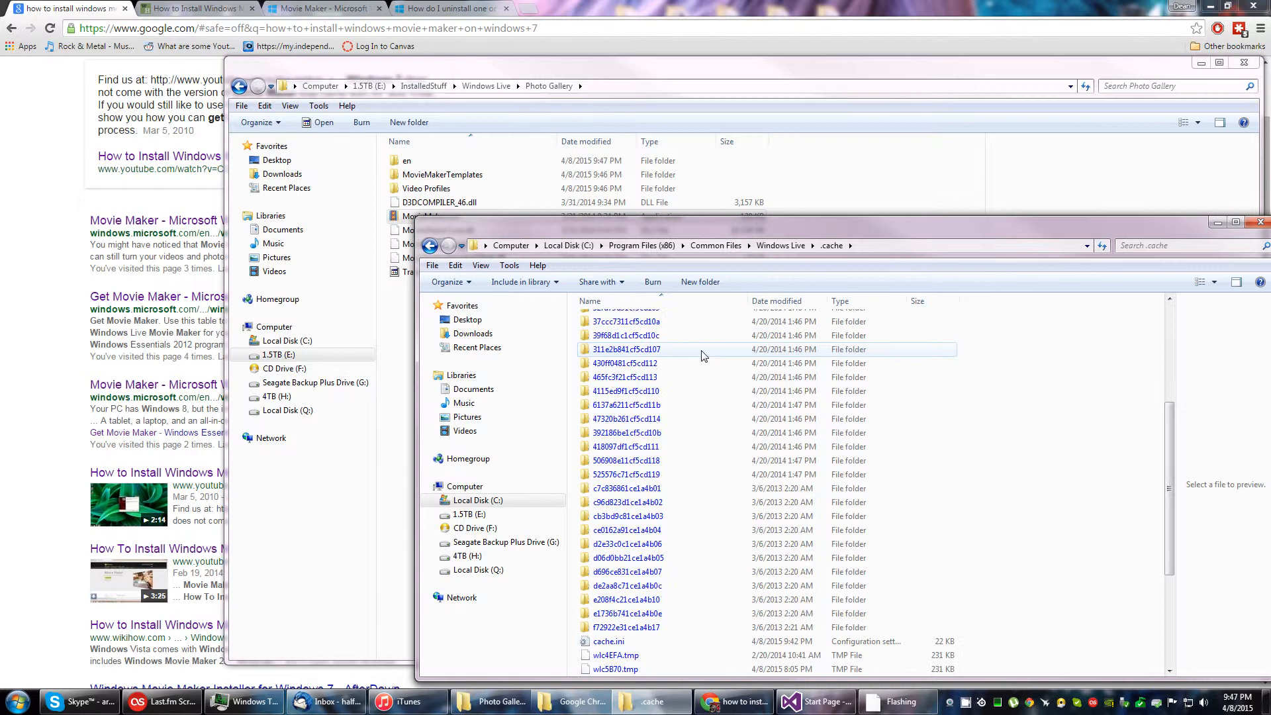
scroll("up", 3)
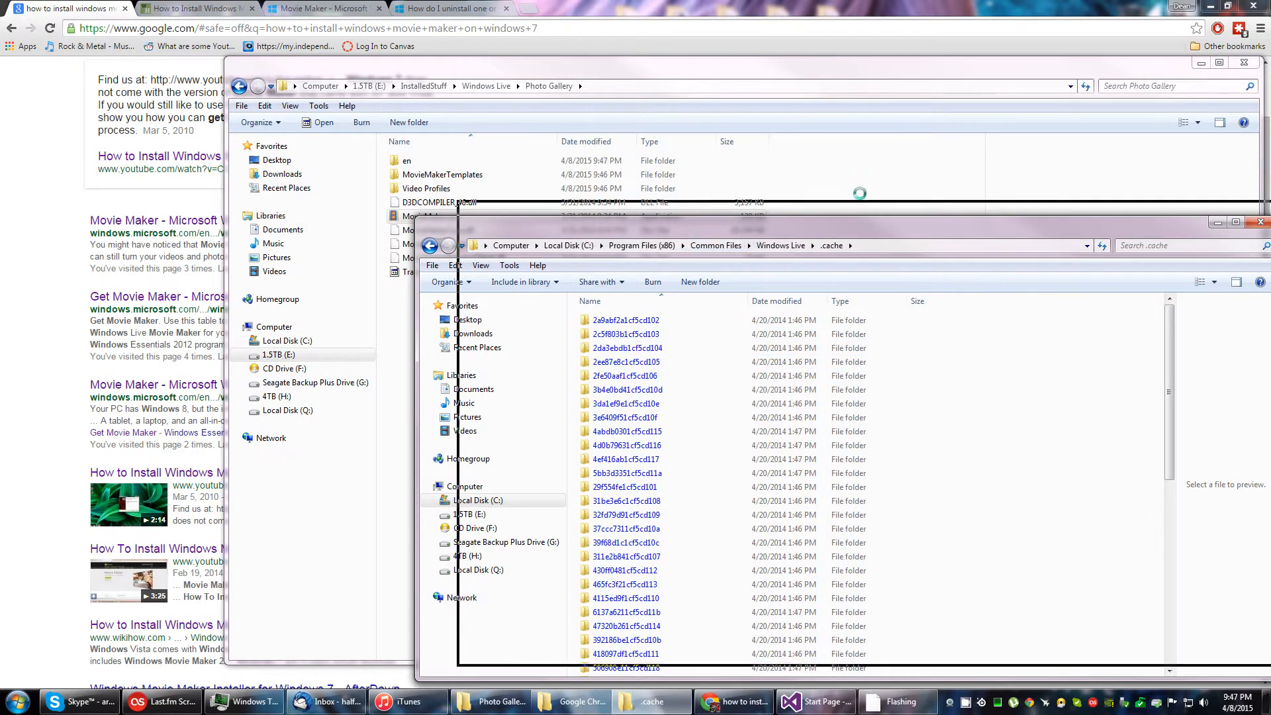
Step: Launch MovieMaker.exe, dismiss the missing WLXPhotoBase.dll error, and refocus the .cache window
double_click(430, 216)
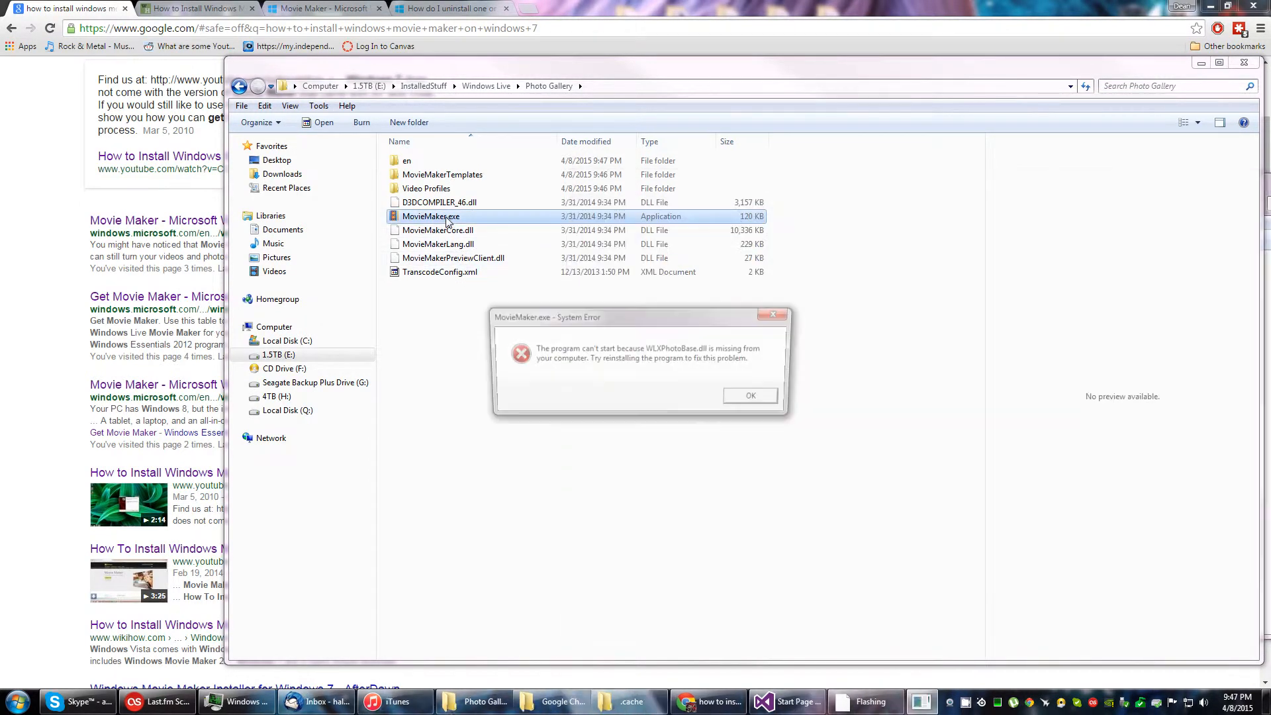
left_click(749, 396)
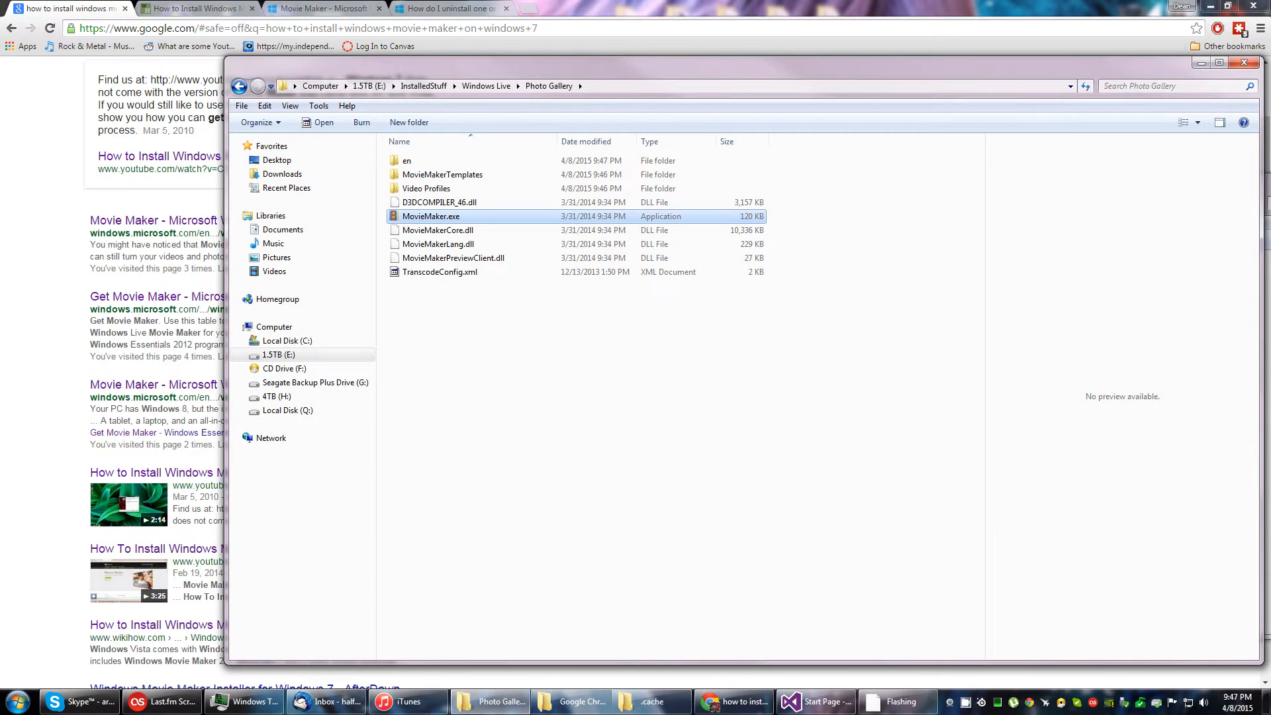
left_click(650, 701)
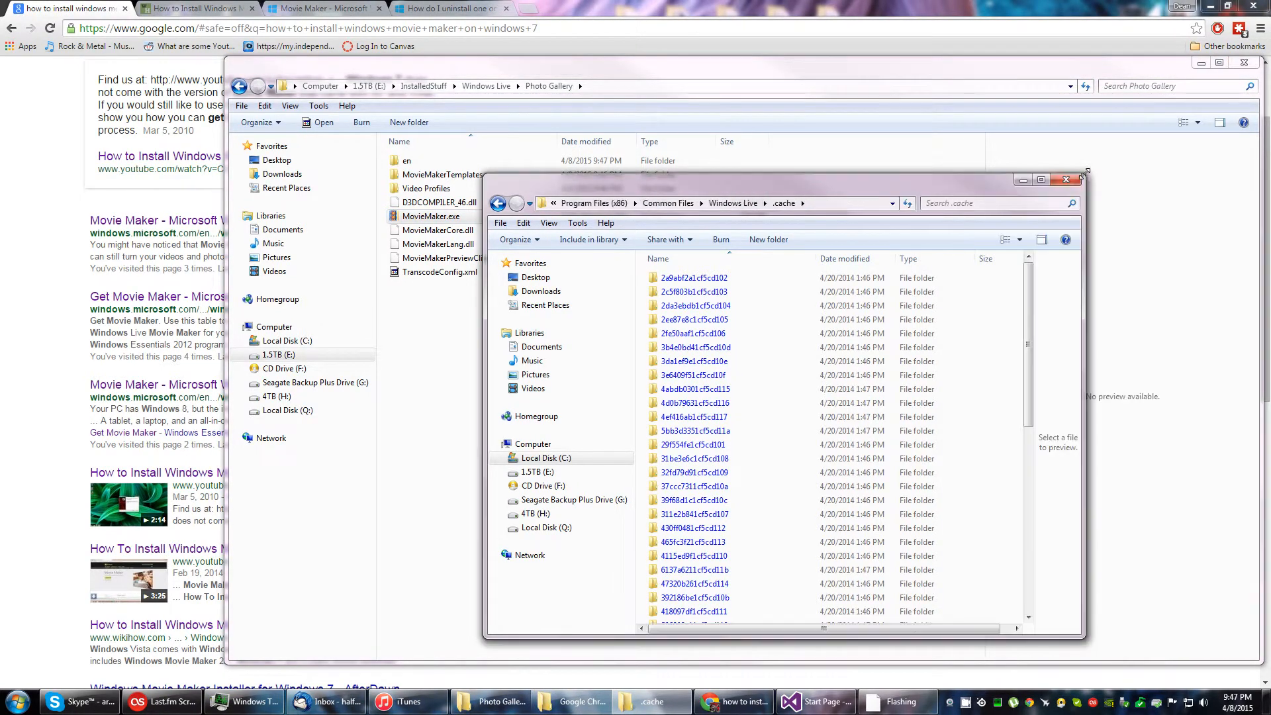
Step: Run the cached Contacts.msi, Writer.msi and PhotoCommon.msi installers from their .cache subfolders
double_click(694, 277)
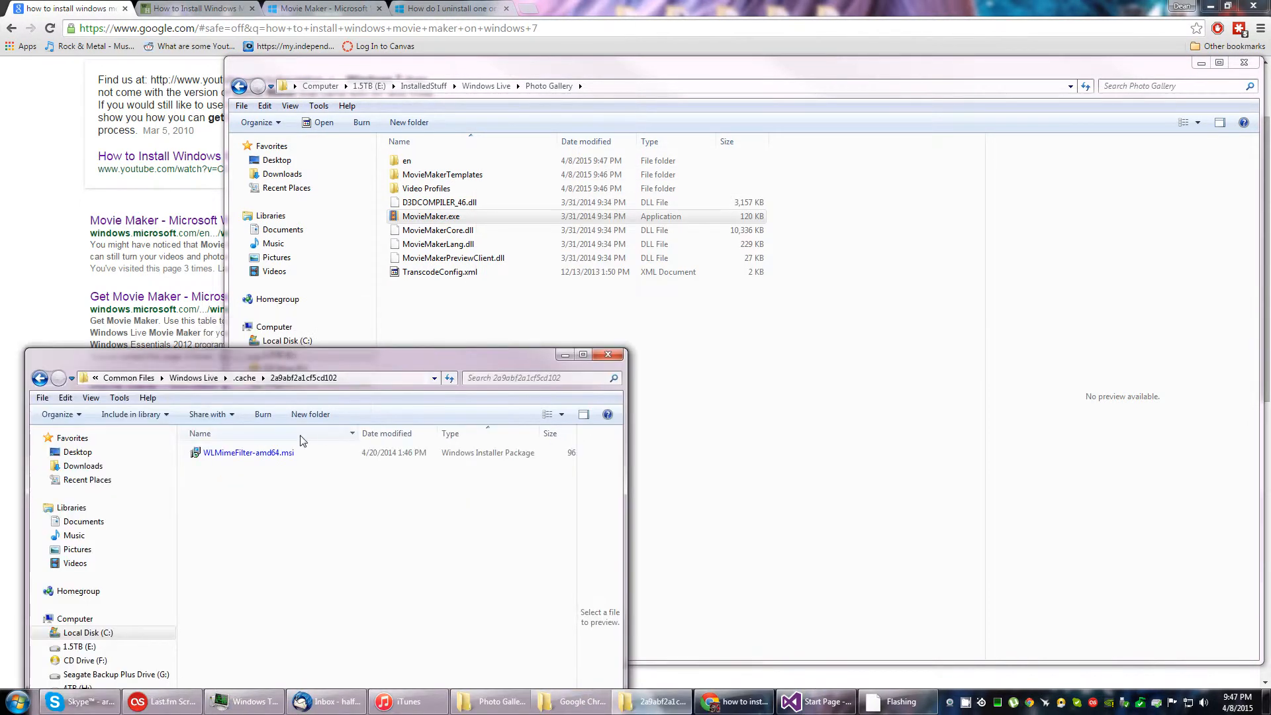
left_click(249, 452)
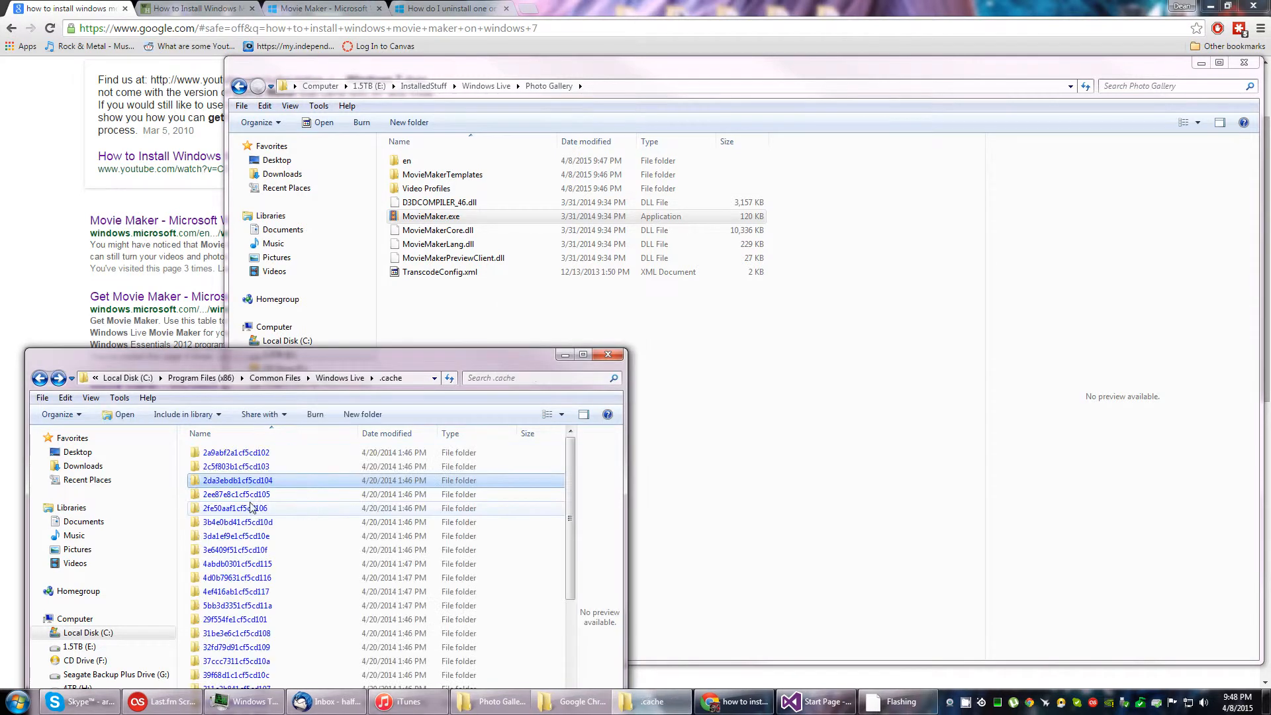
double_click(236, 494)
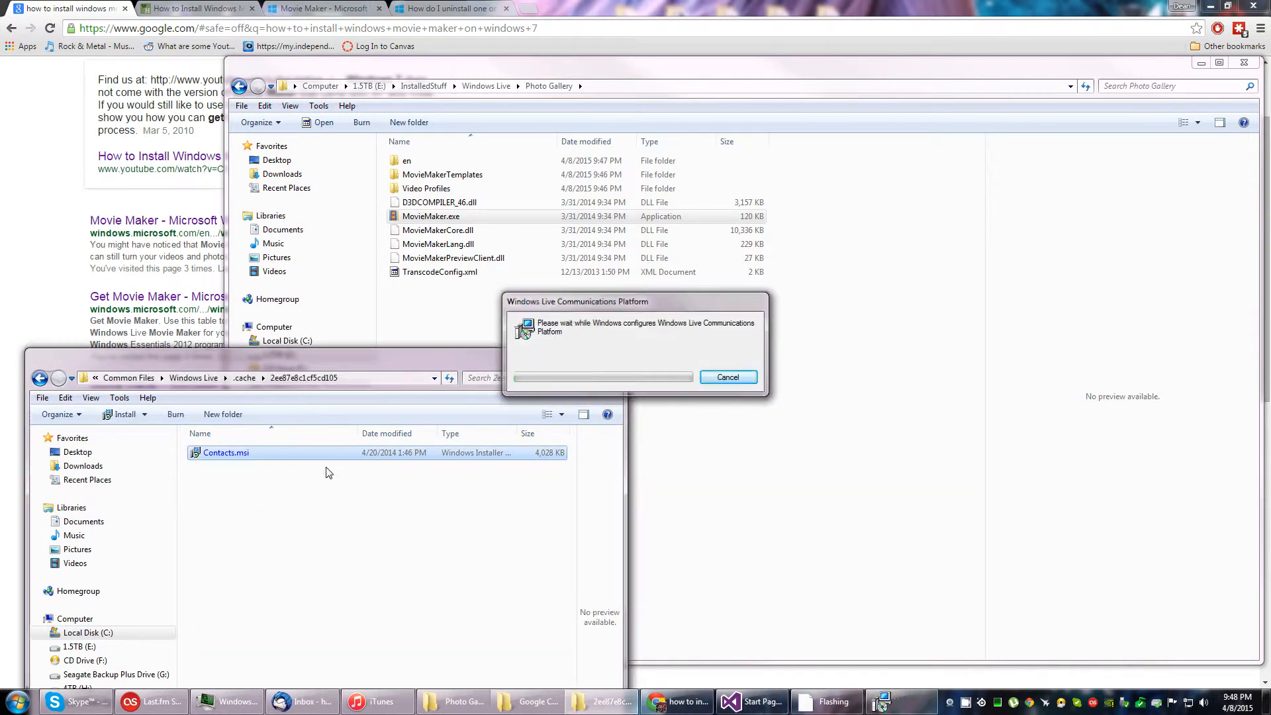
left_click(726, 376)
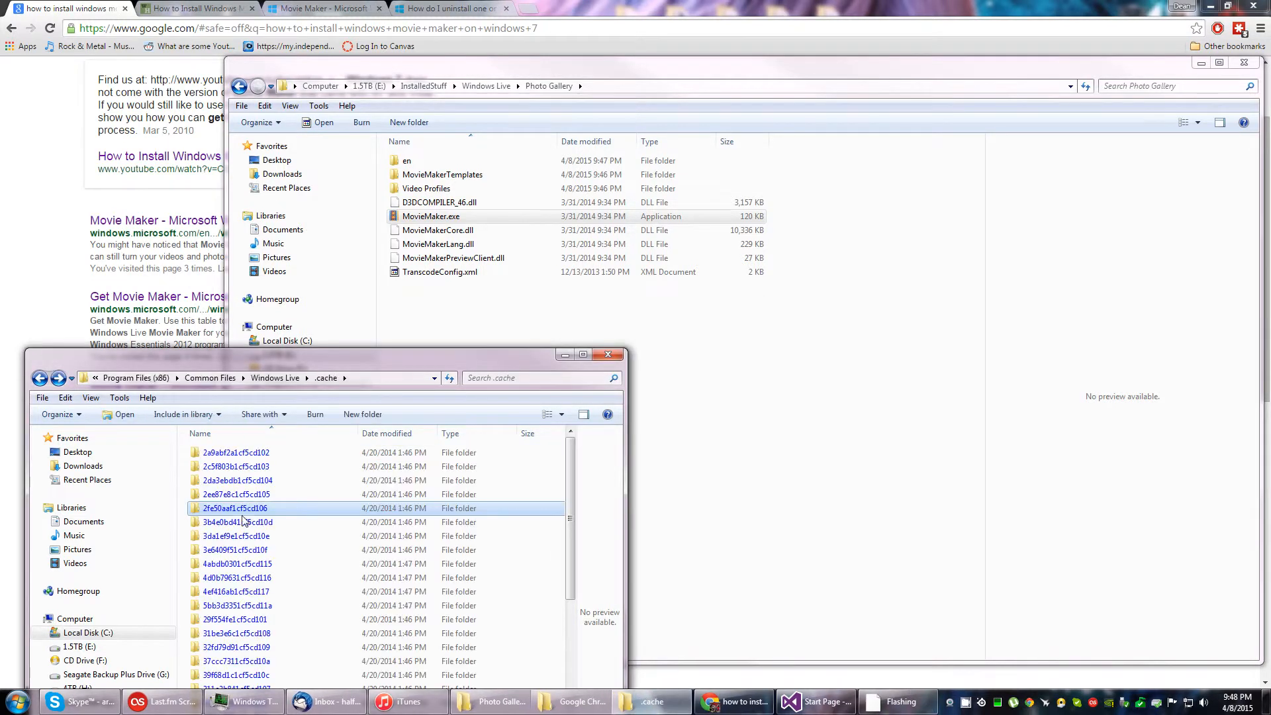
double_click(238, 522)
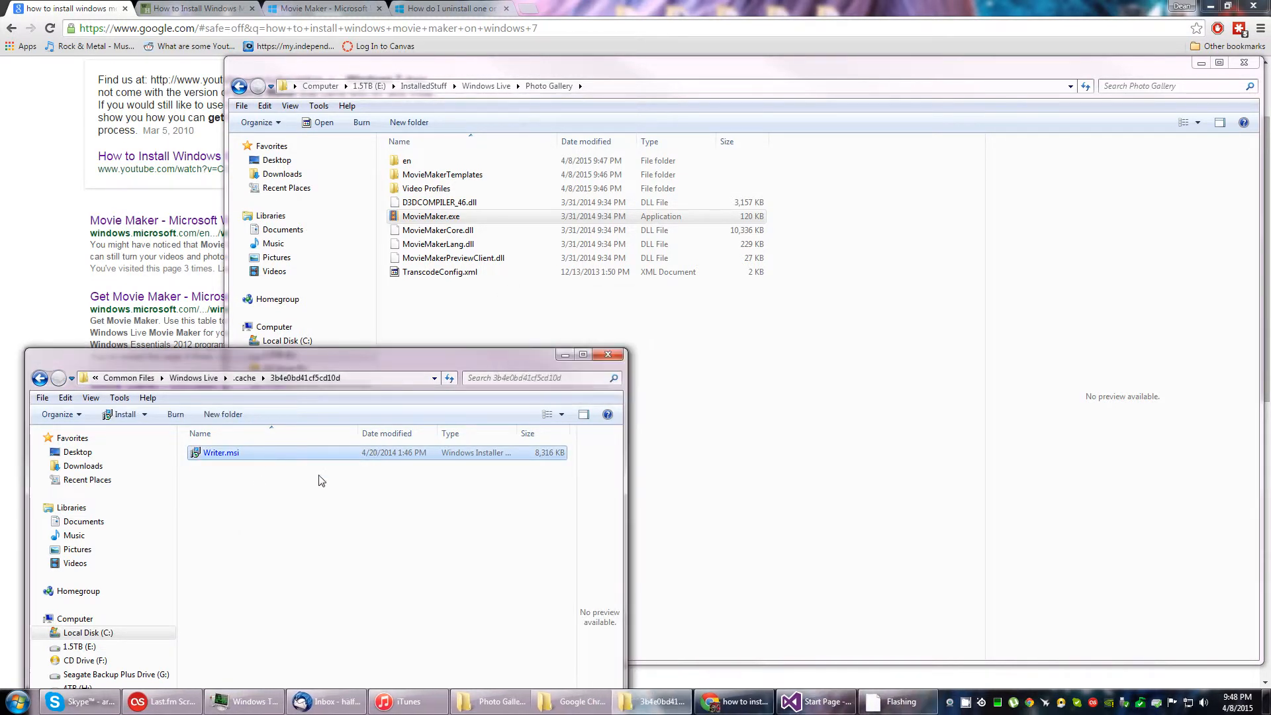
double_click(221, 452)
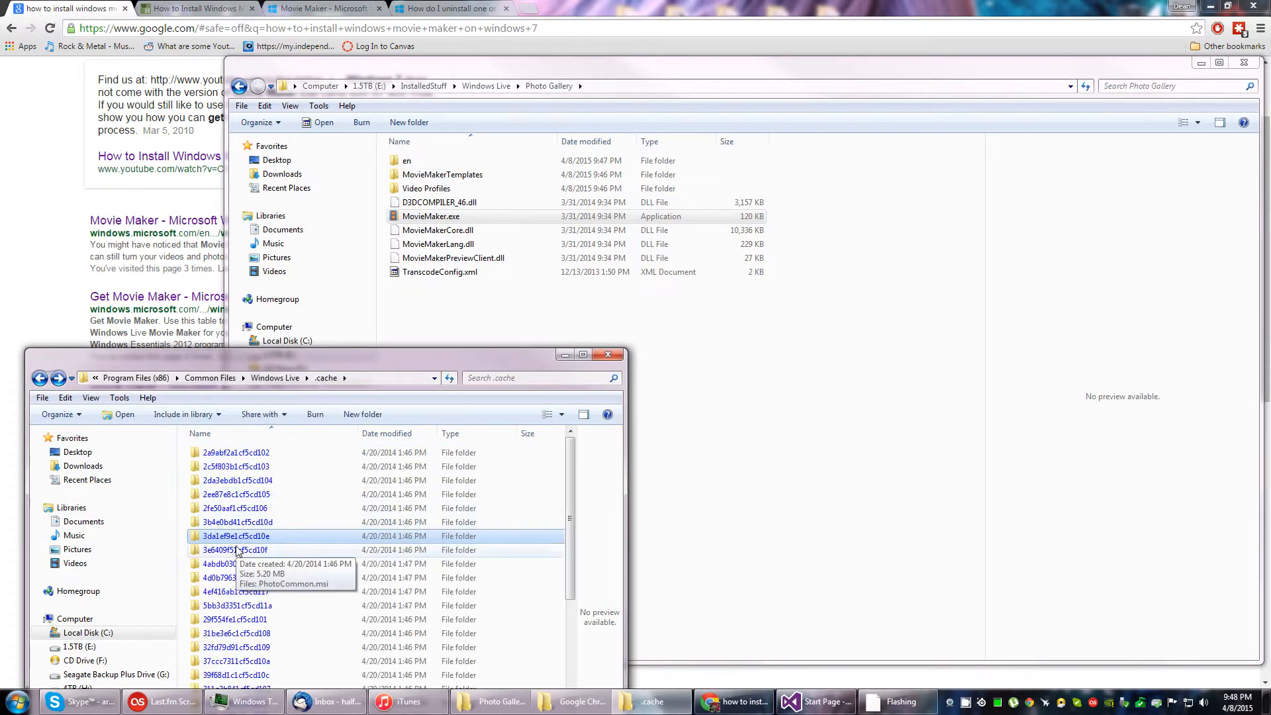
double_click(238, 550)
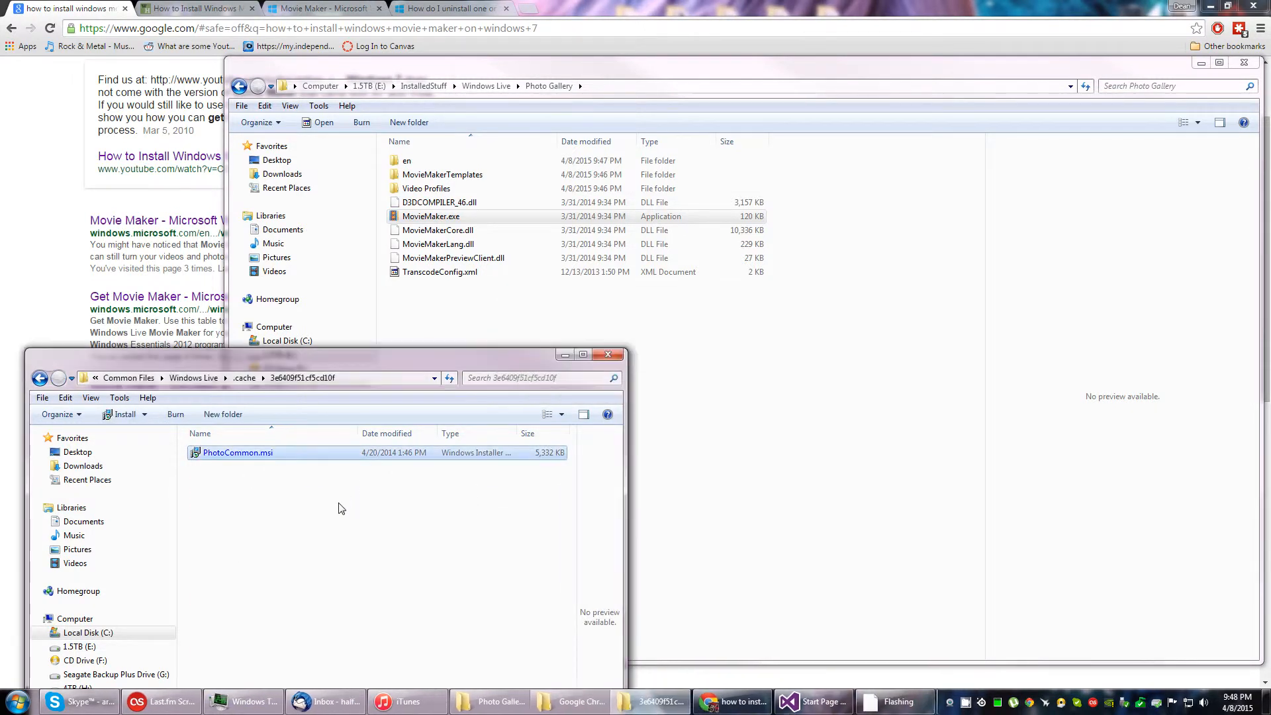
left_click(243, 378)
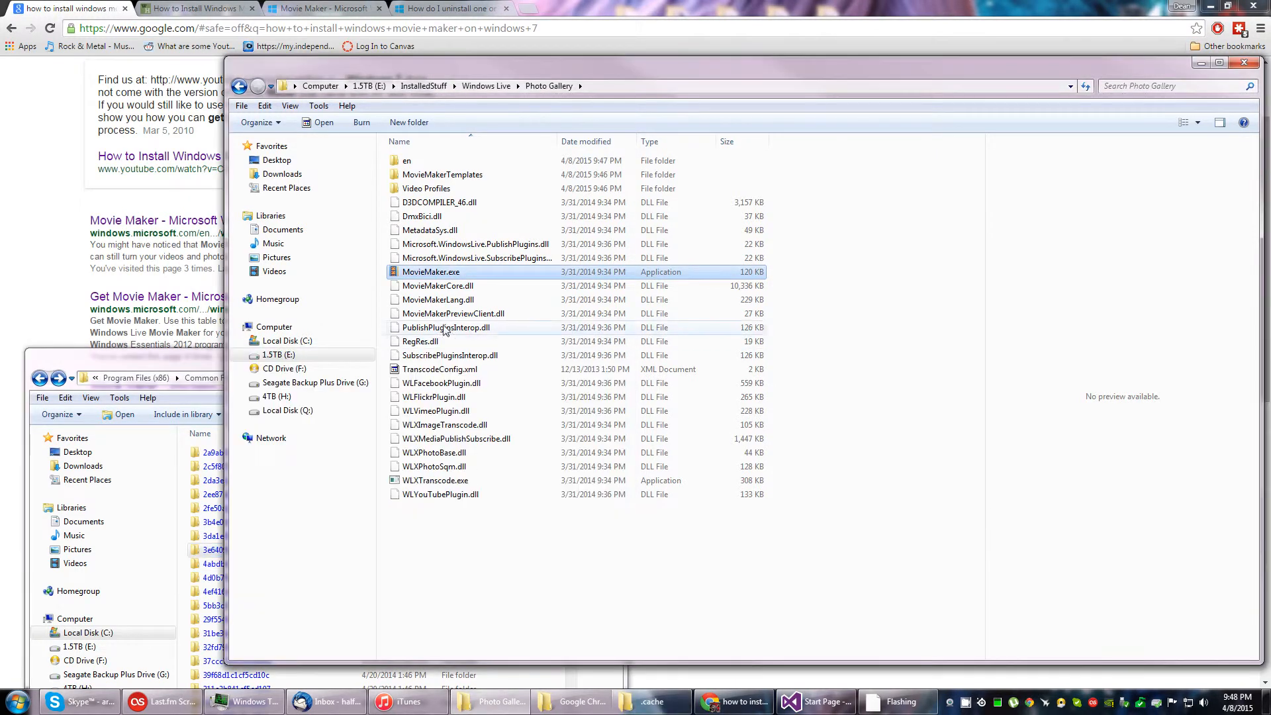
Step: Relaunch MovieMaker.exe and dismiss the missing UXCore.dll error
double_click(430, 271)
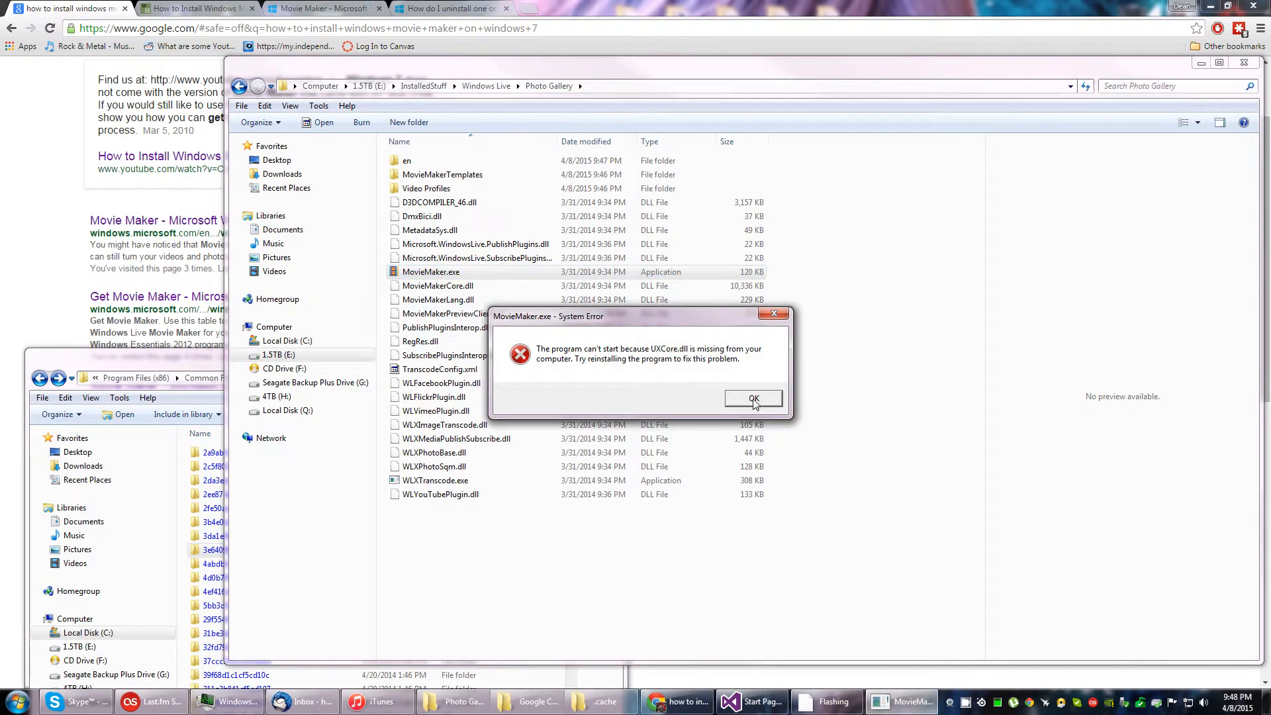
left_click(752, 398)
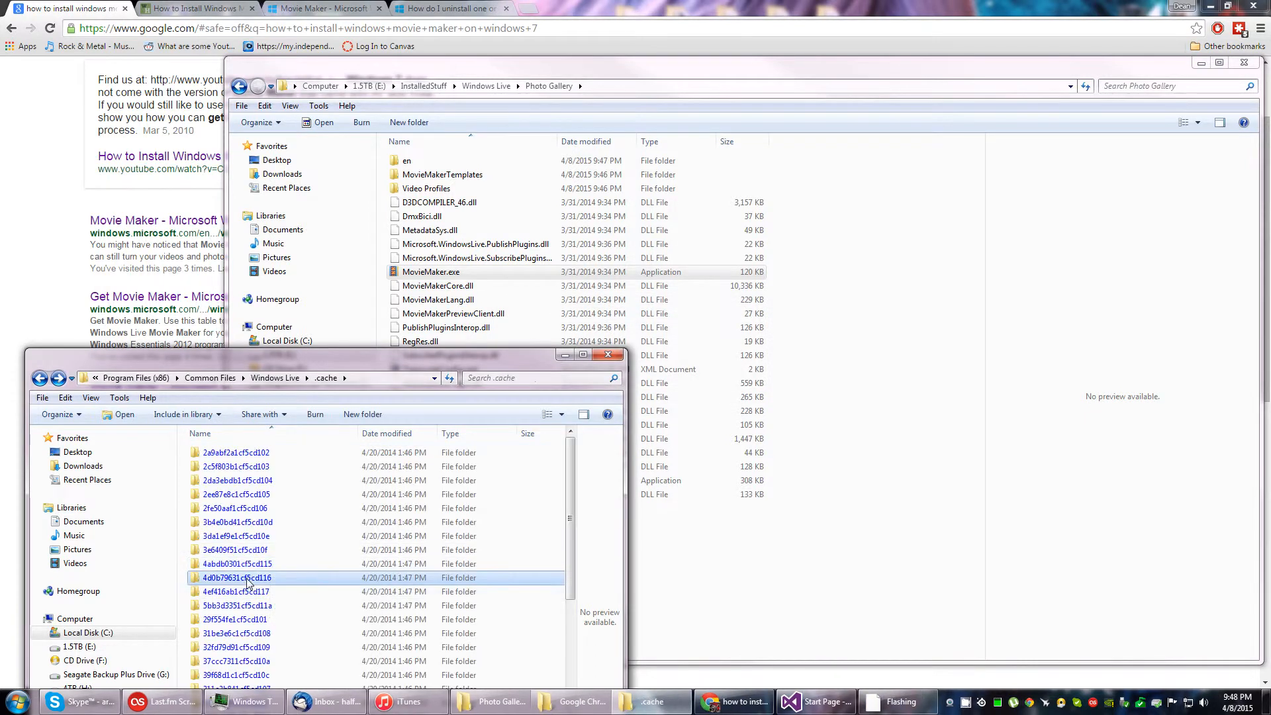
Step: Run the cached FSSClient suite and UXPlatform installers, then retest MovieMaker.exe
double_click(237, 577)
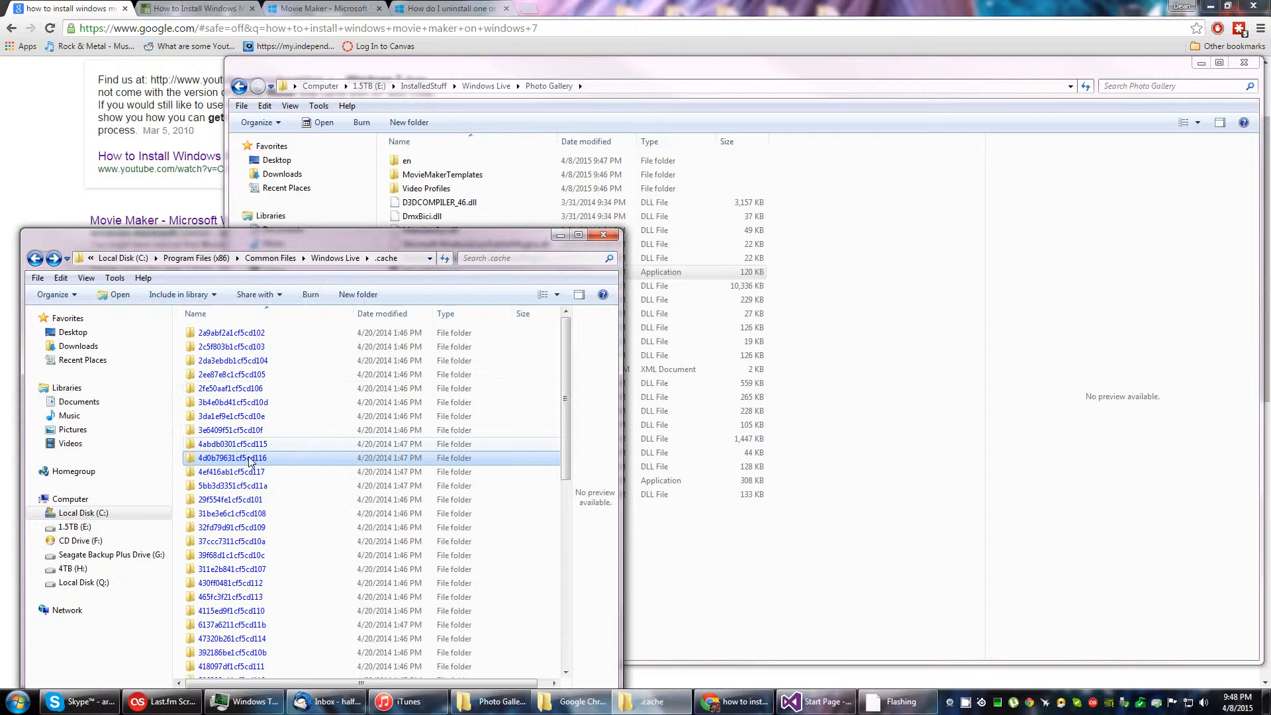
double_click(230, 472)
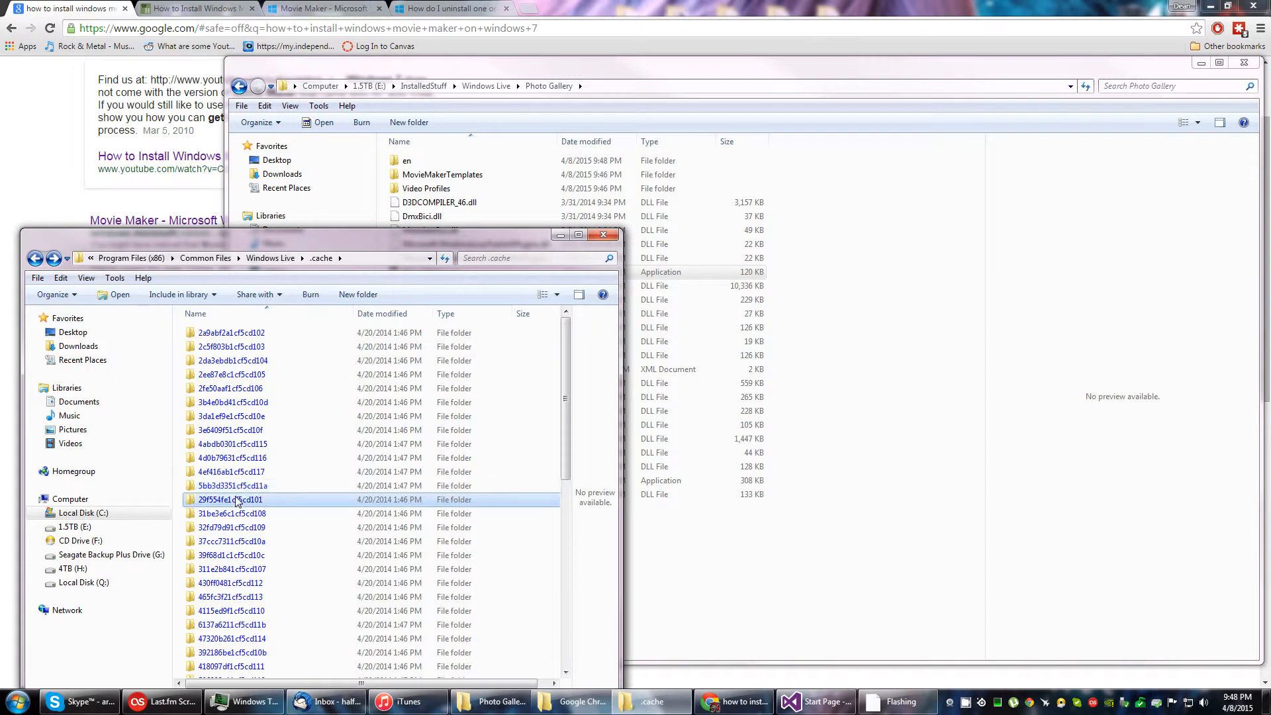
double_click(232, 499)
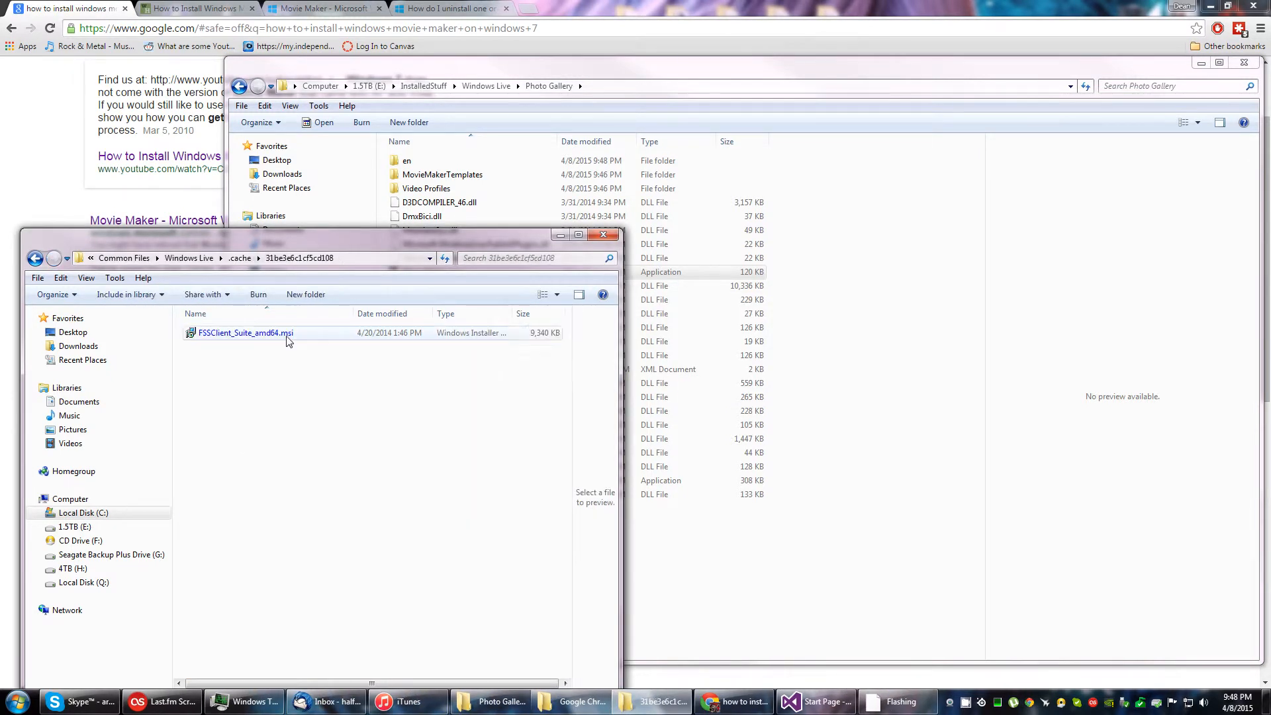
double_click(245, 333)
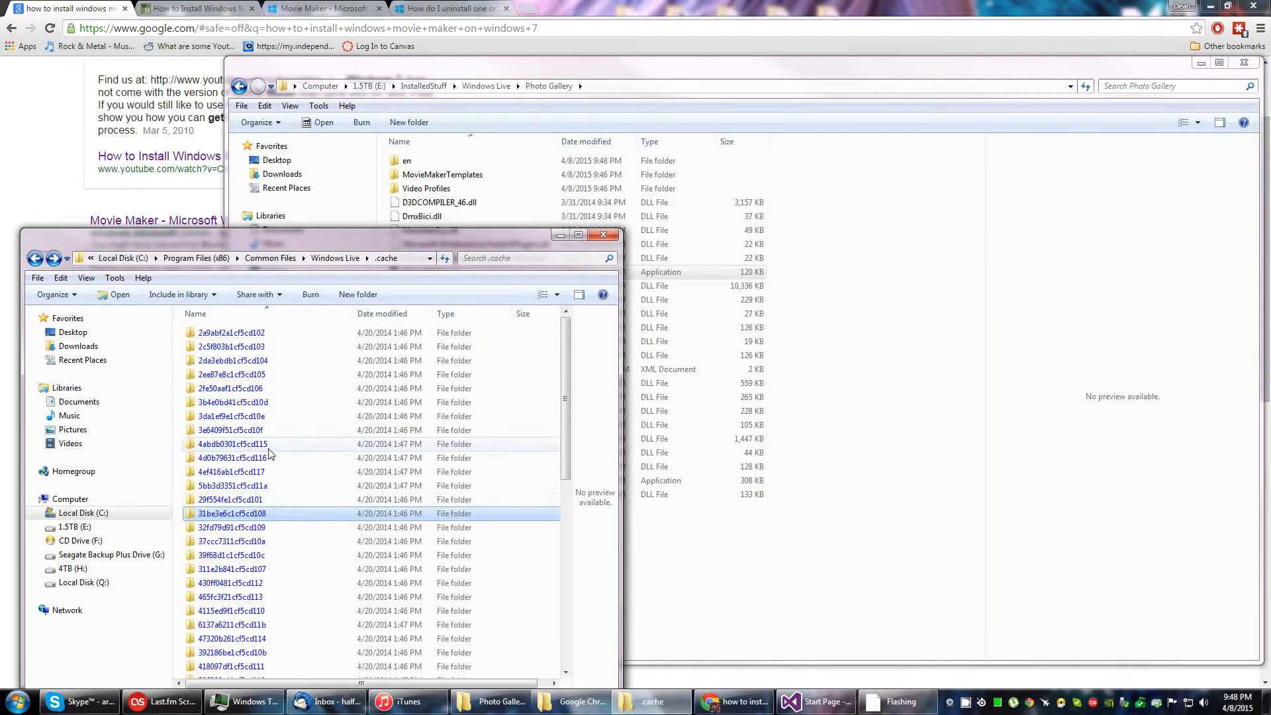
double_click(231, 526)
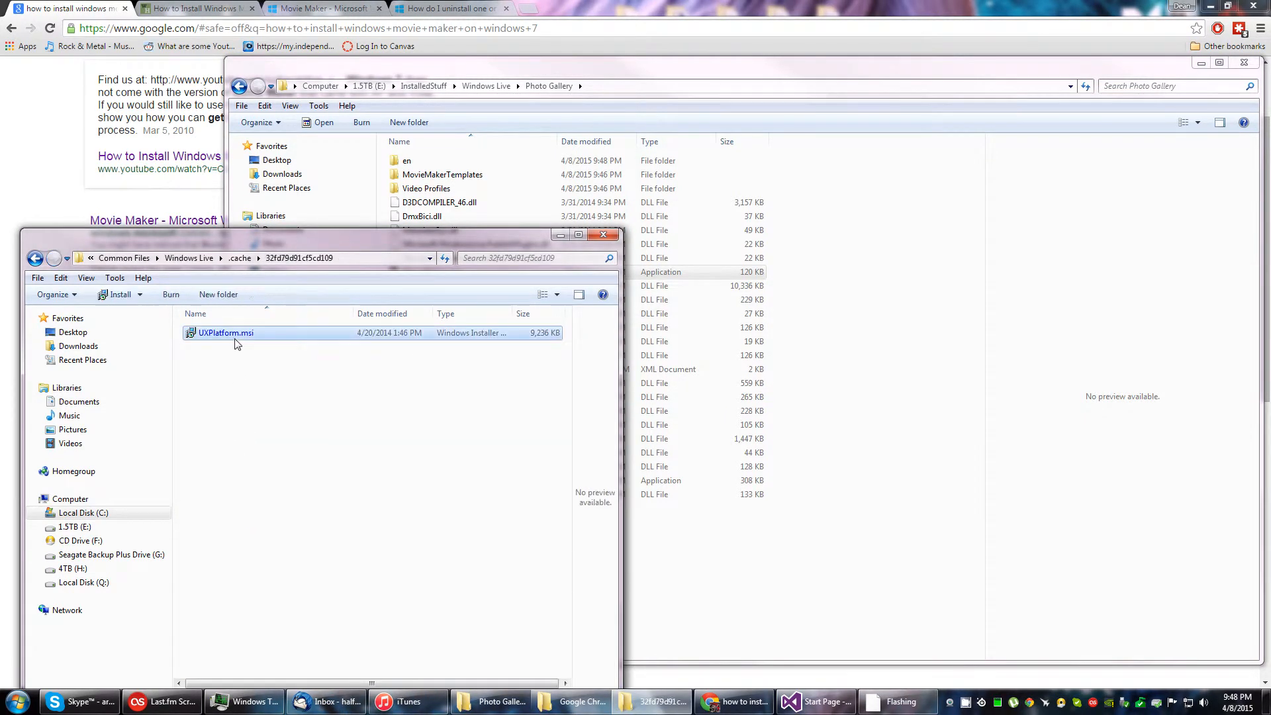
mouse_move(209, 338)
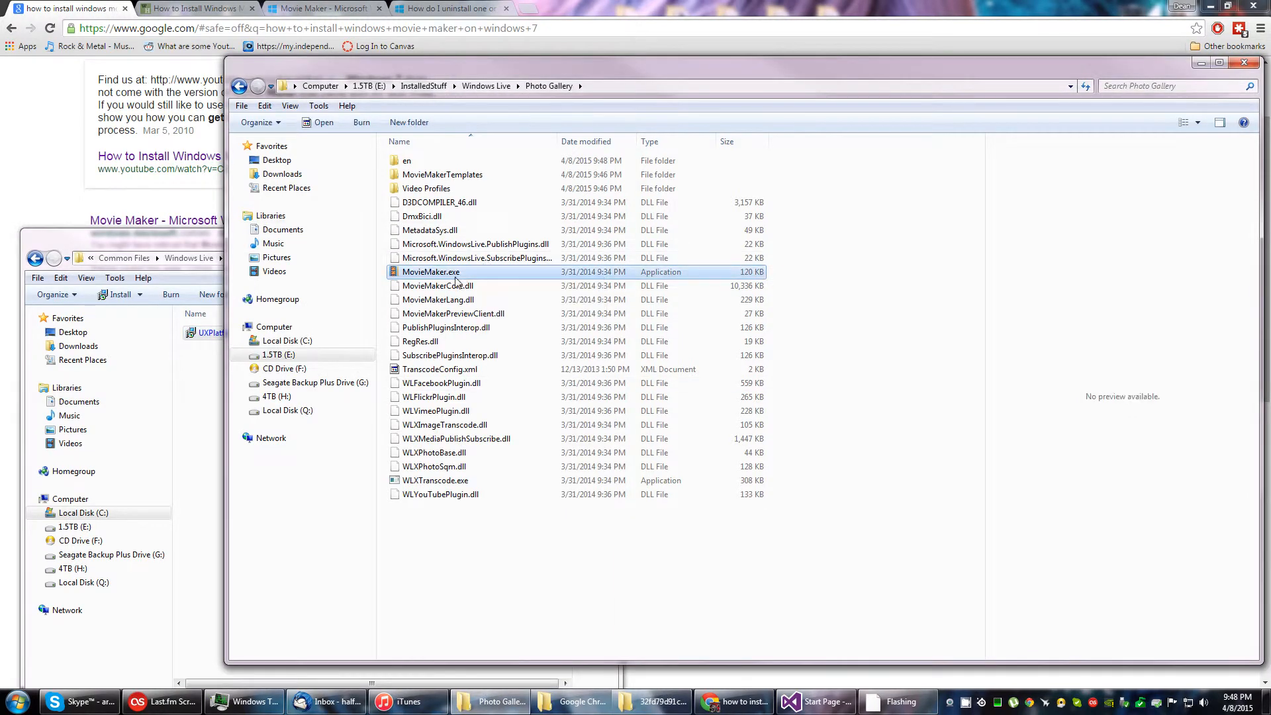
double_click(430, 271)
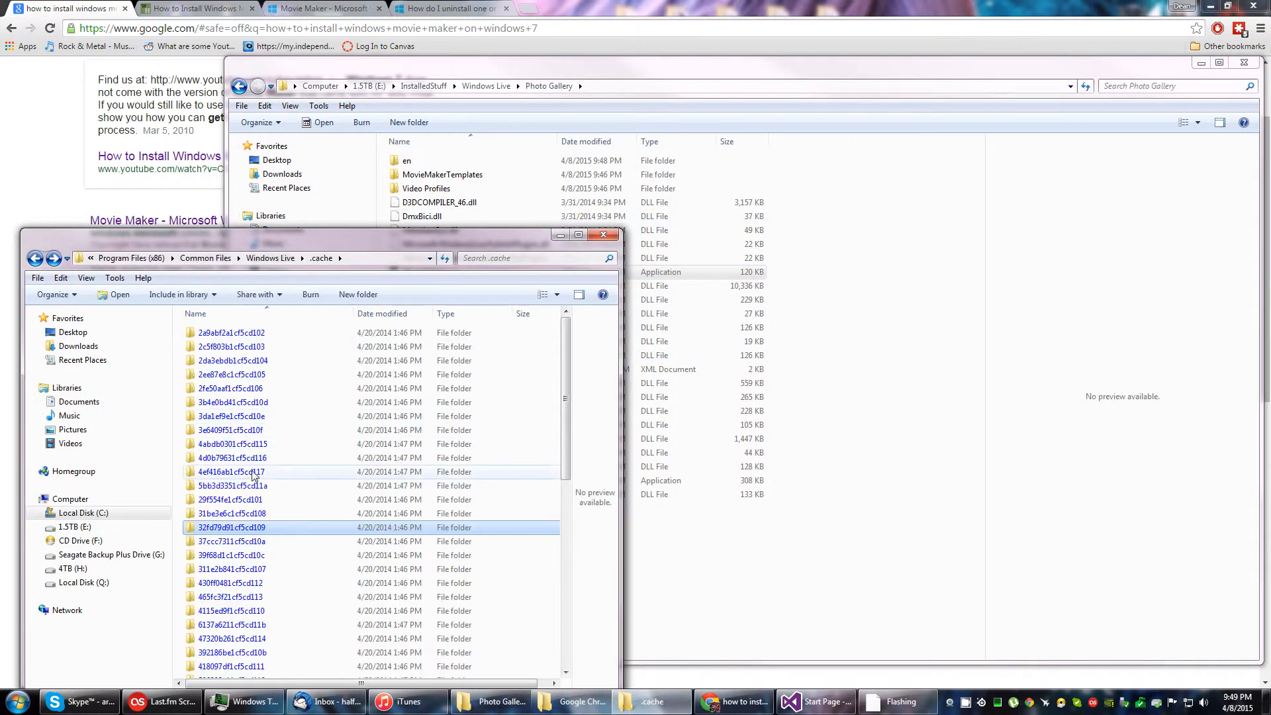
Step: Open the MessengerLang and WLXSuiteLang cache folders and run Mail setup, which reports not installed
double_click(231, 541)
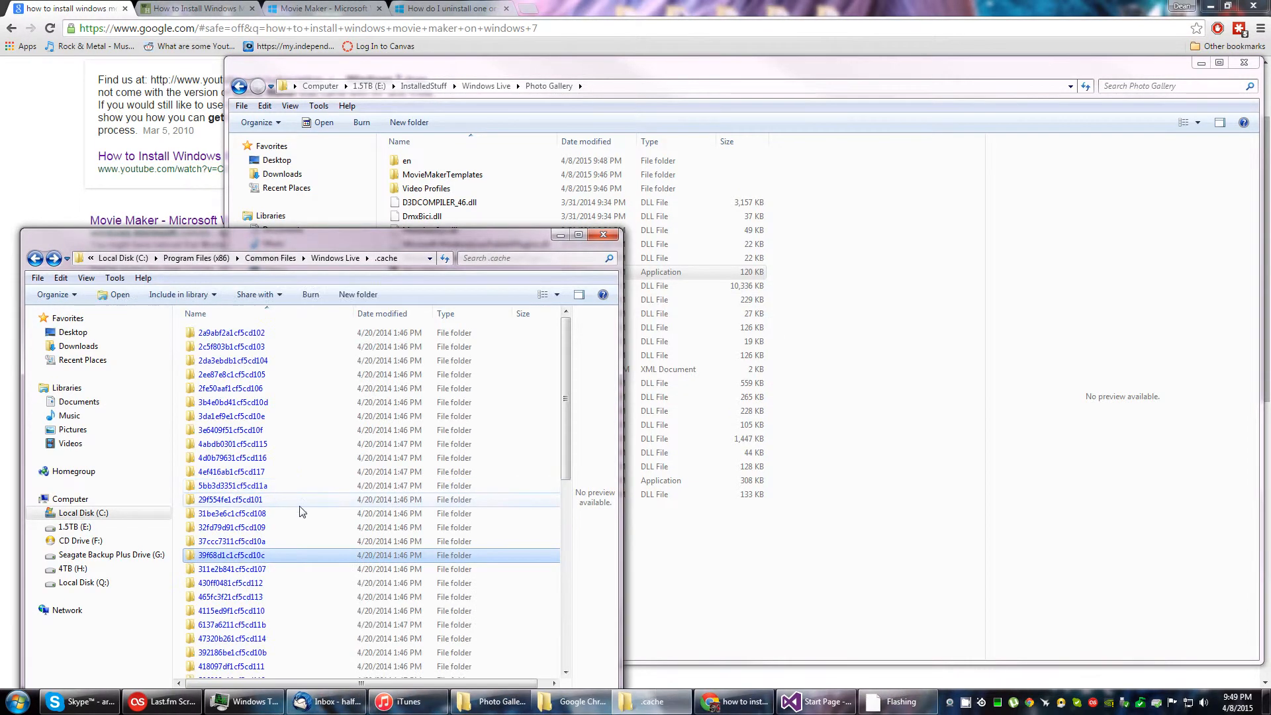
left_click(231, 570)
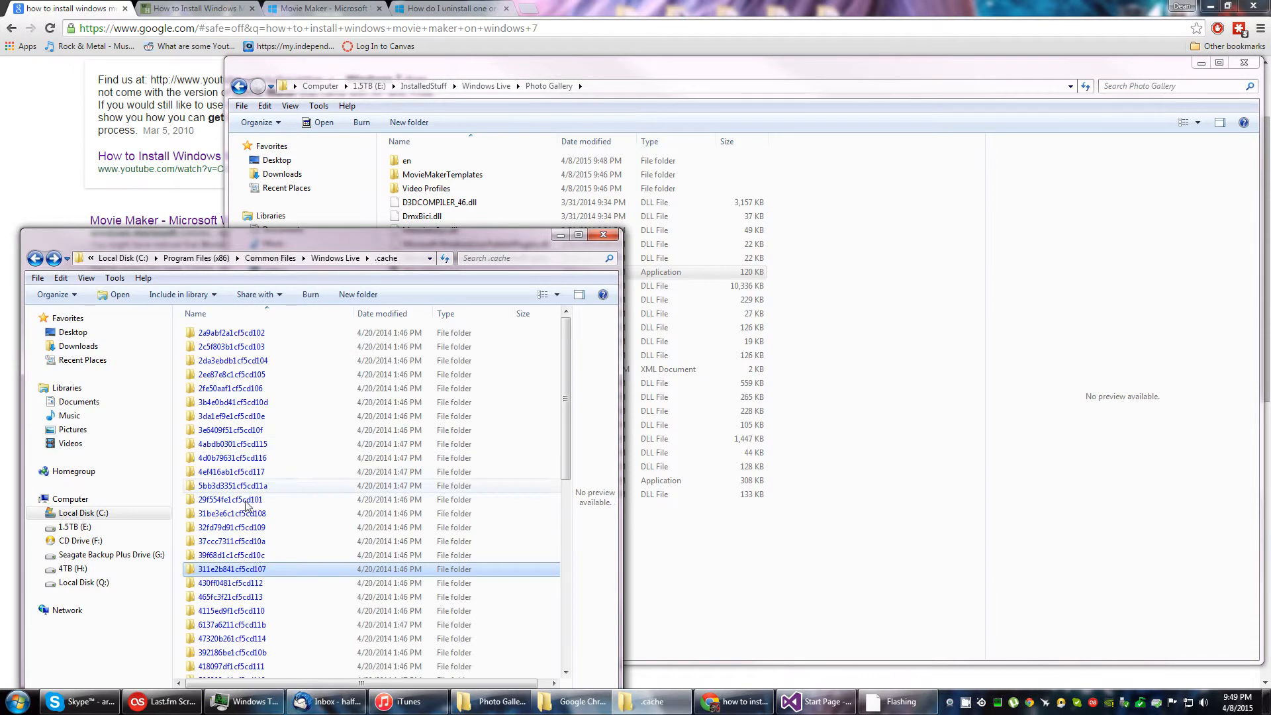
double_click(231, 582)
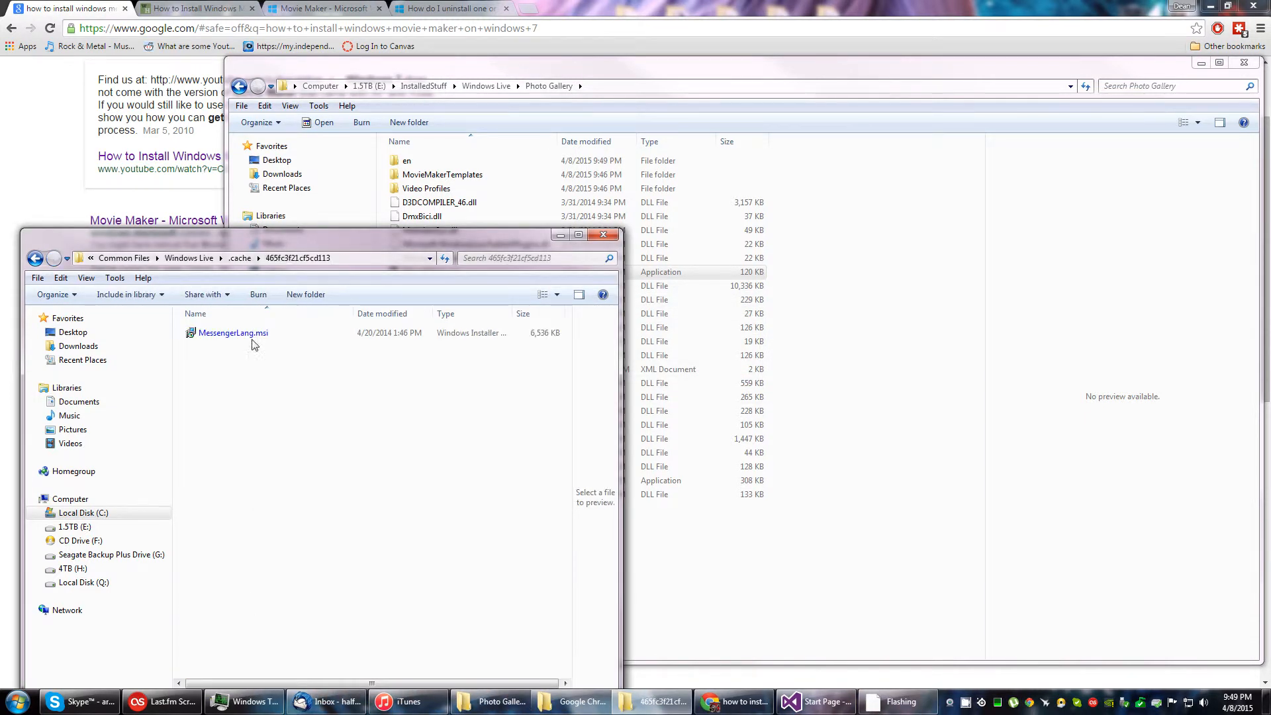
left_click(36, 257)
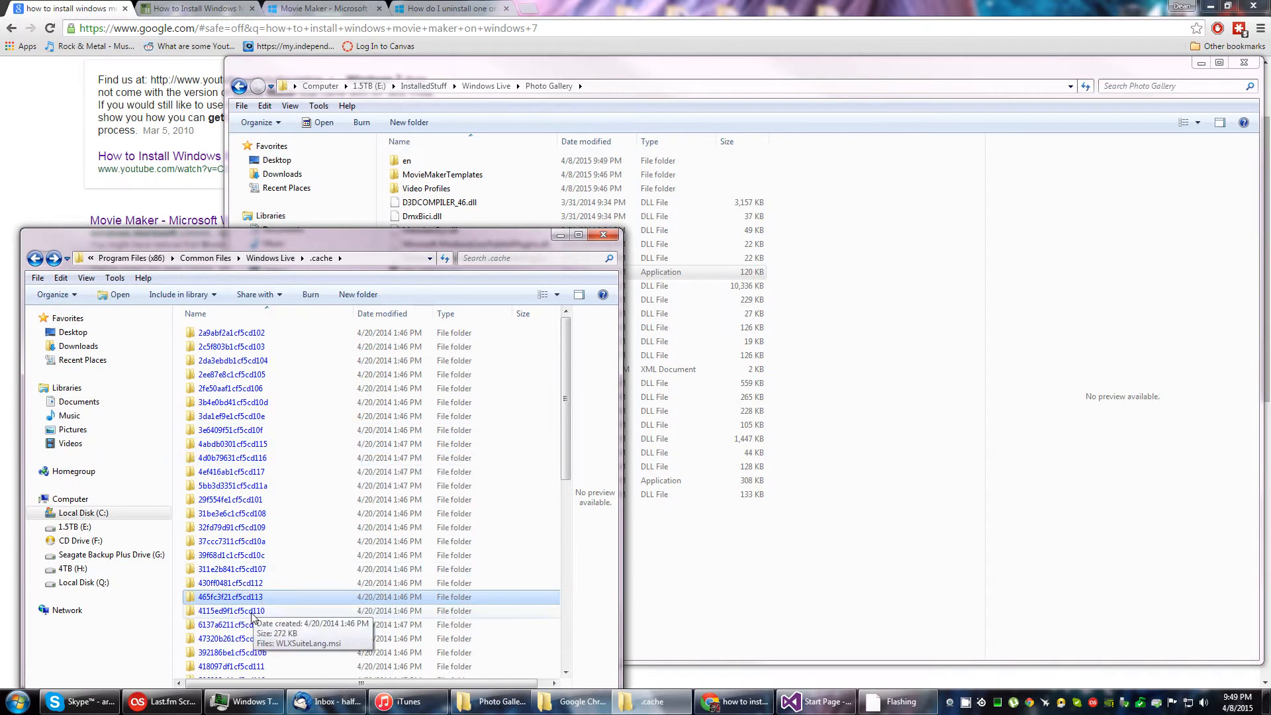
double_click(231, 610)
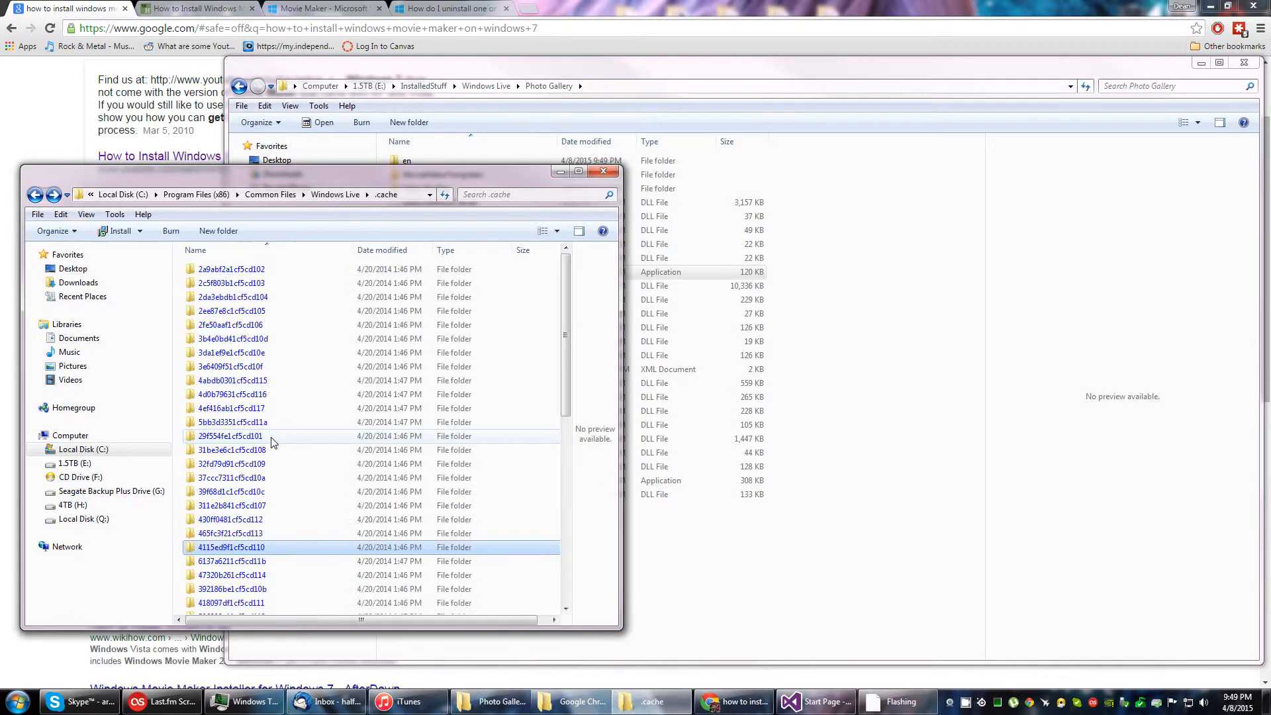
scroll("down", 3)
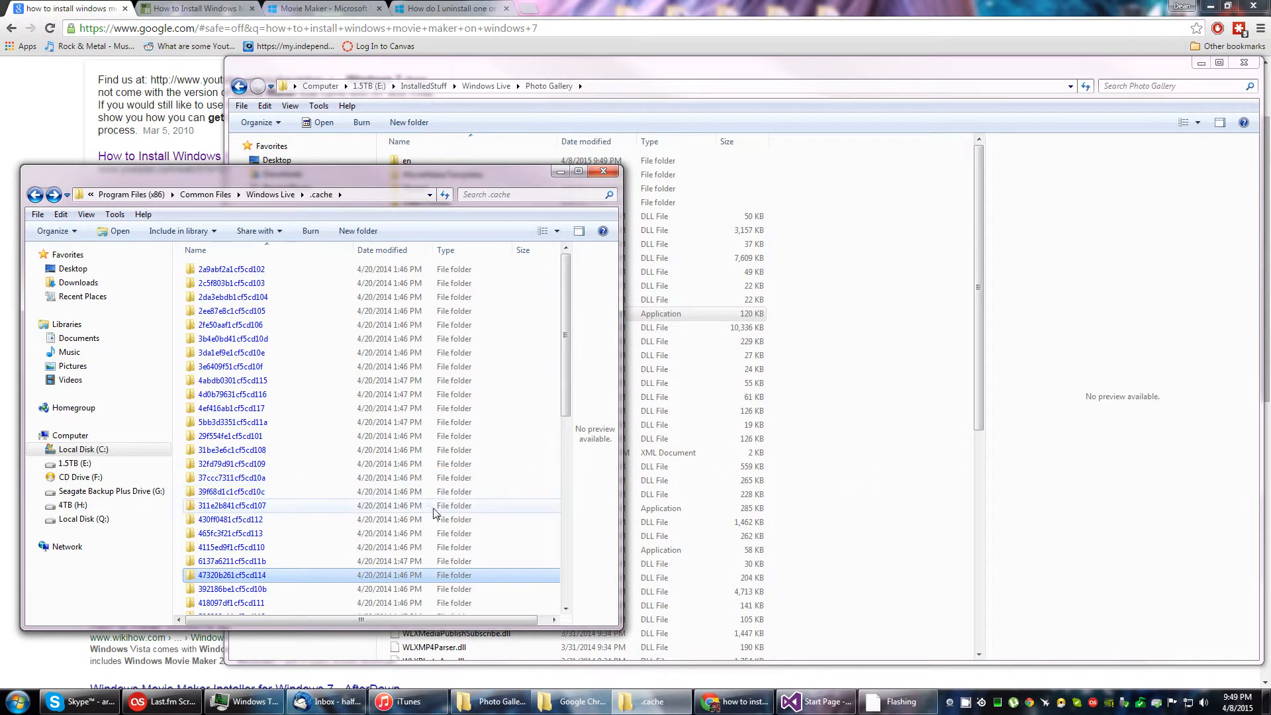
scroll("down", 3)
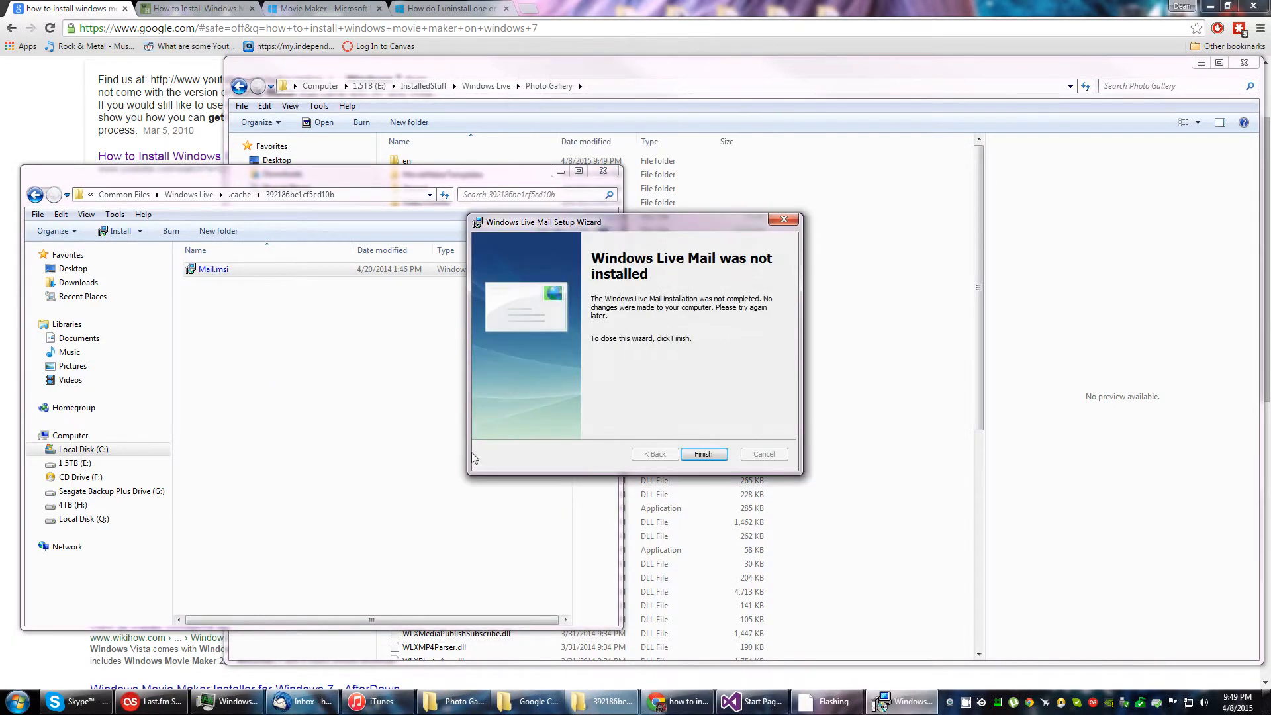
Step: Close the failed Windows Live Mail setup and browse several cached installer folders
left_click(702, 454)
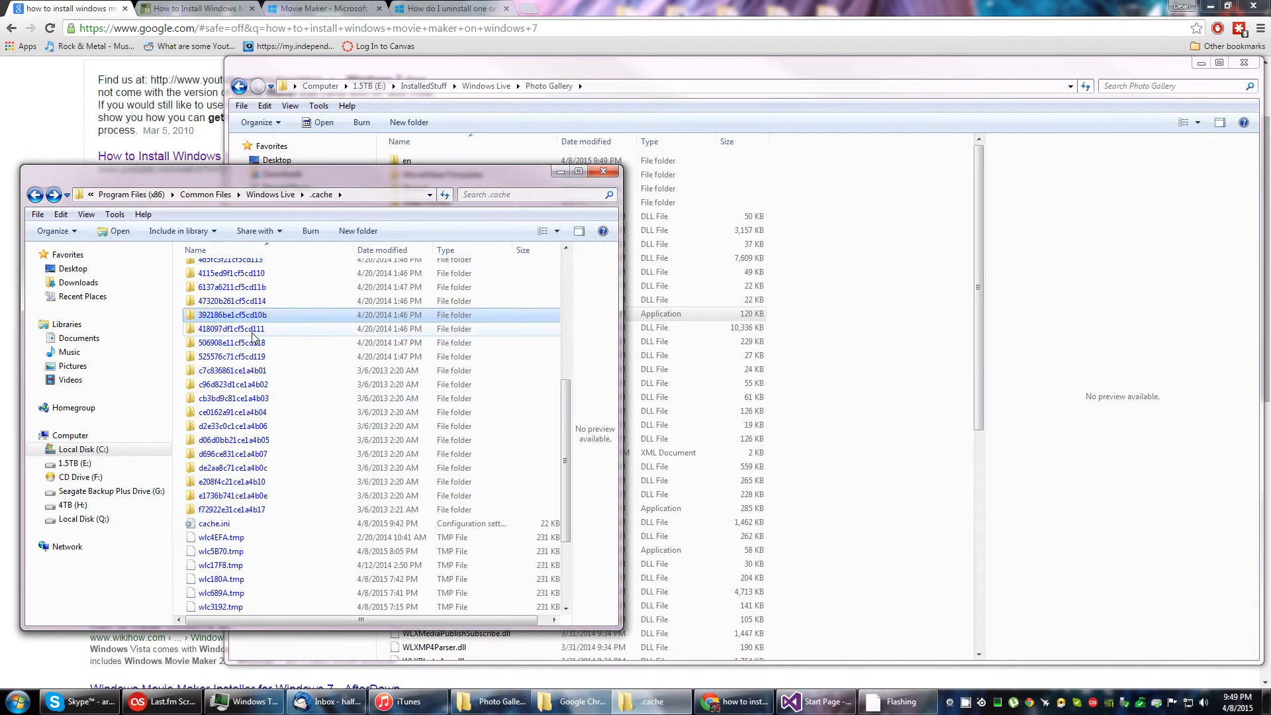
double_click(231, 328)
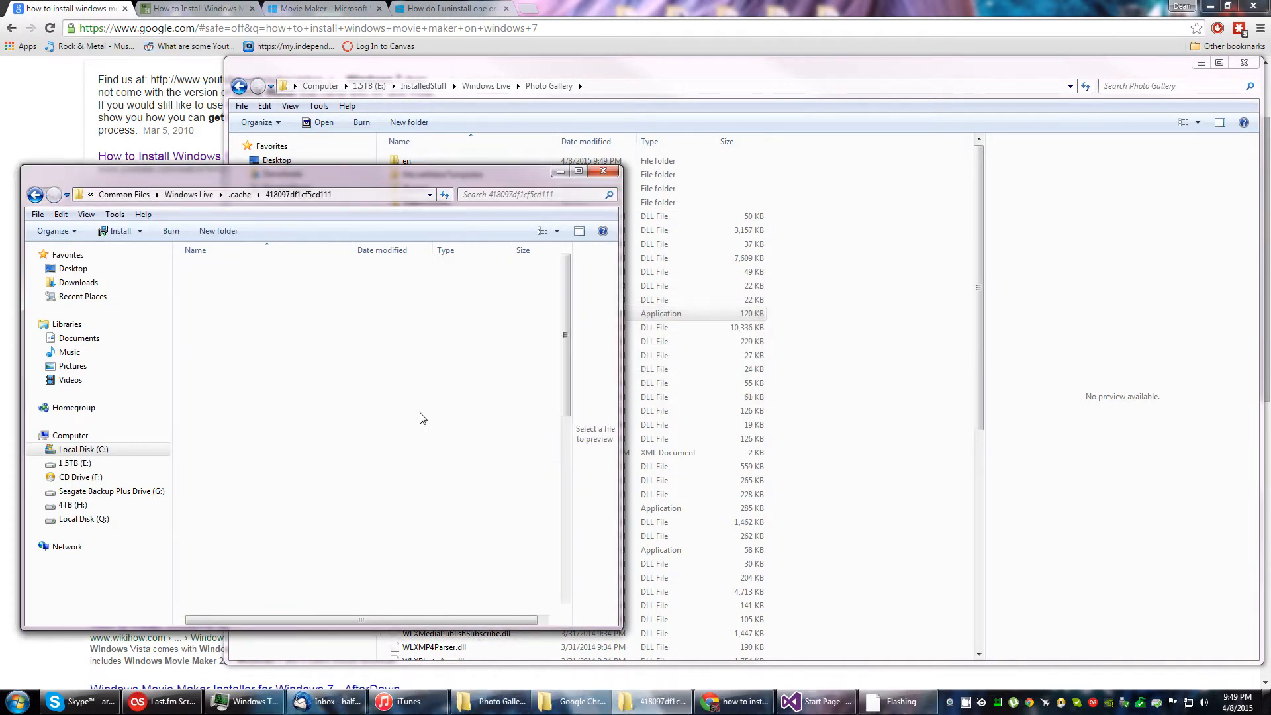
left_click(35, 194)
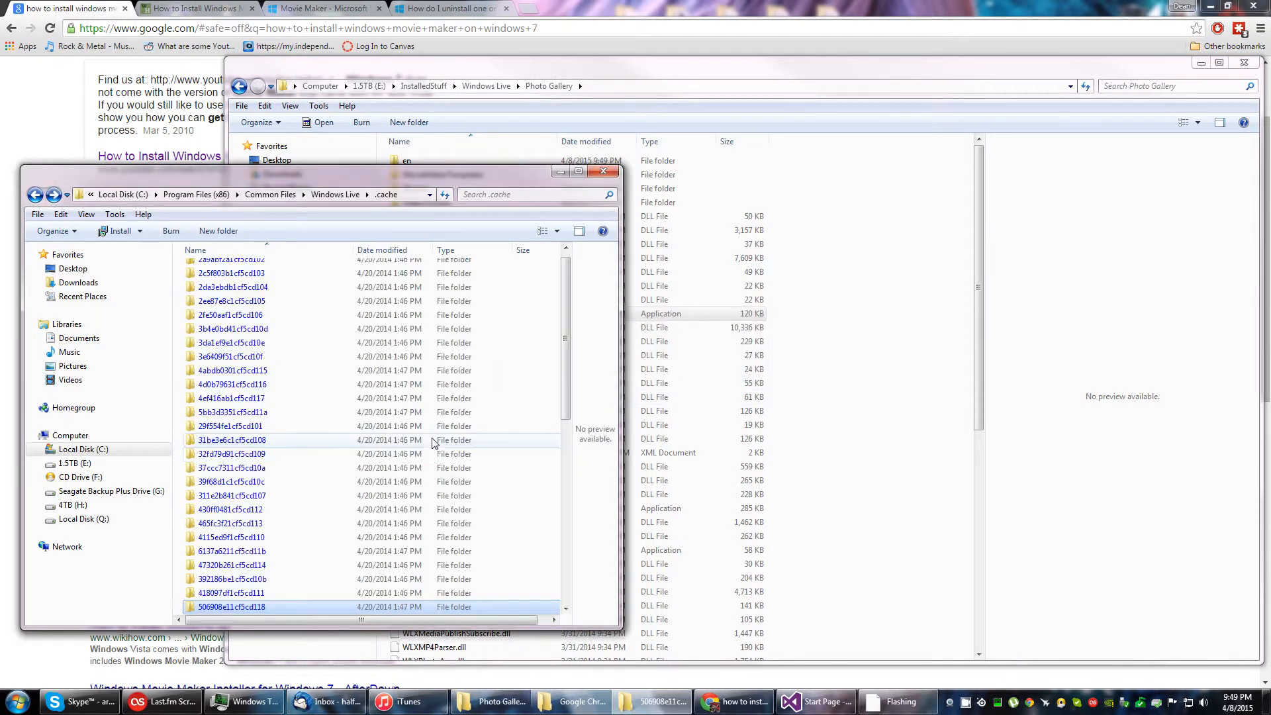
double_click(231, 606)
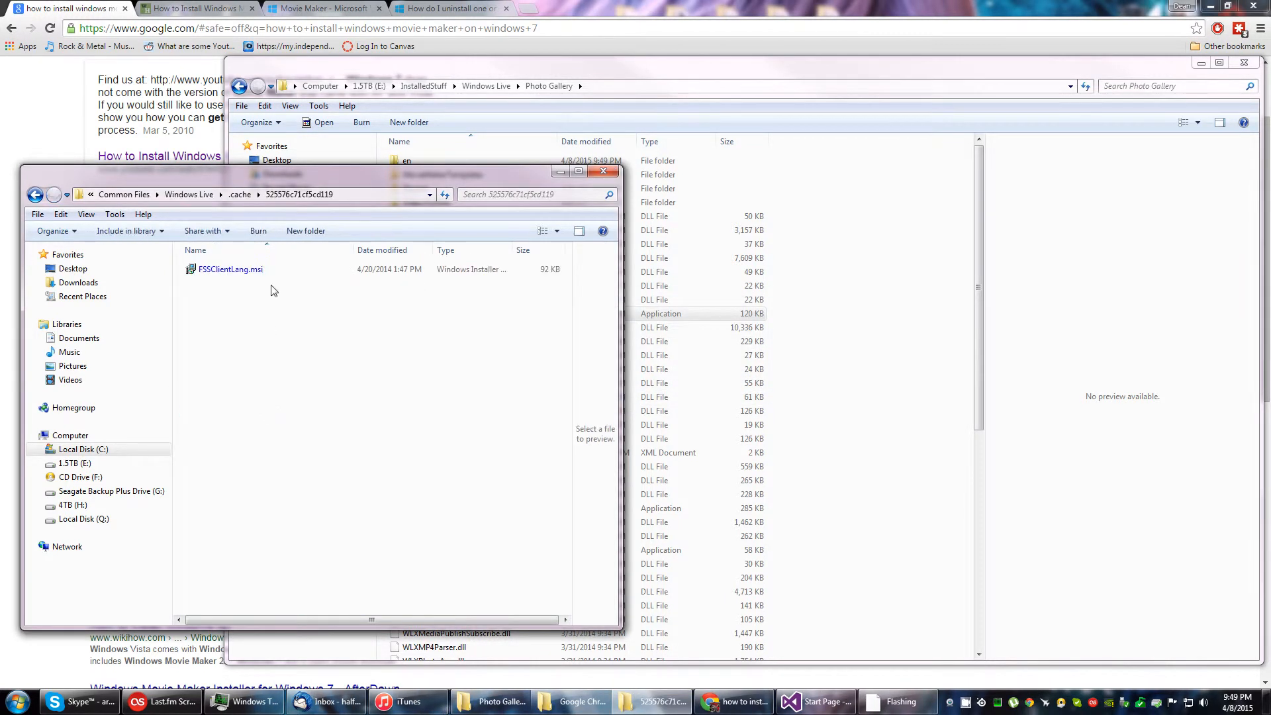
left_click(237, 194)
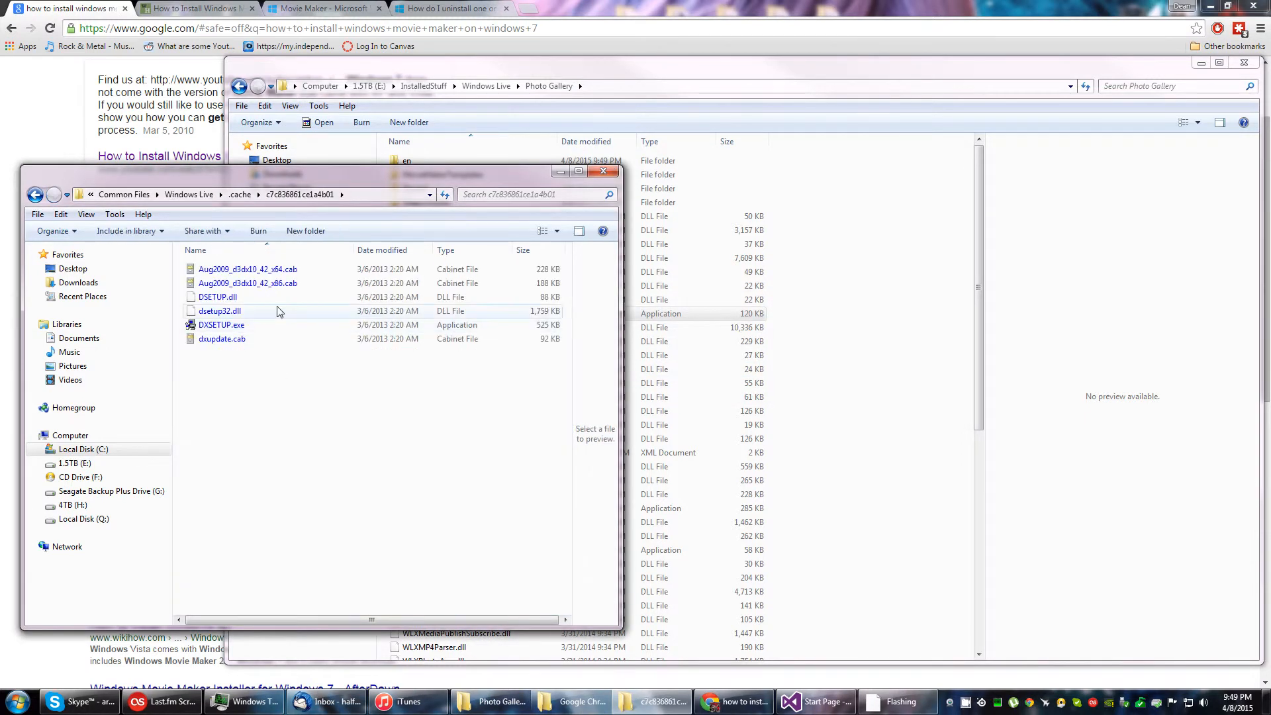
left_click(53, 195)
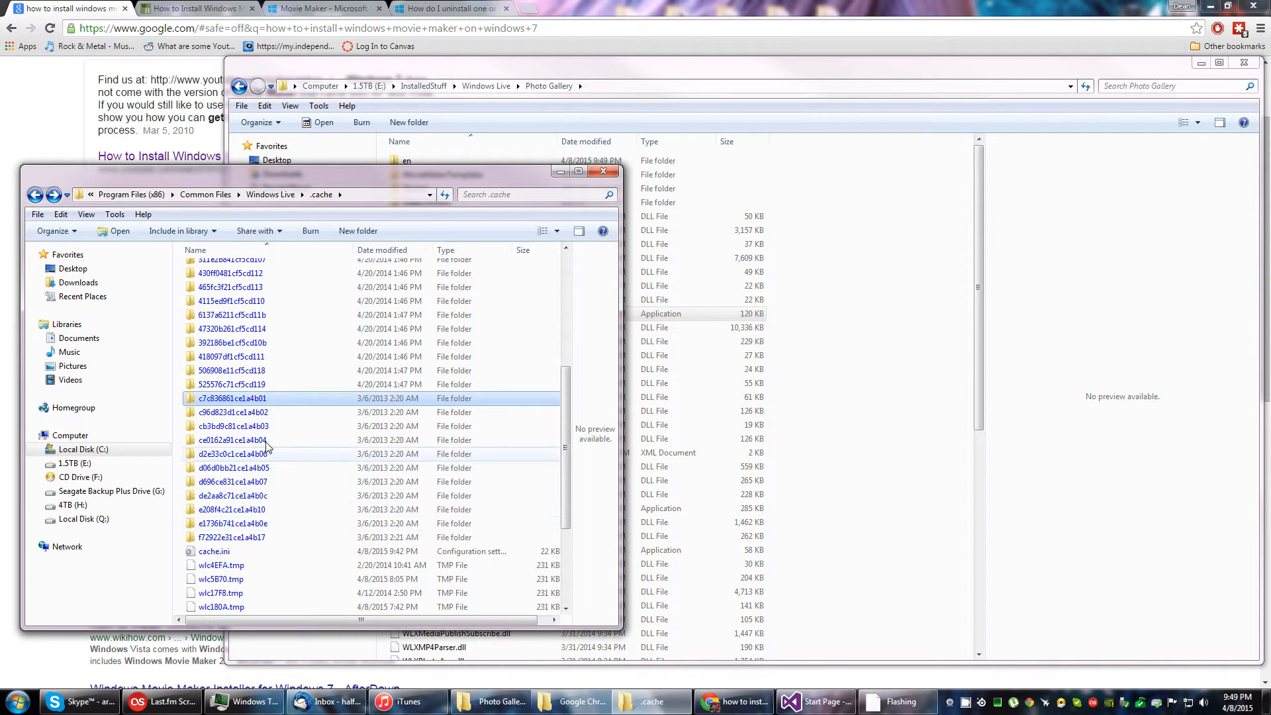
Step: Browse more cache folders, then start and cancel the SQLServerCE31-EN.msi setup
double_click(232, 412)
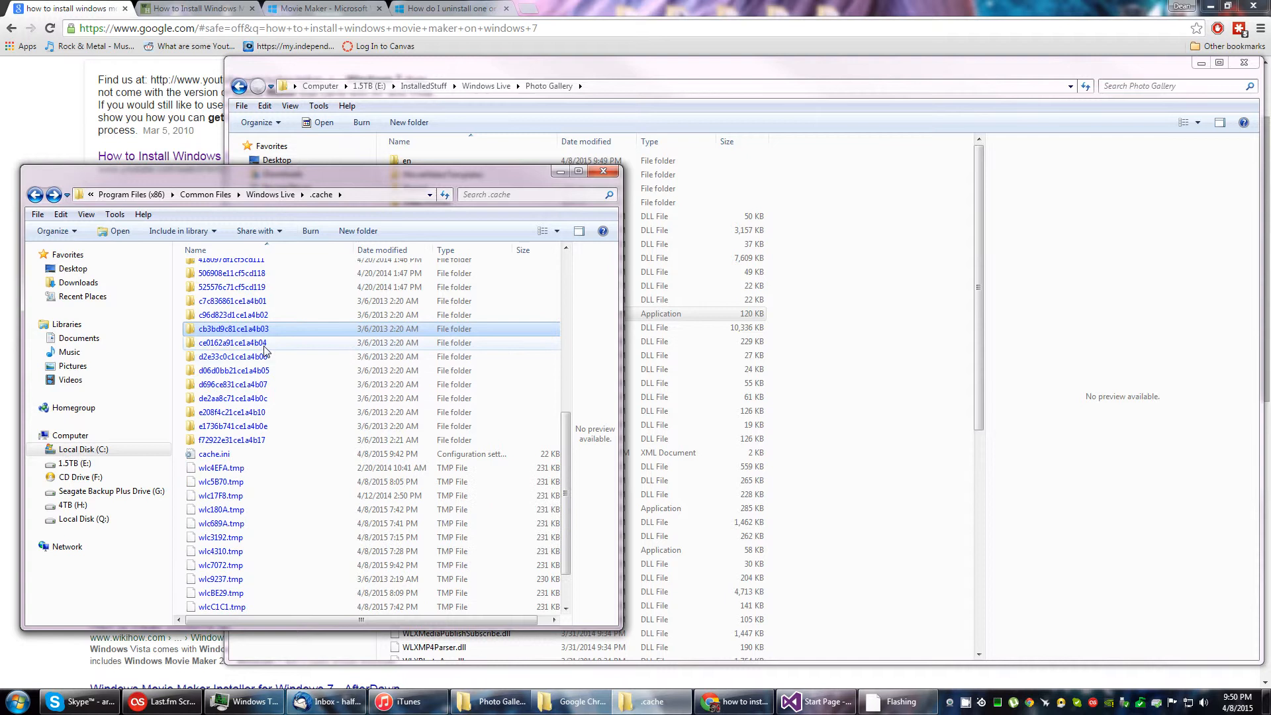
double_click(233, 342)
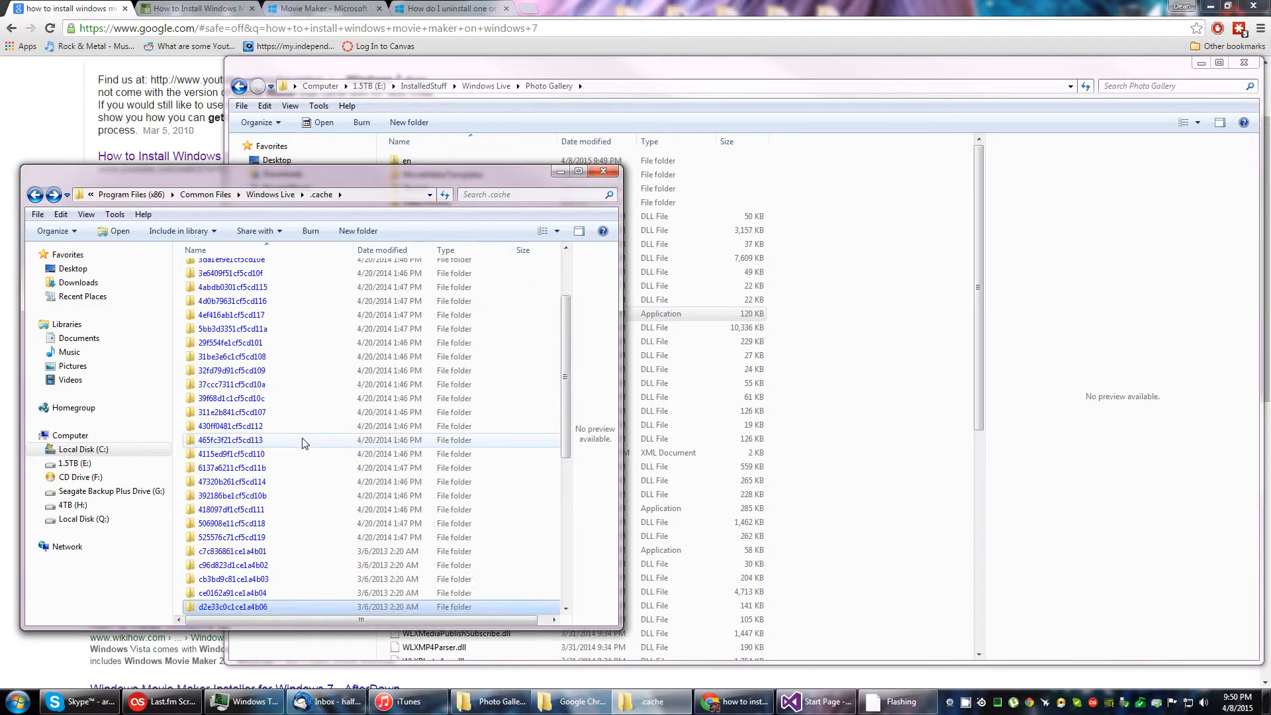
double_click(232, 606)
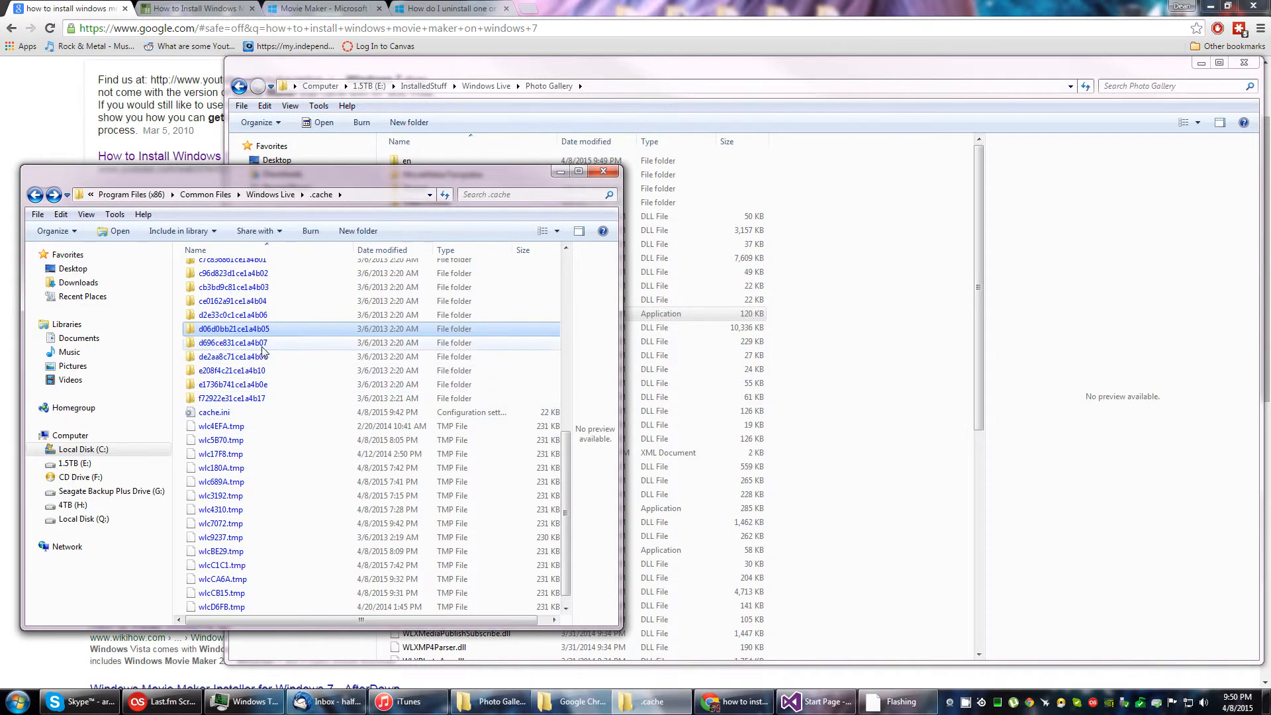
double_click(234, 342)
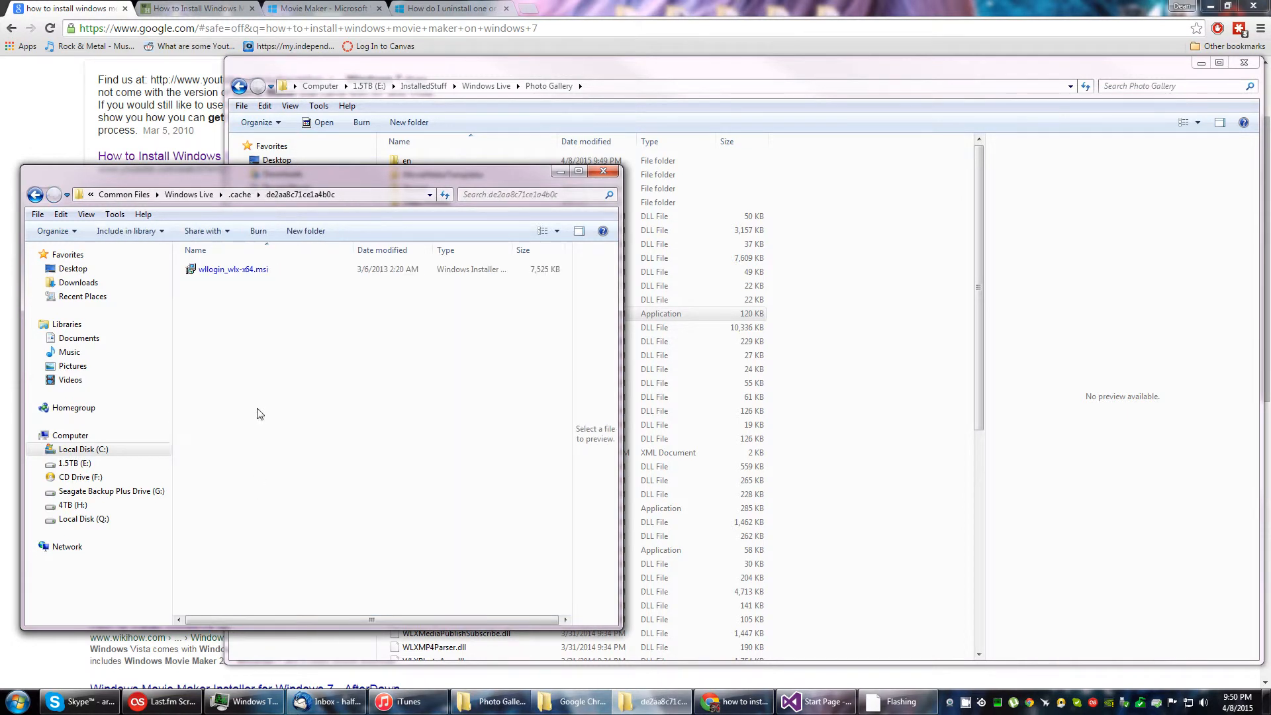
left_click(234, 268)
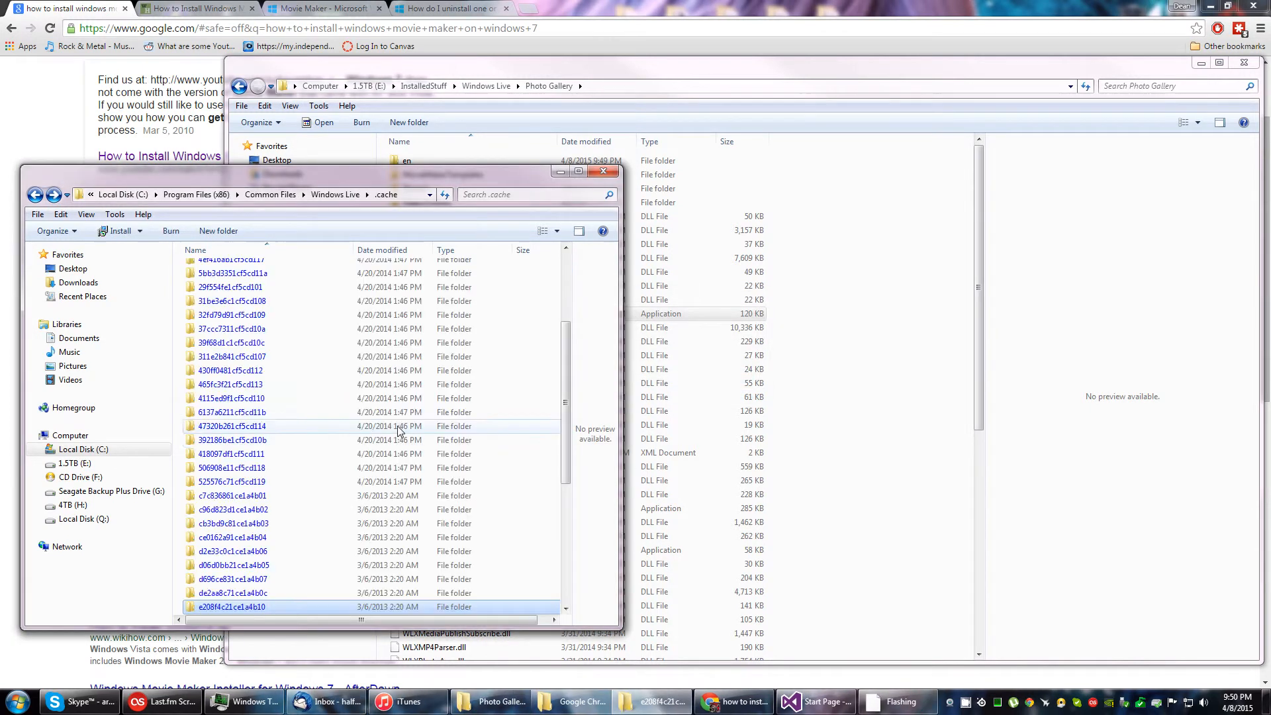
double_click(231, 606)
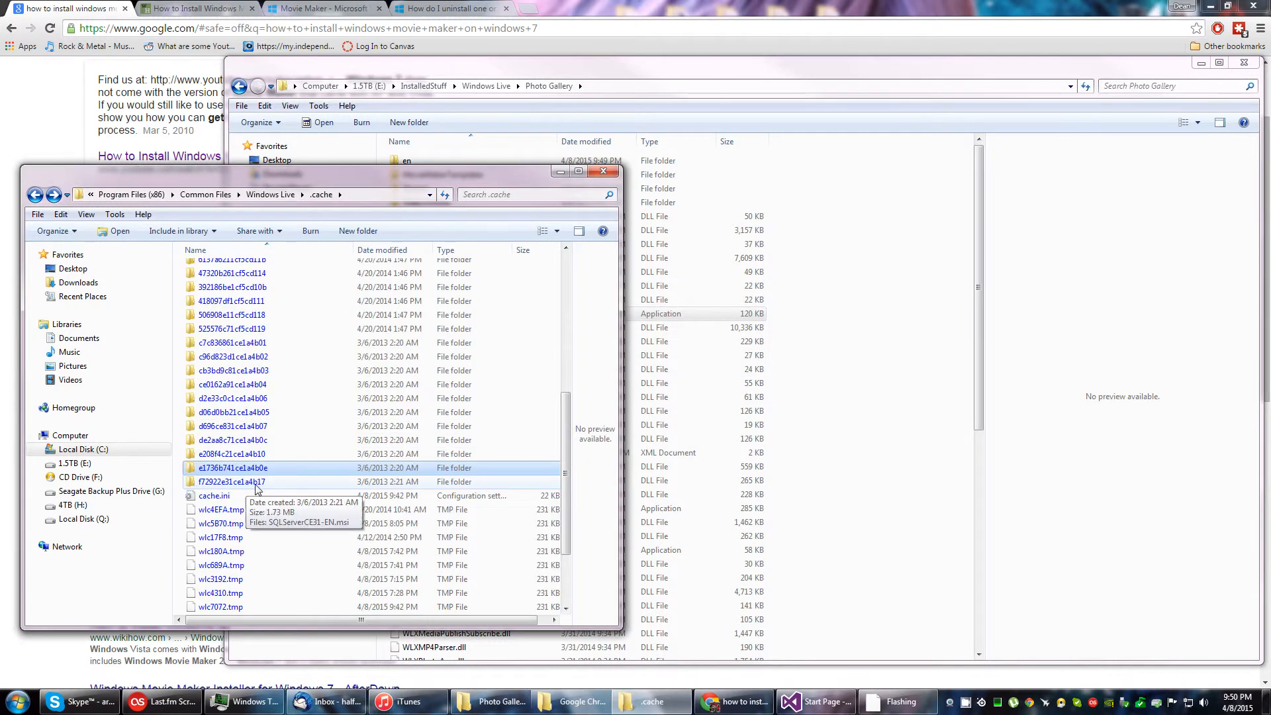
double_click(232, 481)
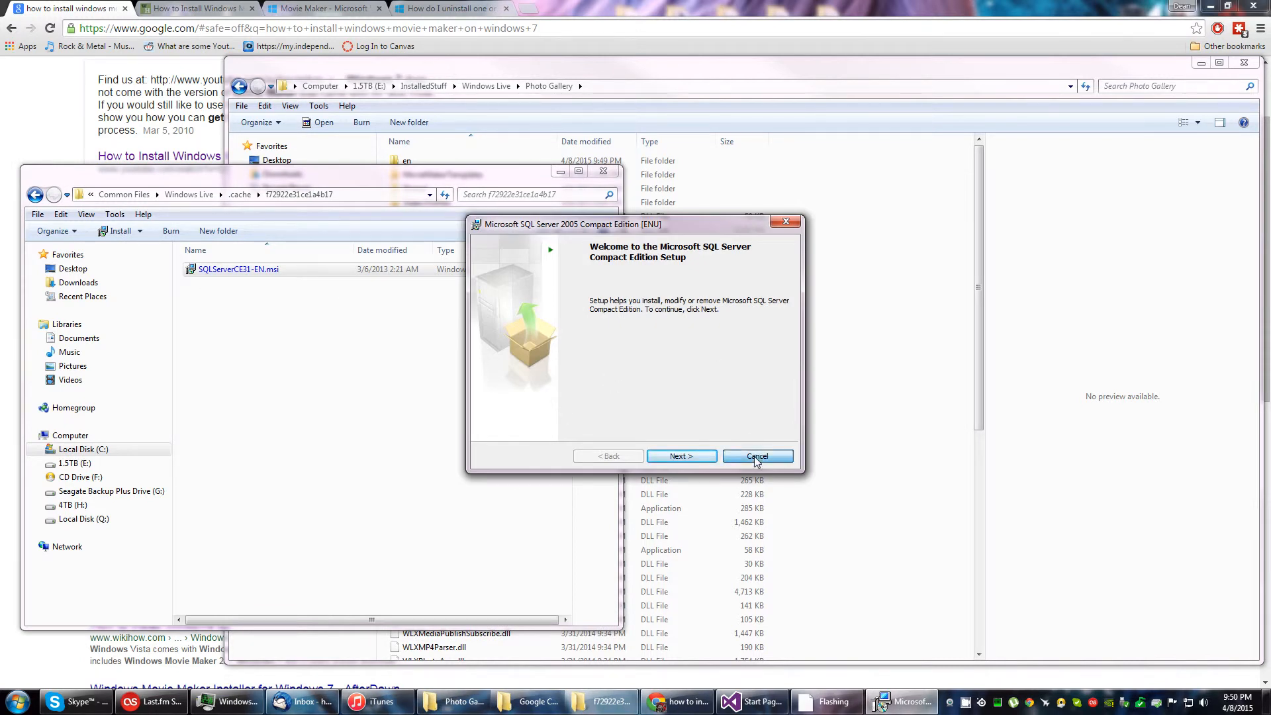
left_click(755, 456)
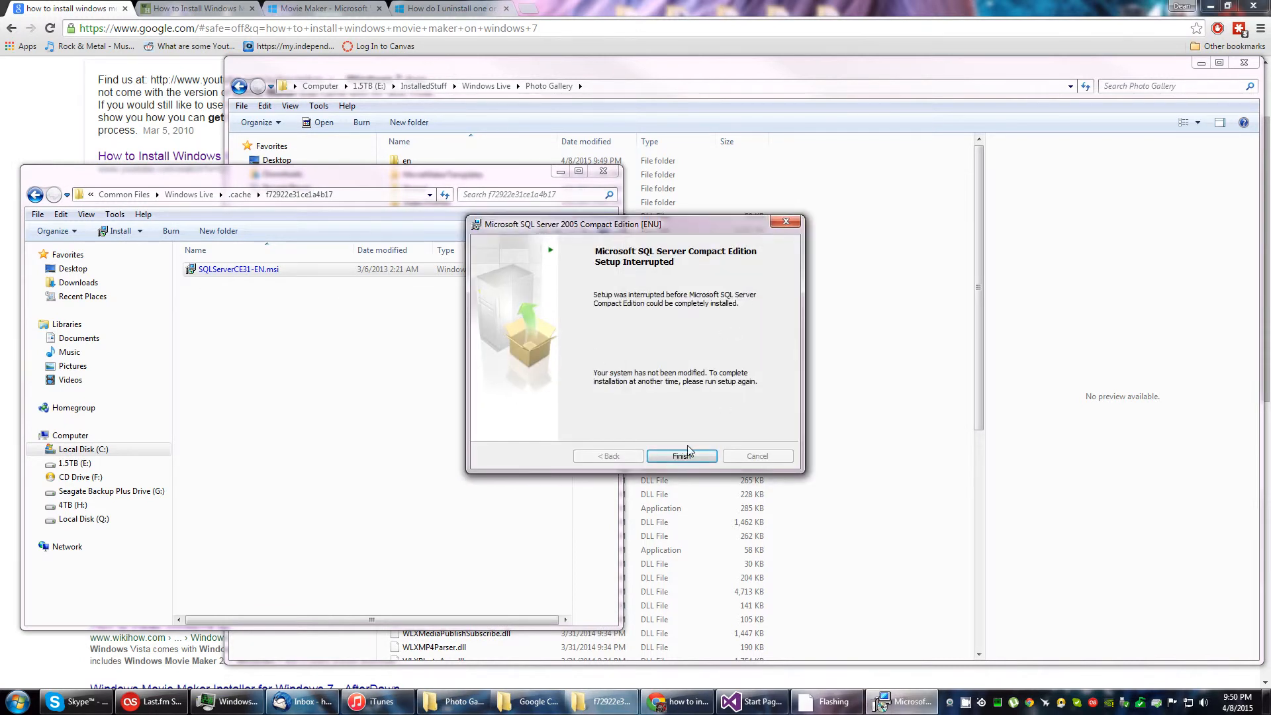
left_click(681, 455)
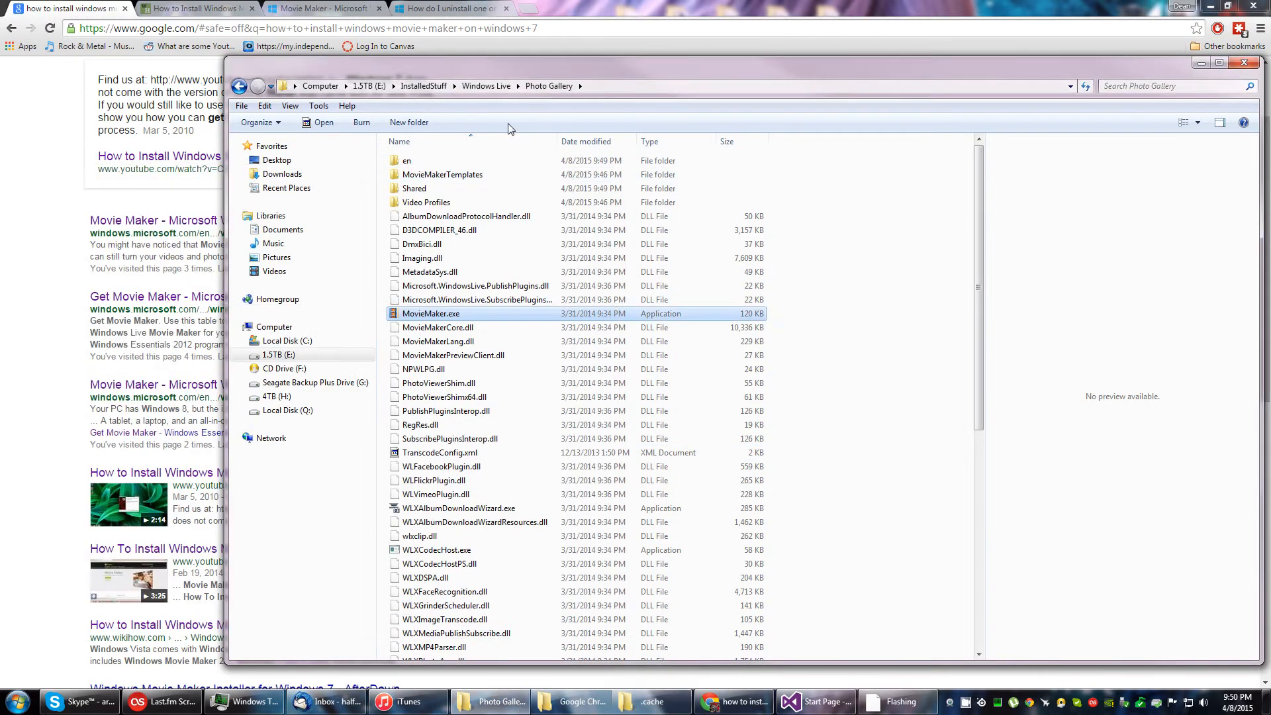
left_click(485, 86)
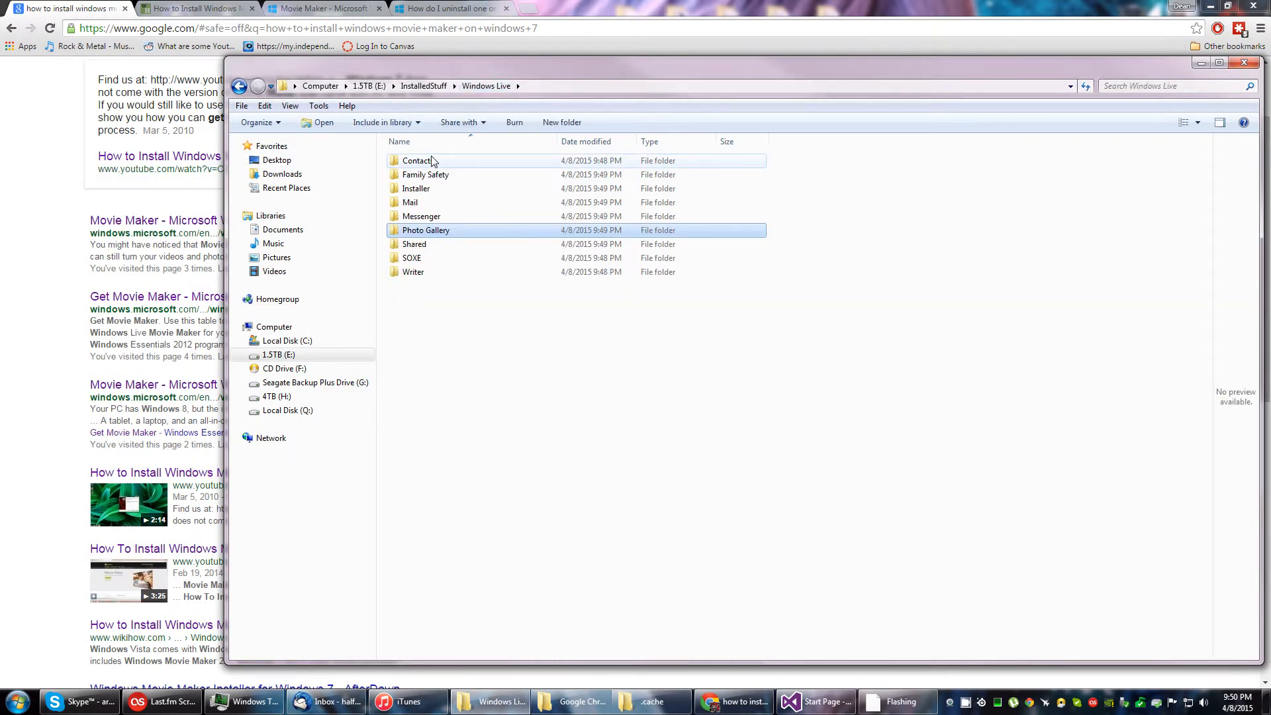
mouse_move(424, 174)
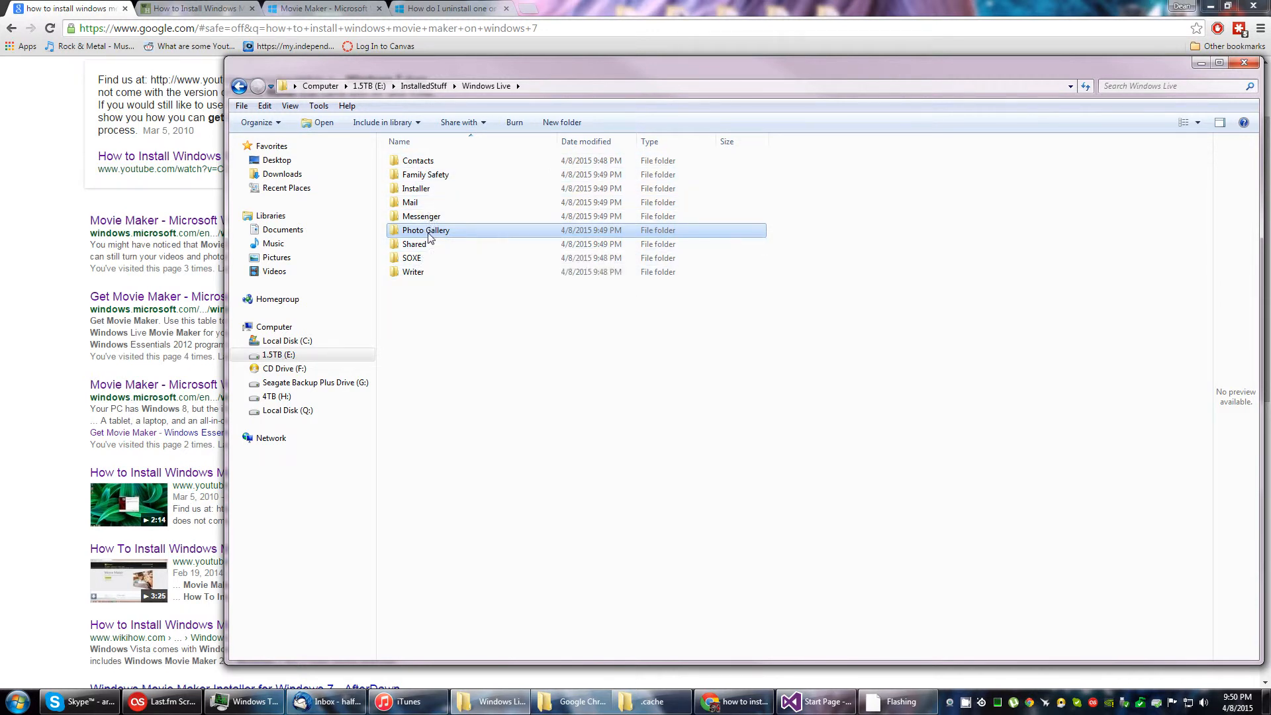
double_click(426, 230)
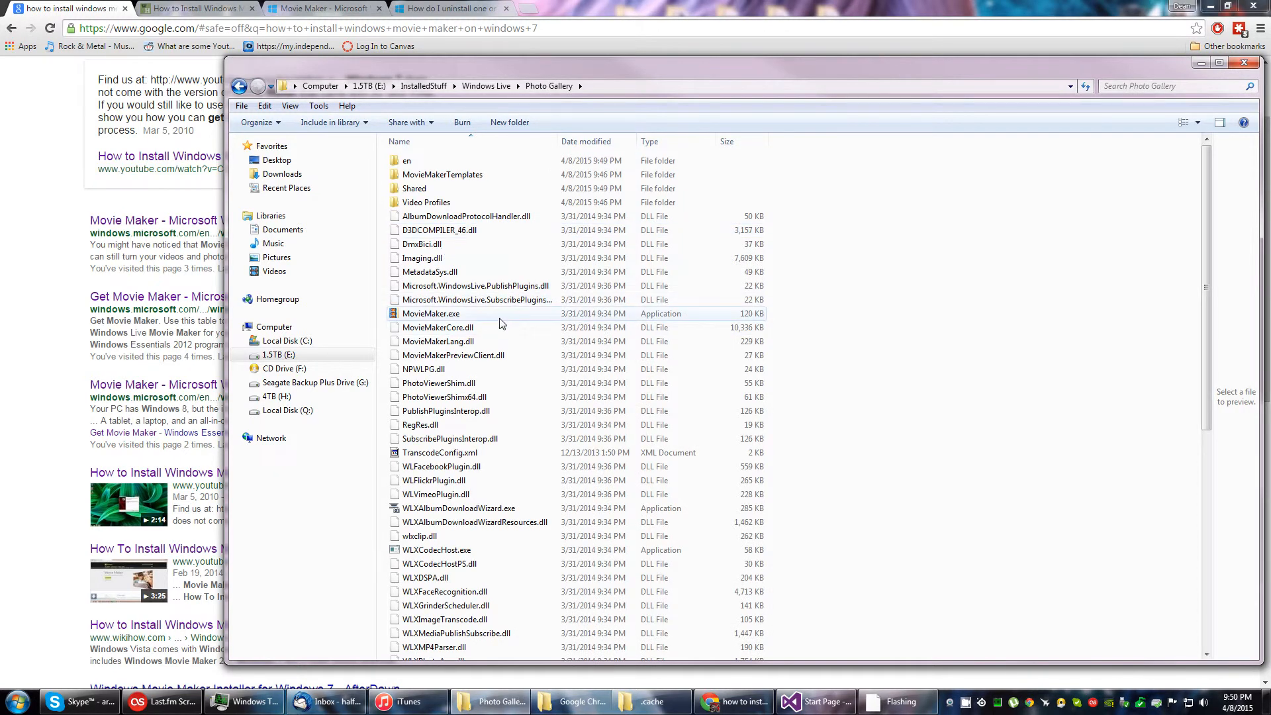
double_click(430, 314)
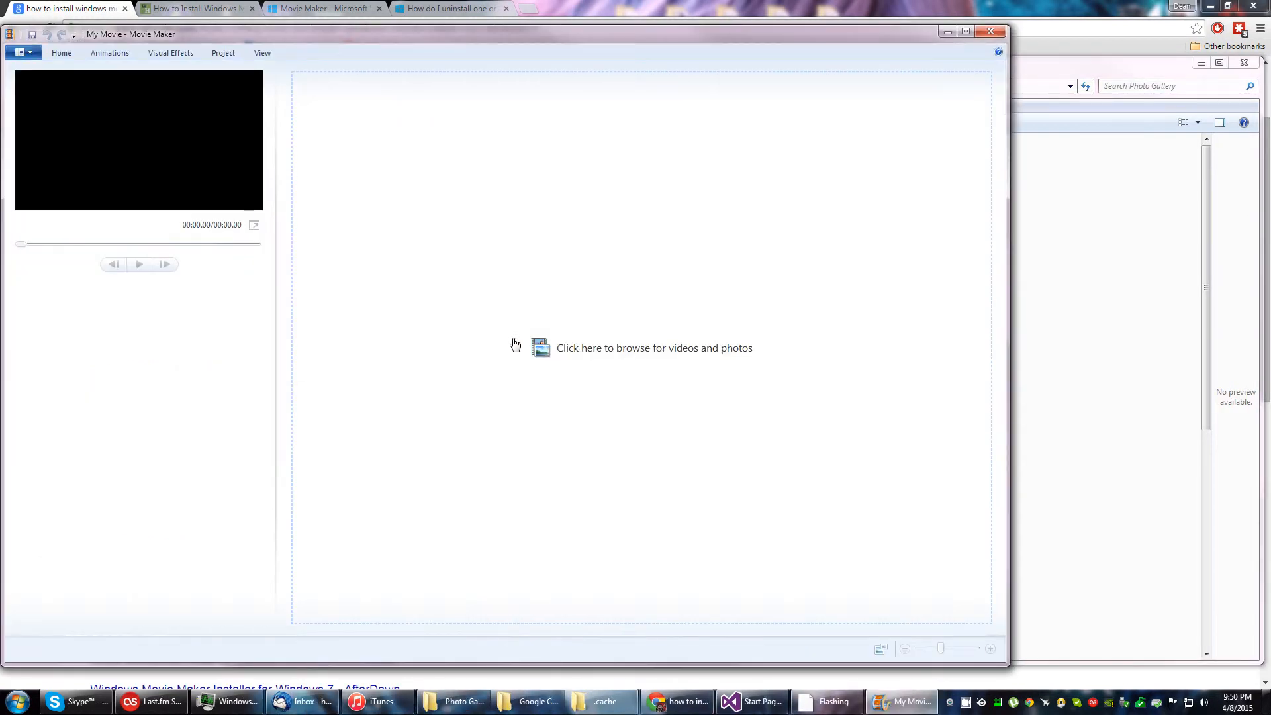
mouse_move(862, 108)
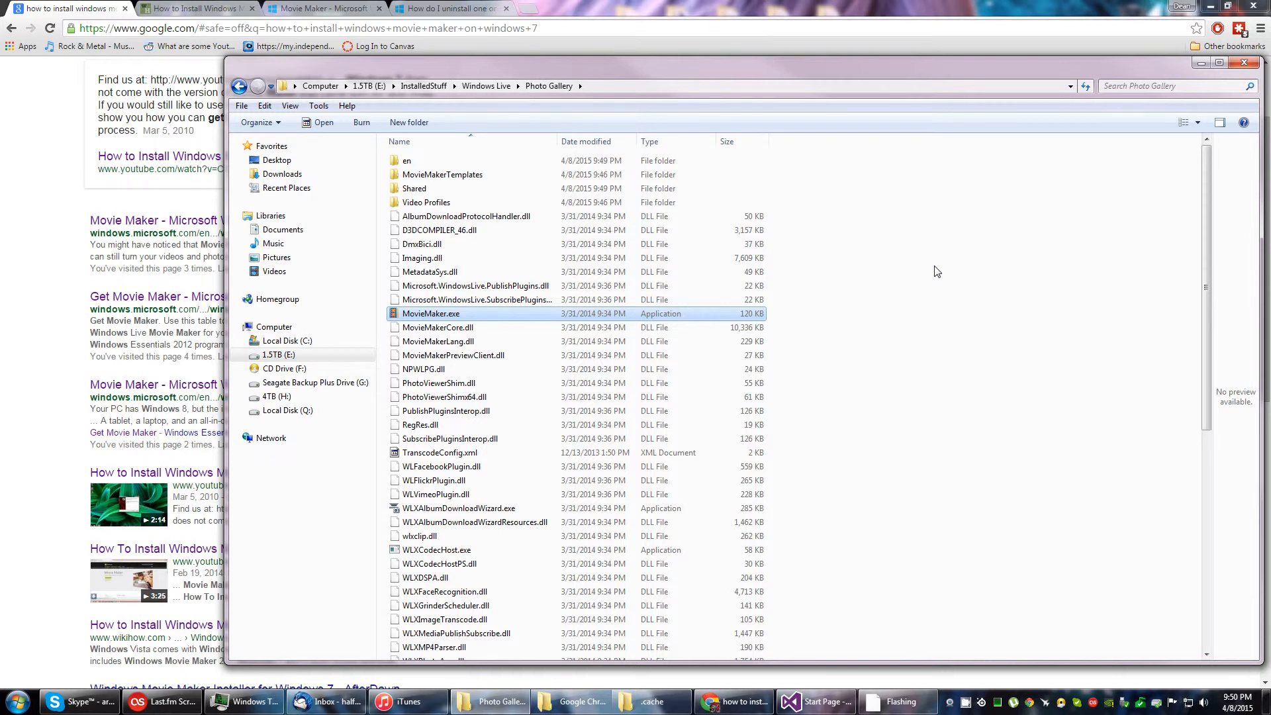
mouse_move(976, 290)
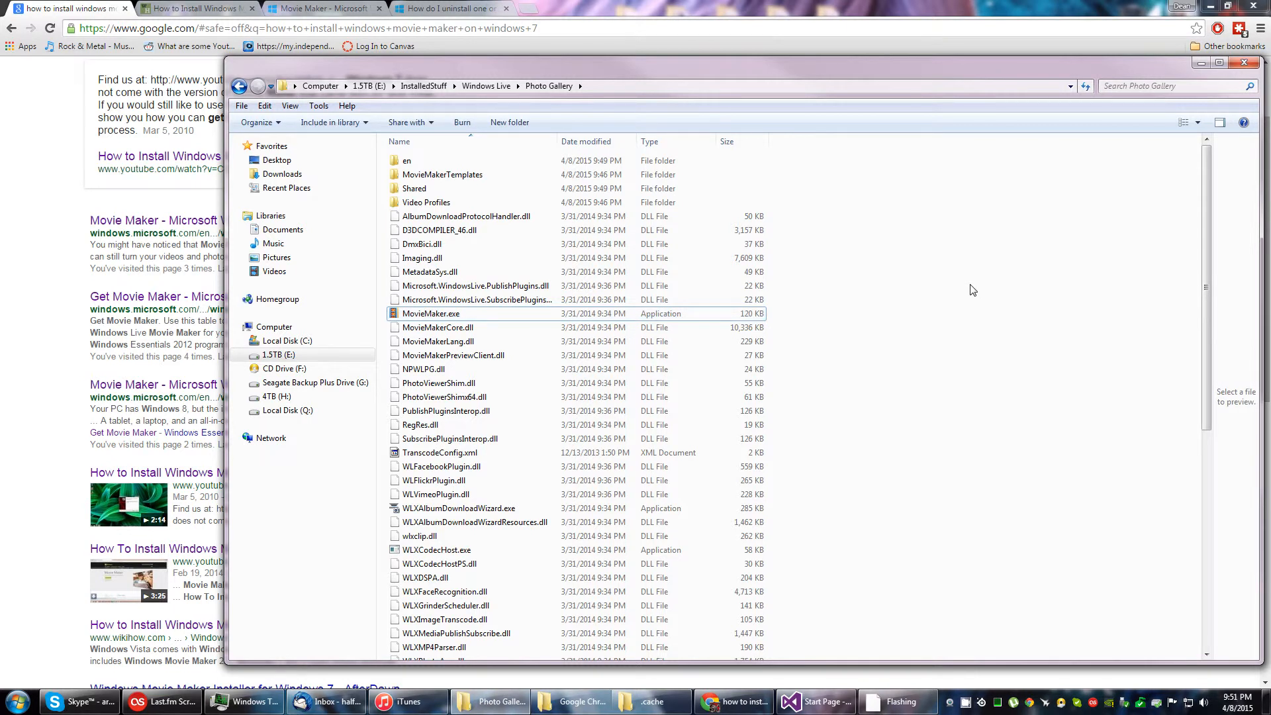
mouse_move(1005, 266)
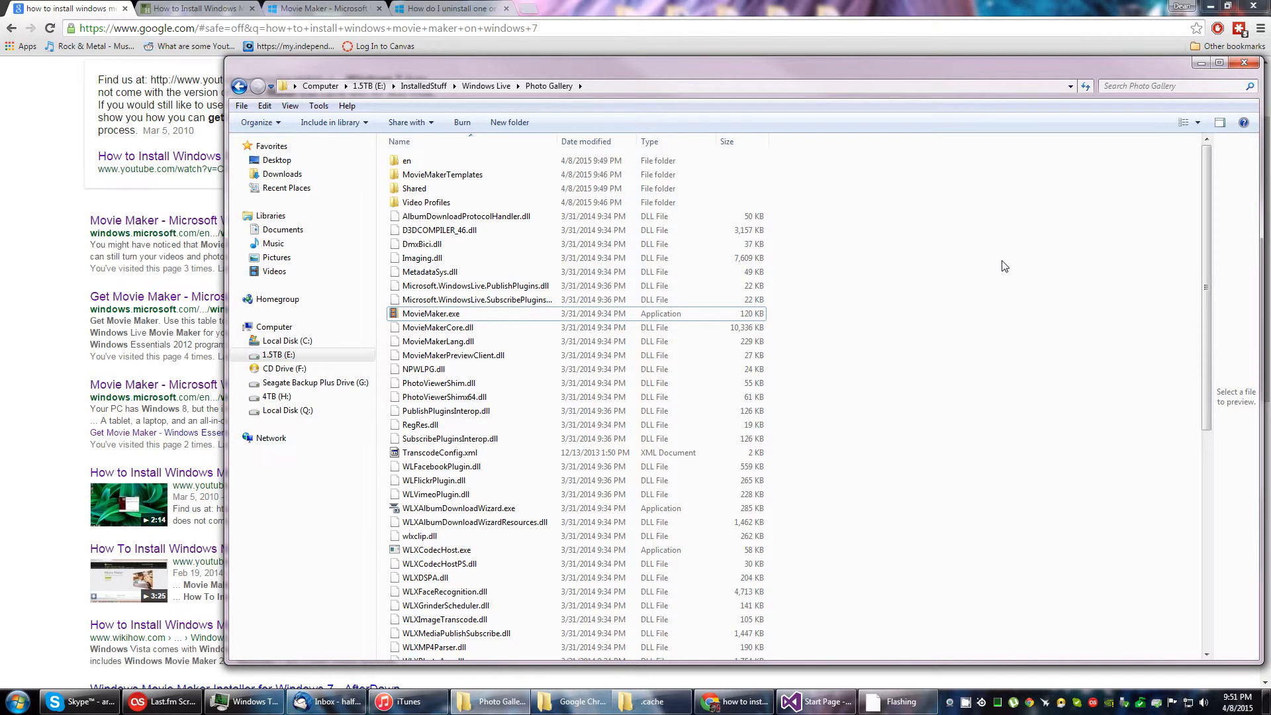
mouse_move(927, 271)
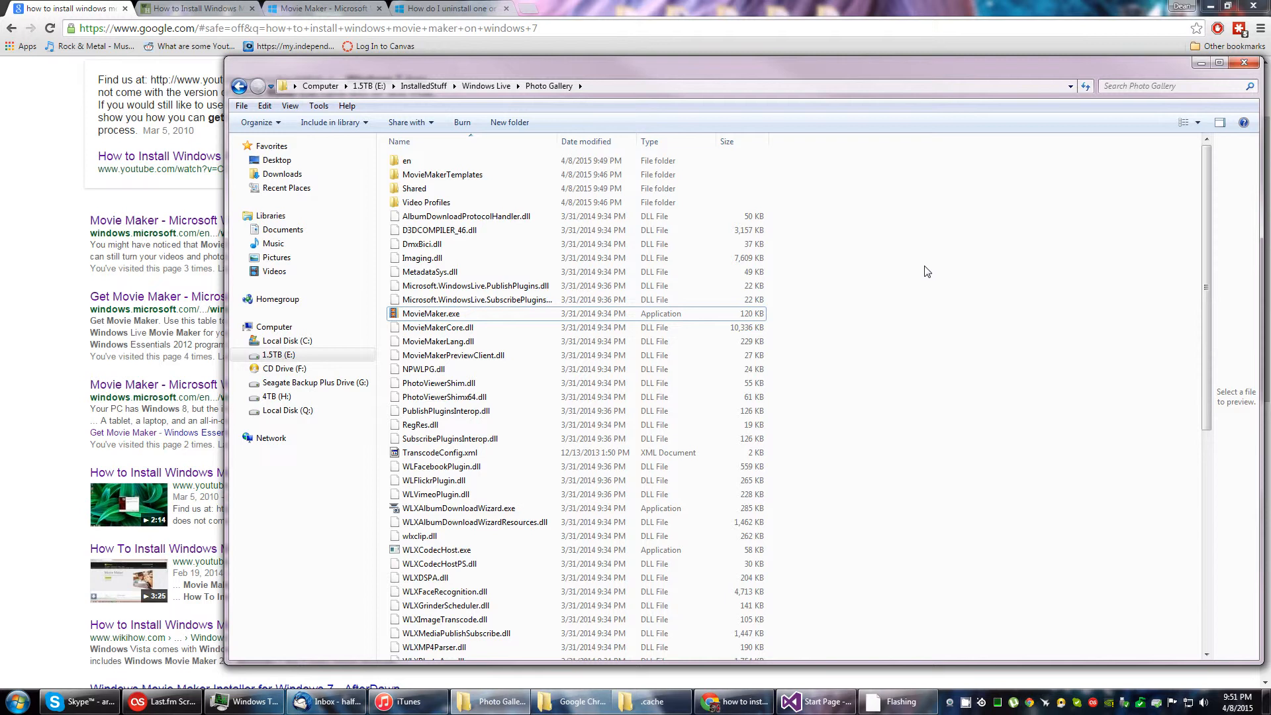
mouse_move(922, 267)
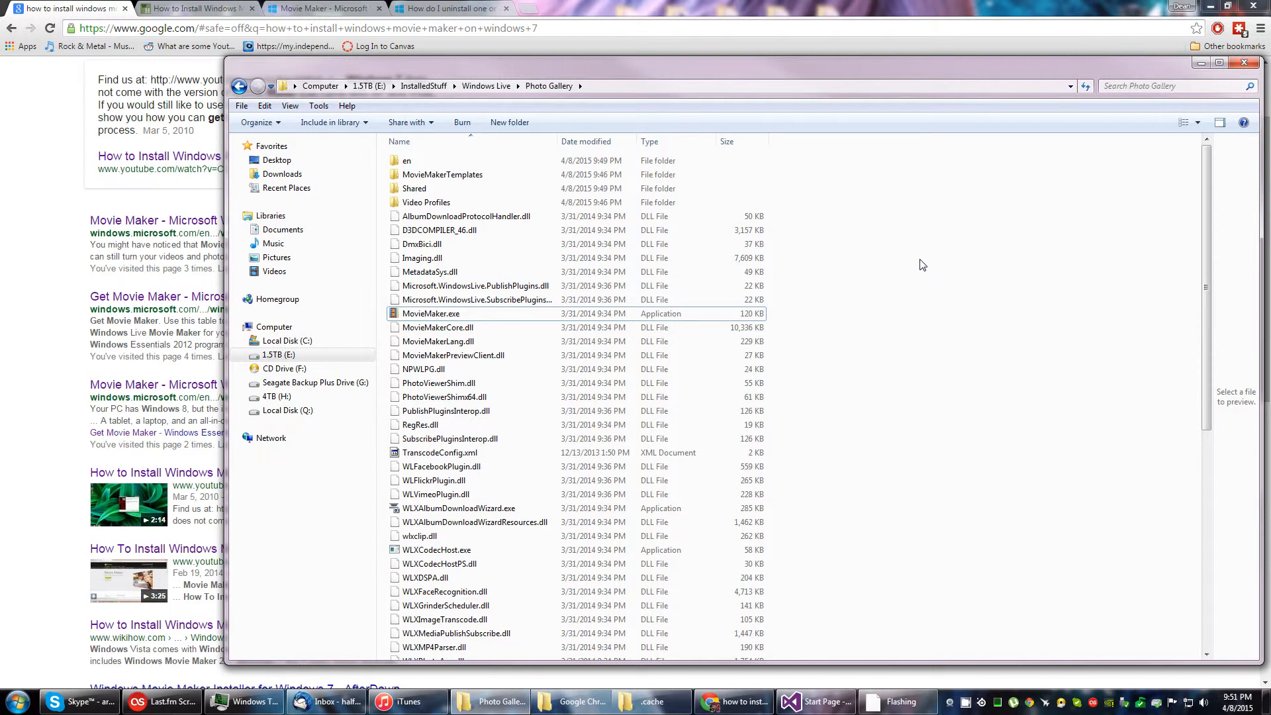
mouse_move(874, 507)
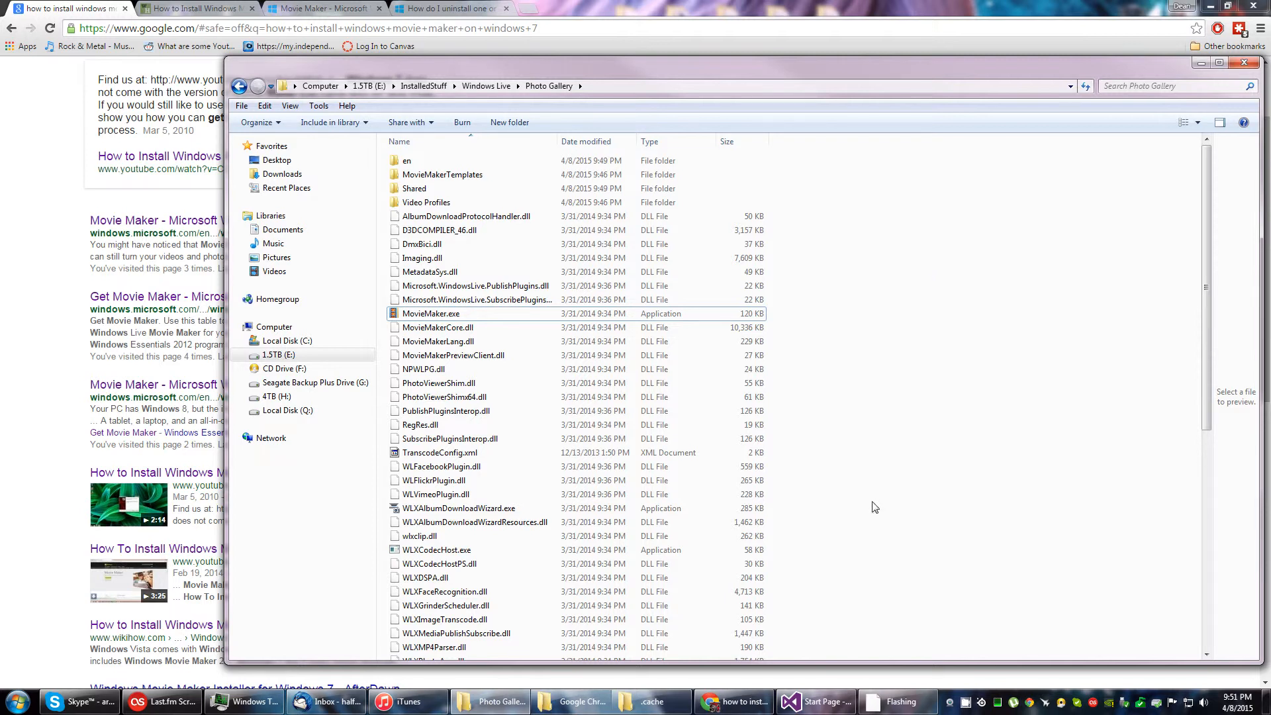
mouse_move(853, 494)
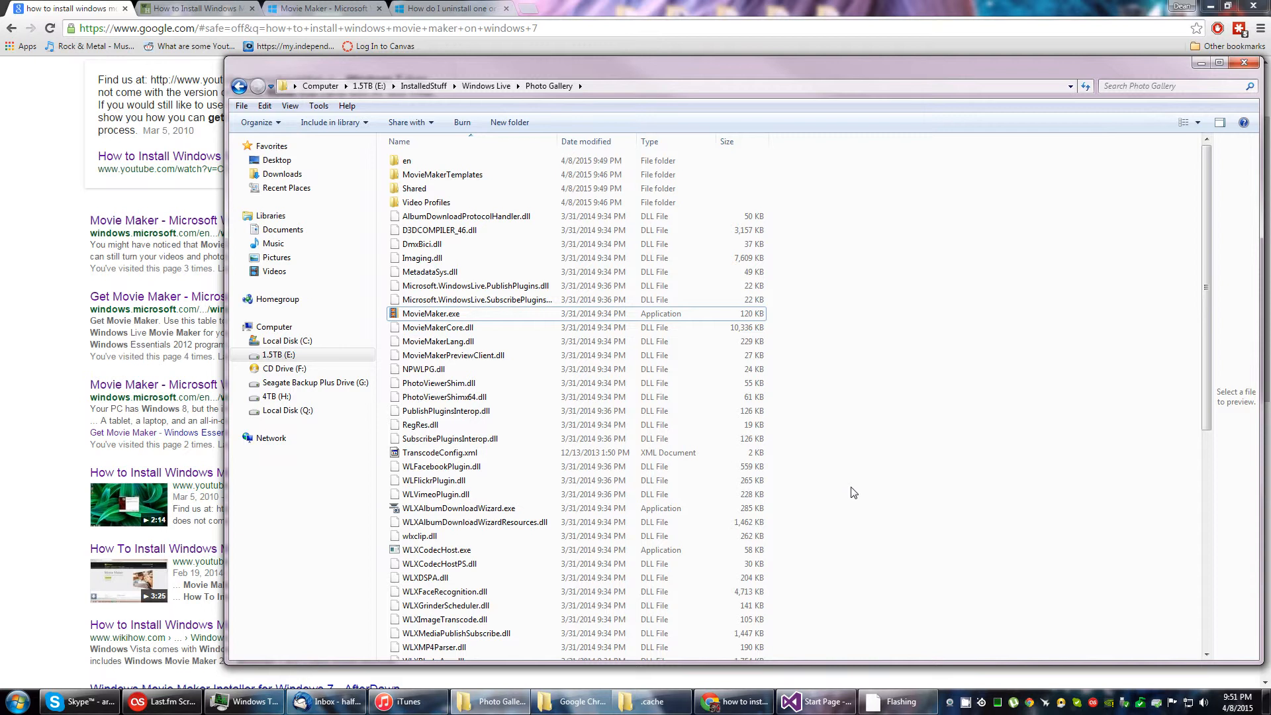
mouse_move(461, 122)
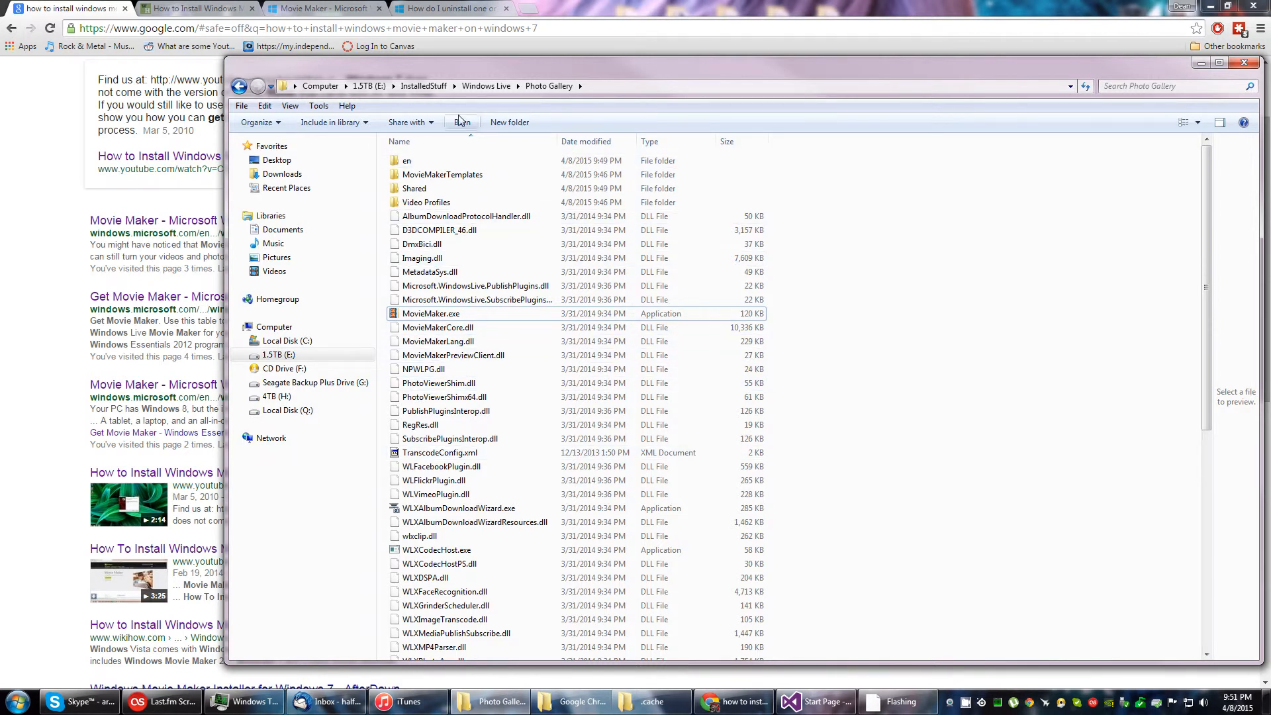
mouse_move(445, 112)
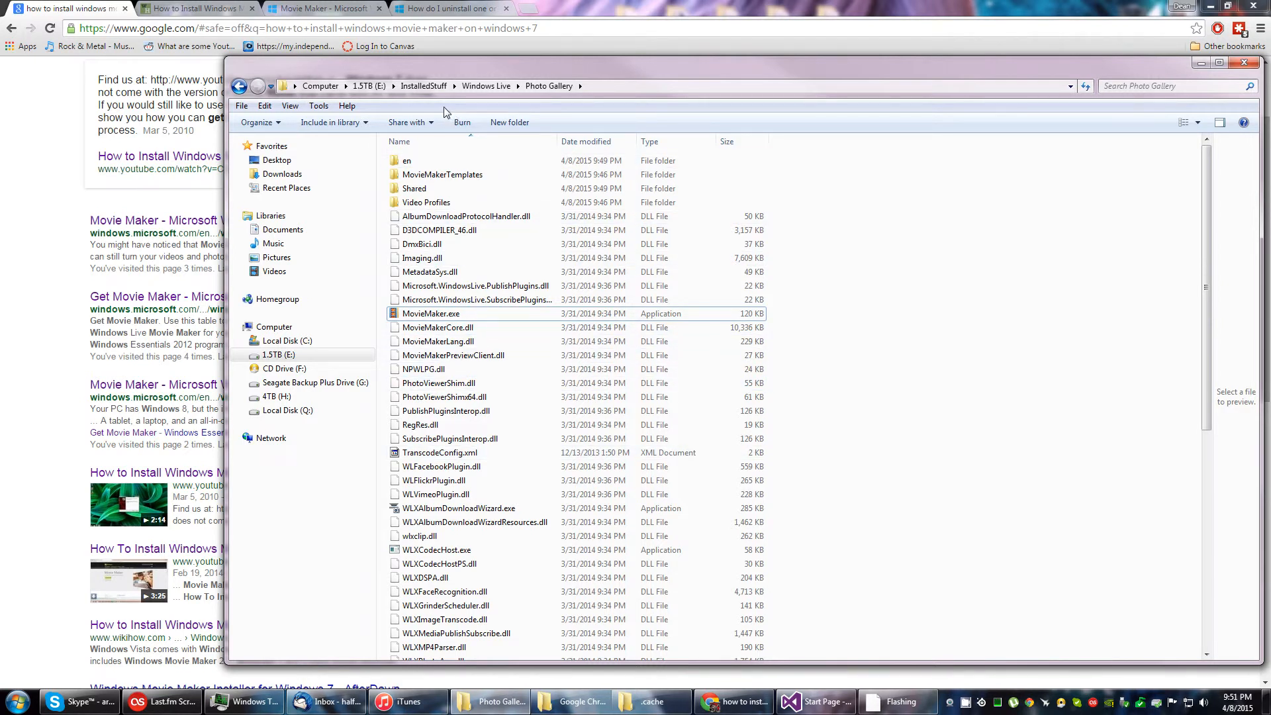
mouse_move(364, 104)
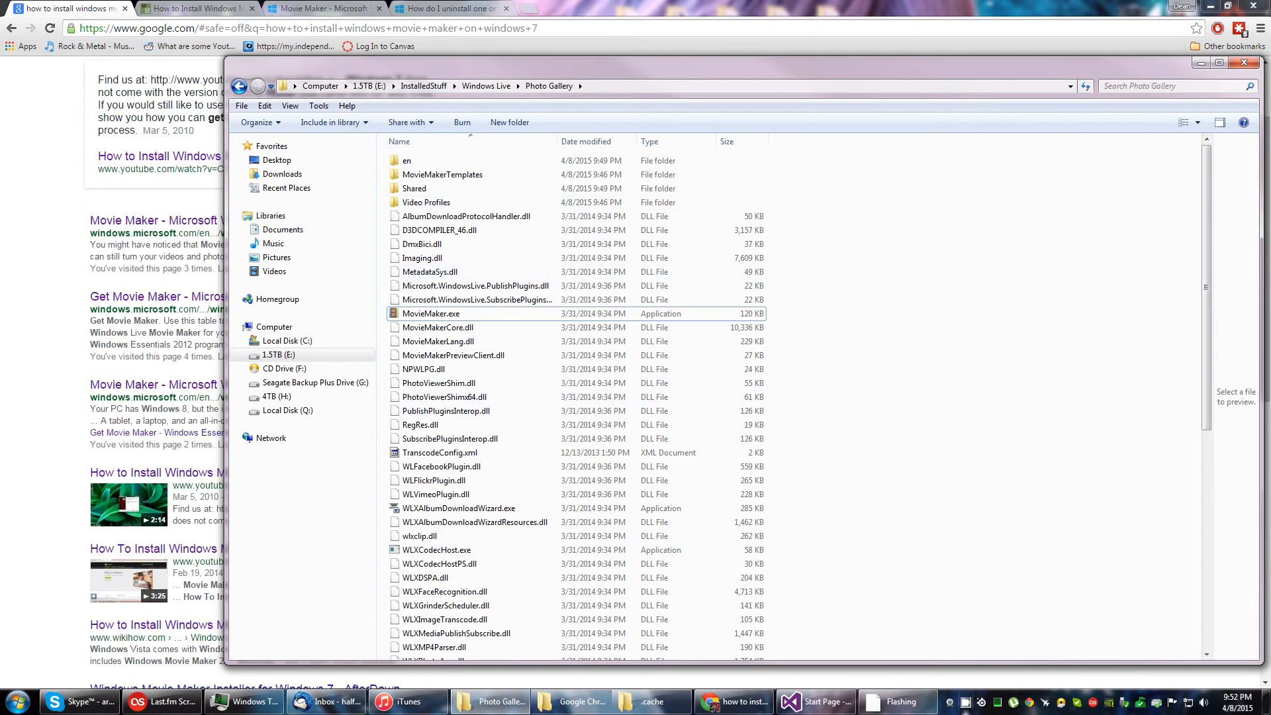
mouse_move(964, 703)
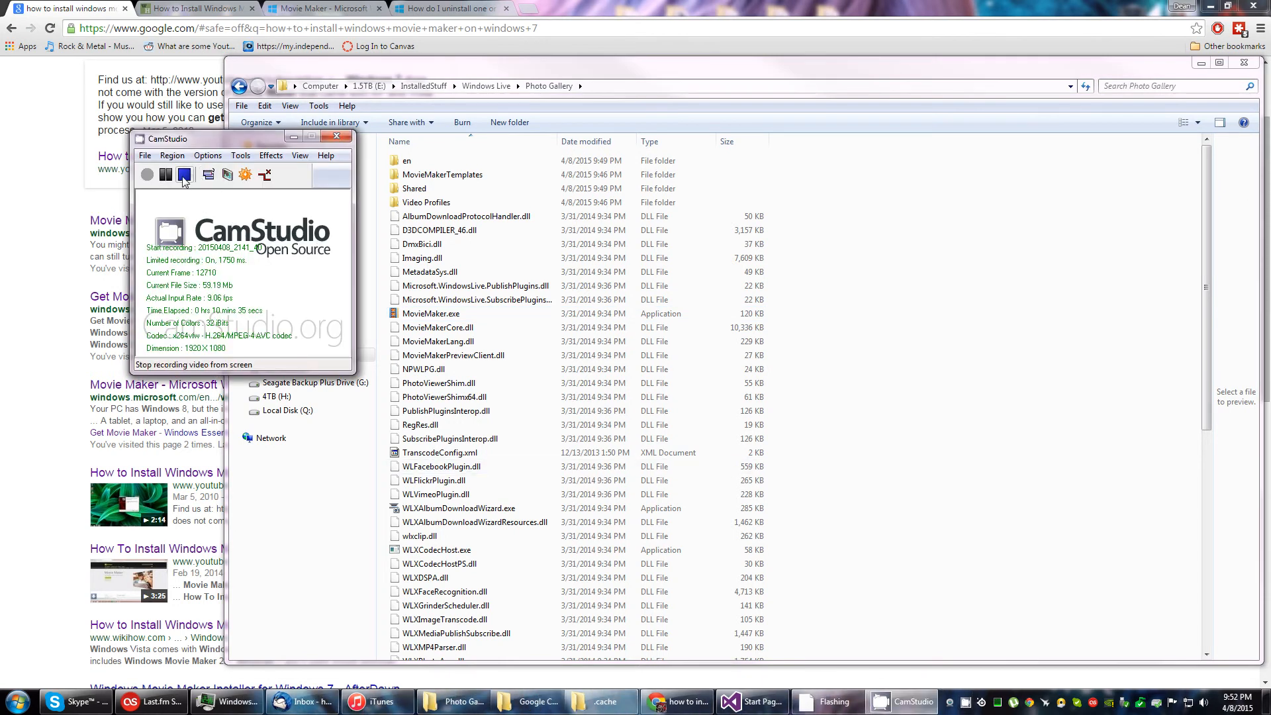
left_click(184, 174)
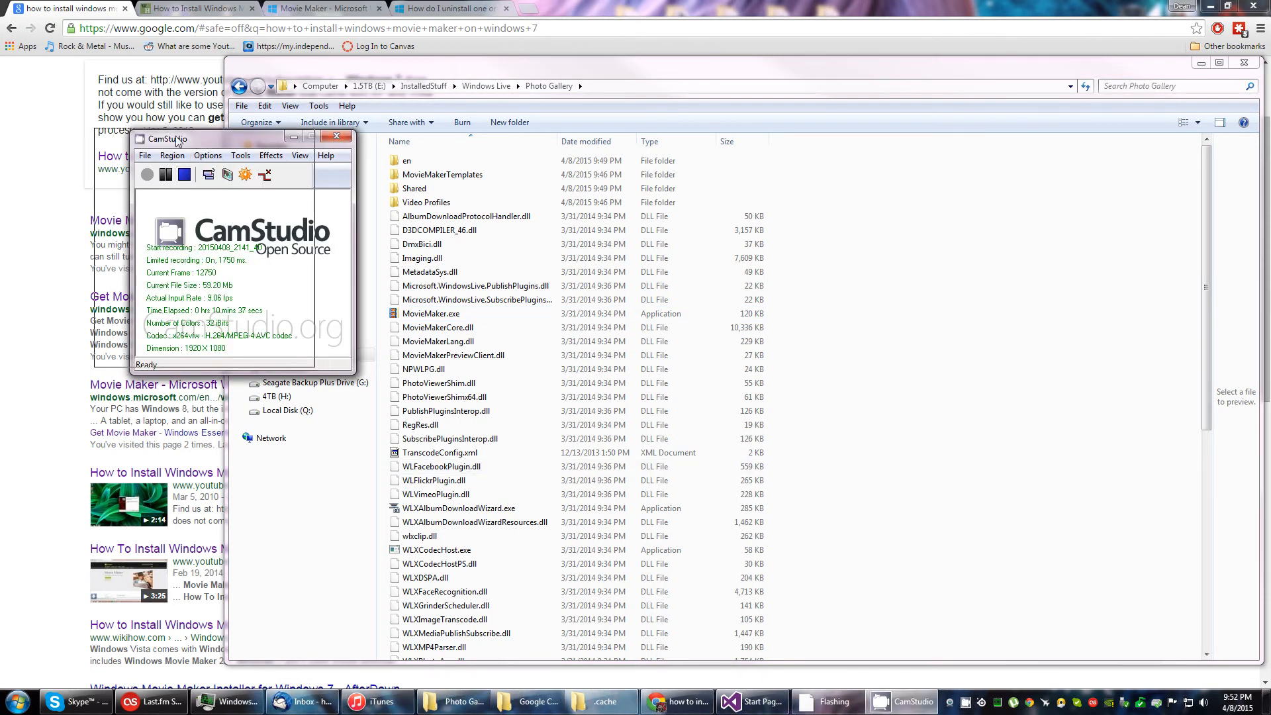